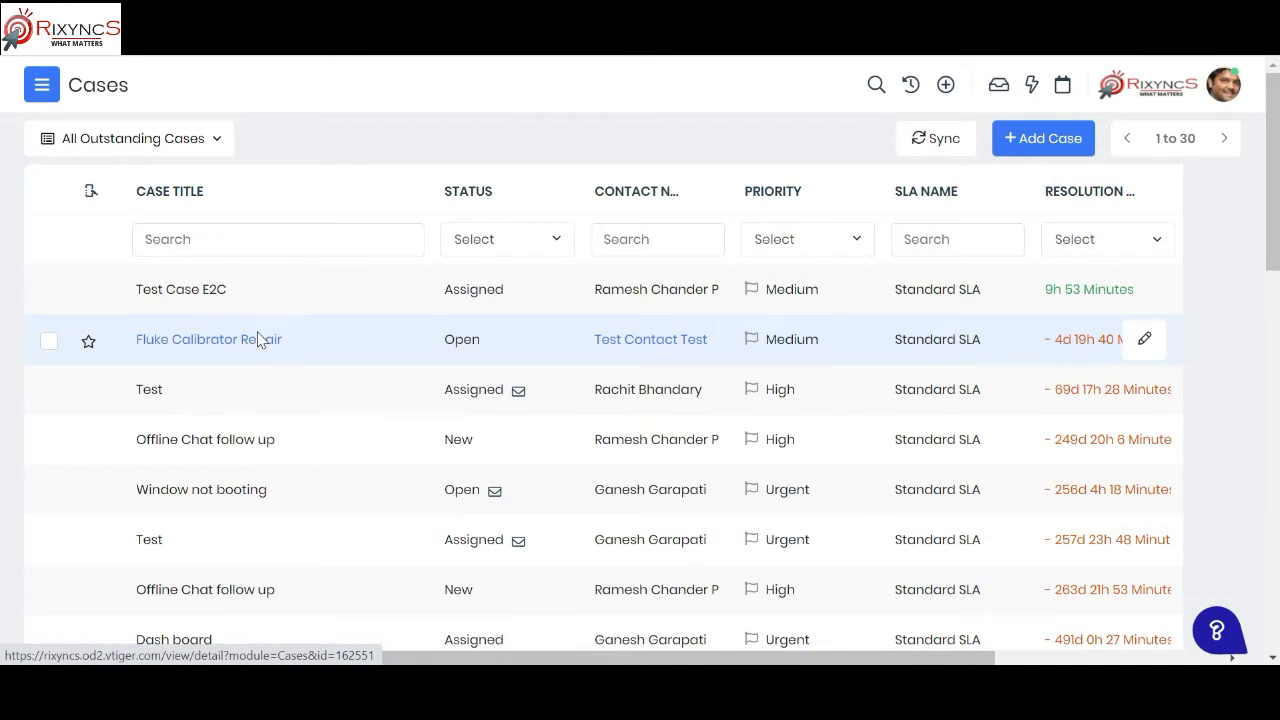
# - Review the Fluke Calibrator Repair case's SLA summary and linked contact, then return to the list
pyautogui.click(208, 340)
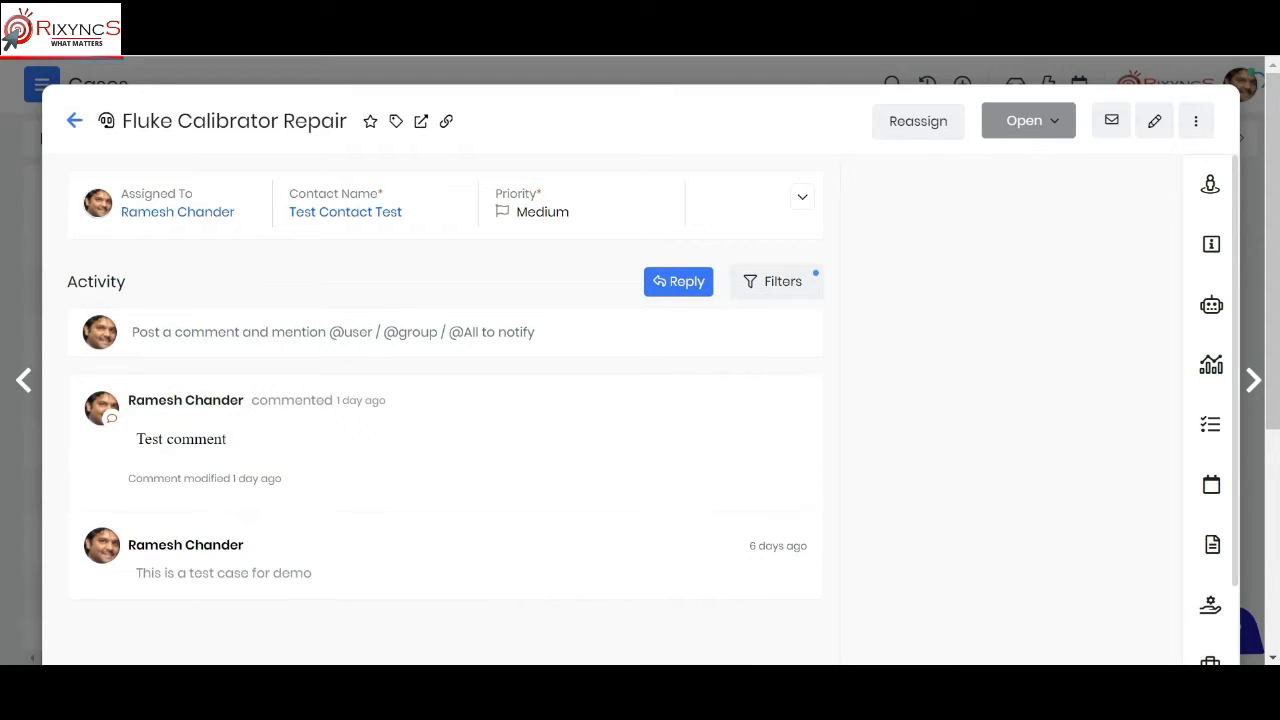
pyautogui.click(1208, 184)
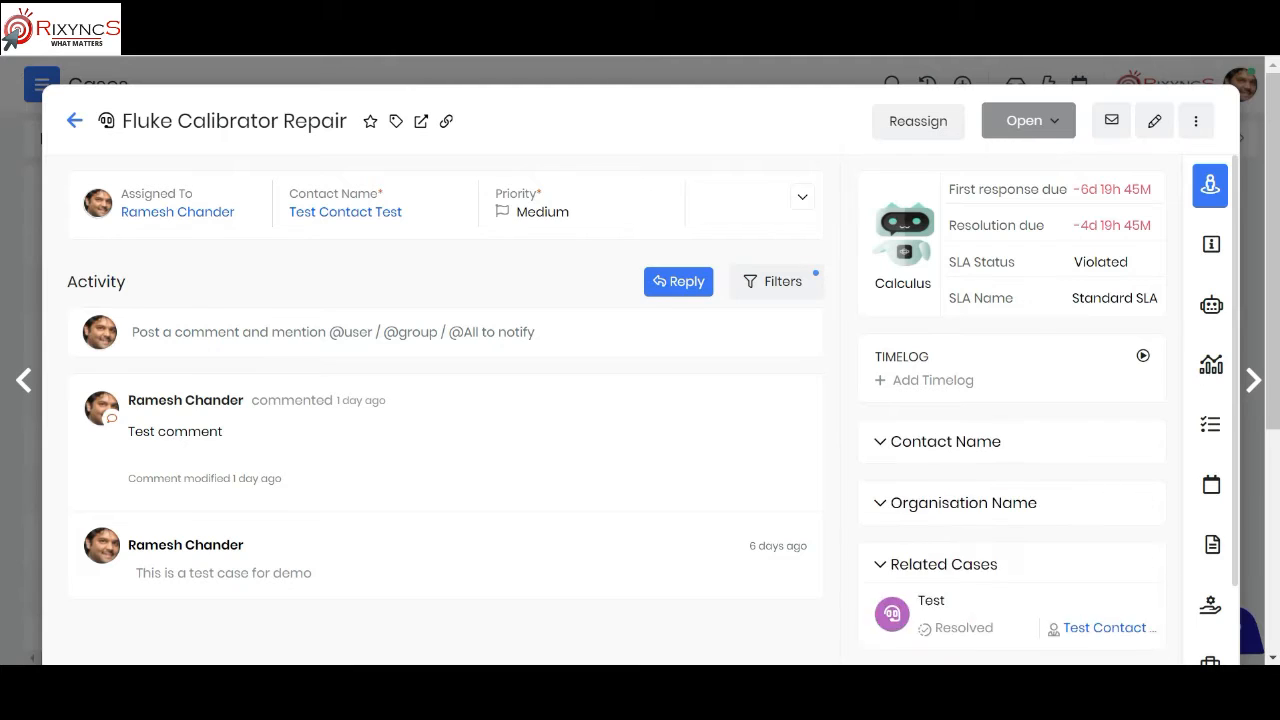
pyautogui.click(944, 442)
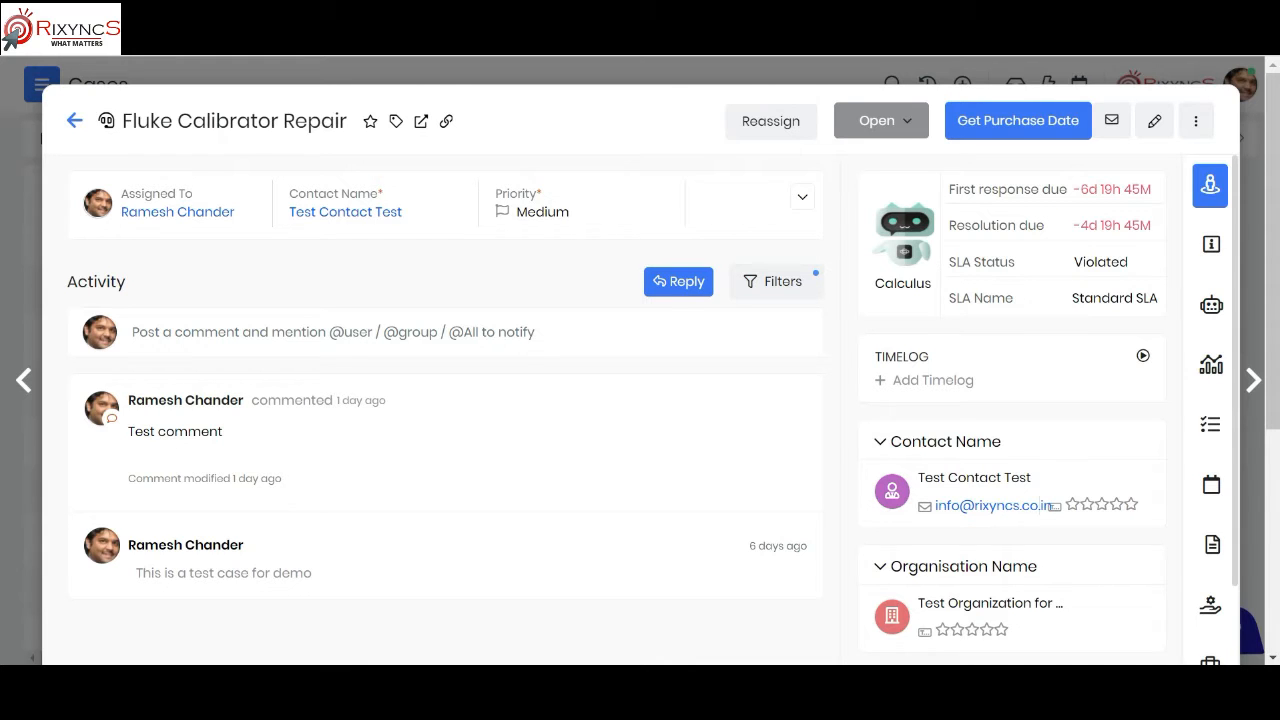
pyautogui.click(72, 120)
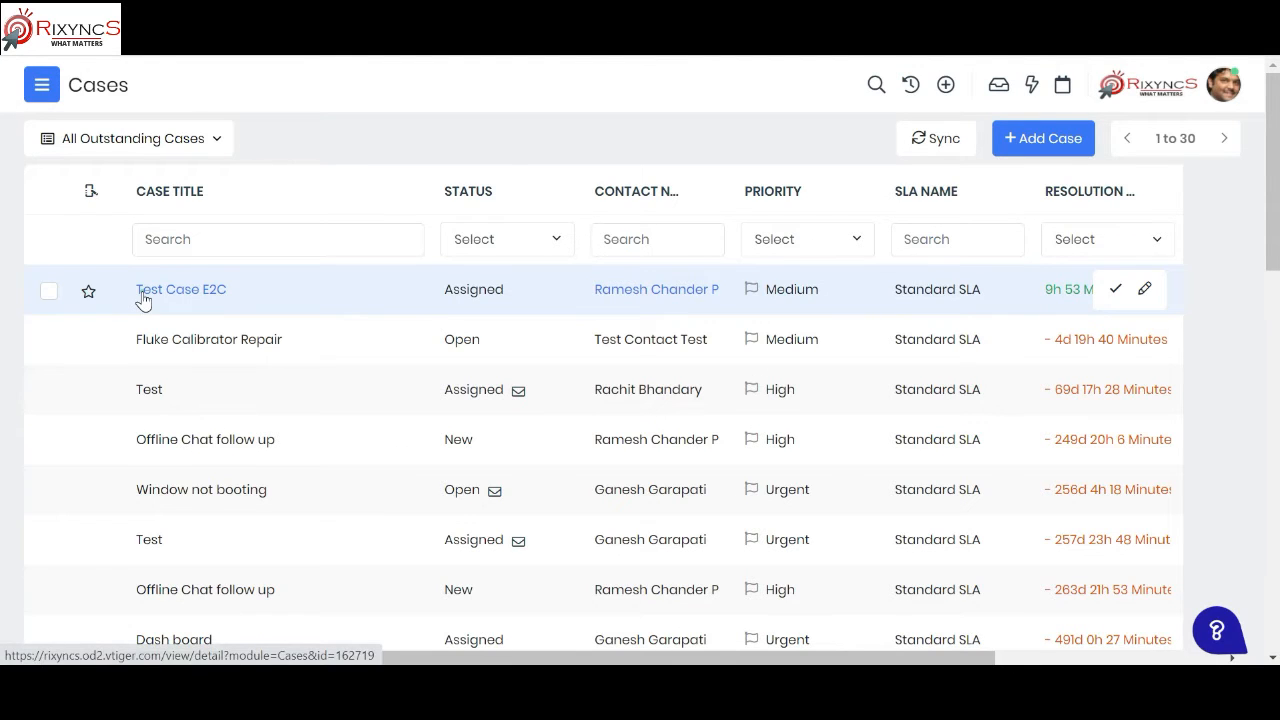
# - Review the Test Case E2C record and its contact details, then return to the list
pyautogui.click(180, 288)
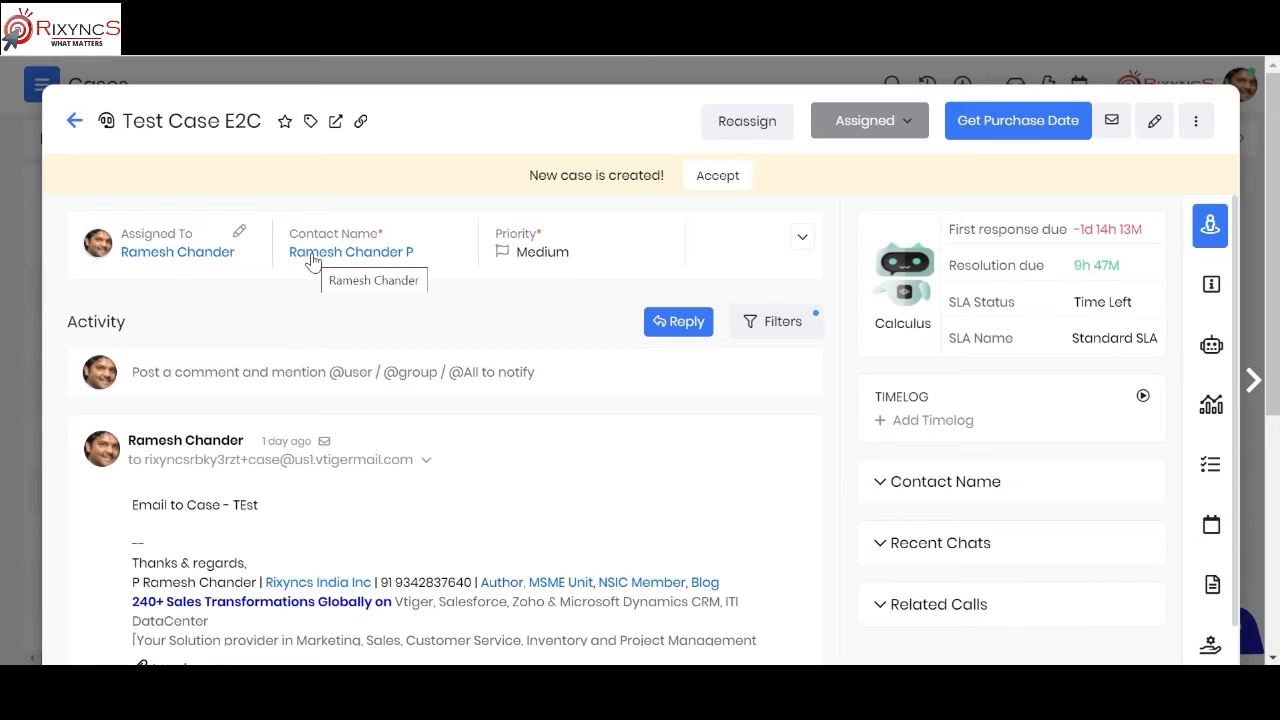
pyautogui.click(944, 480)
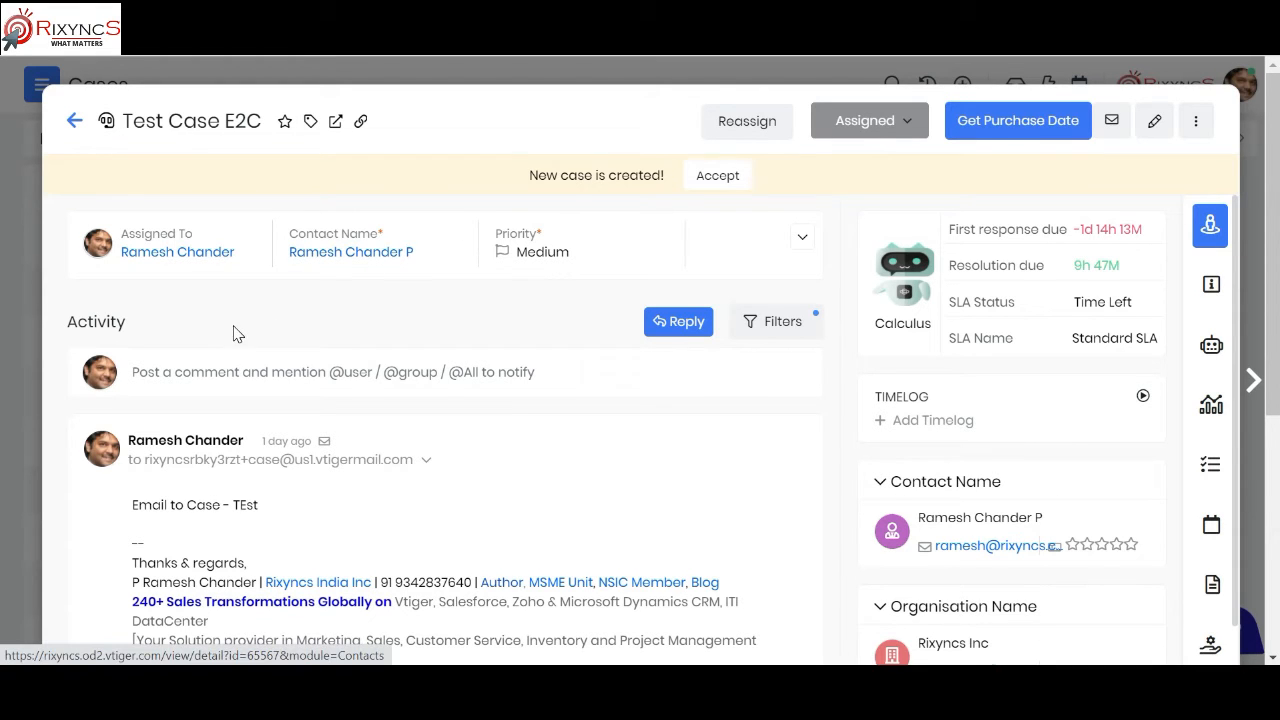
pyautogui.click(72, 120)
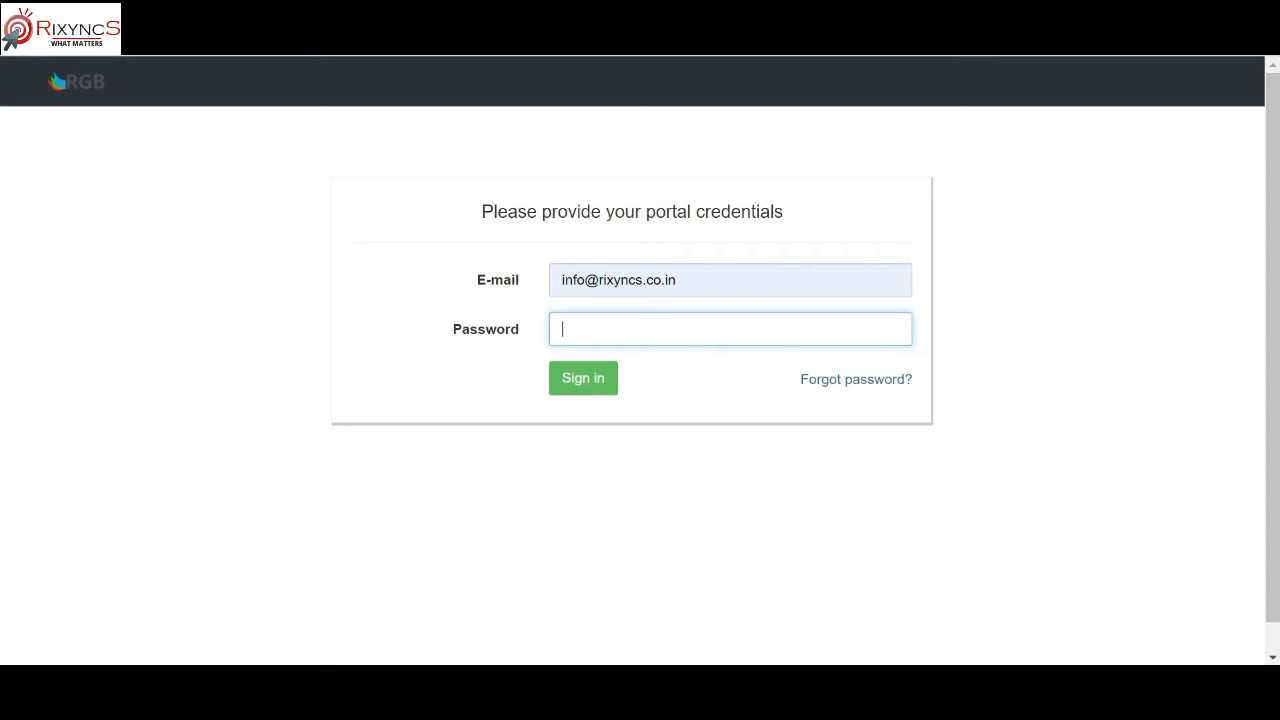
# - Enter the portal password and sign in to reach the Rixyncs INC welcome dashboard
pyautogui.write('password')
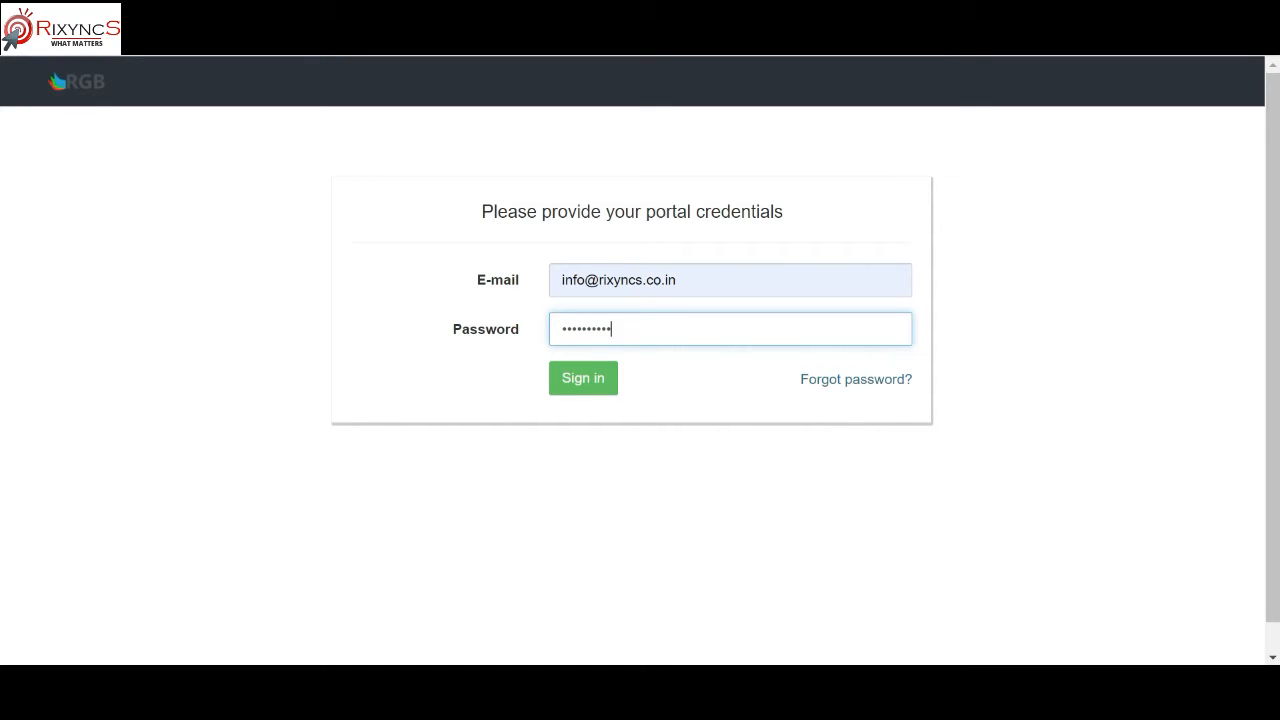
pyautogui.write('•')
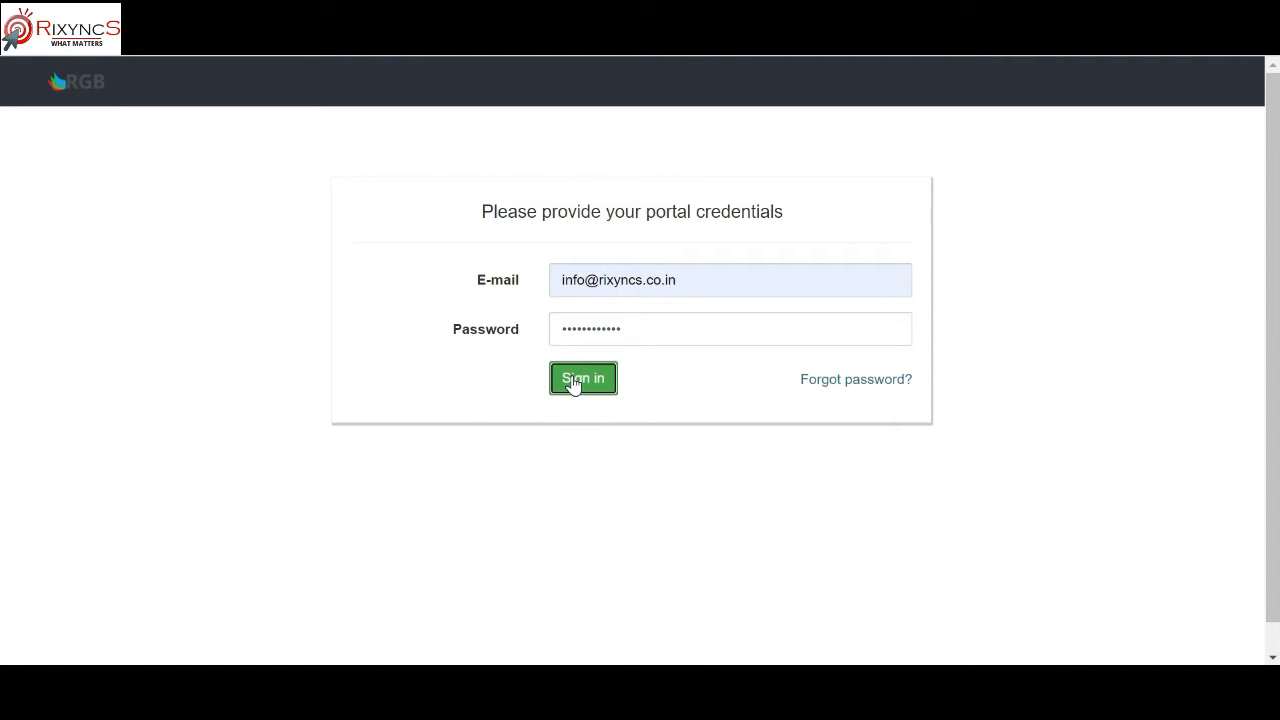
pyautogui.click(584, 378)
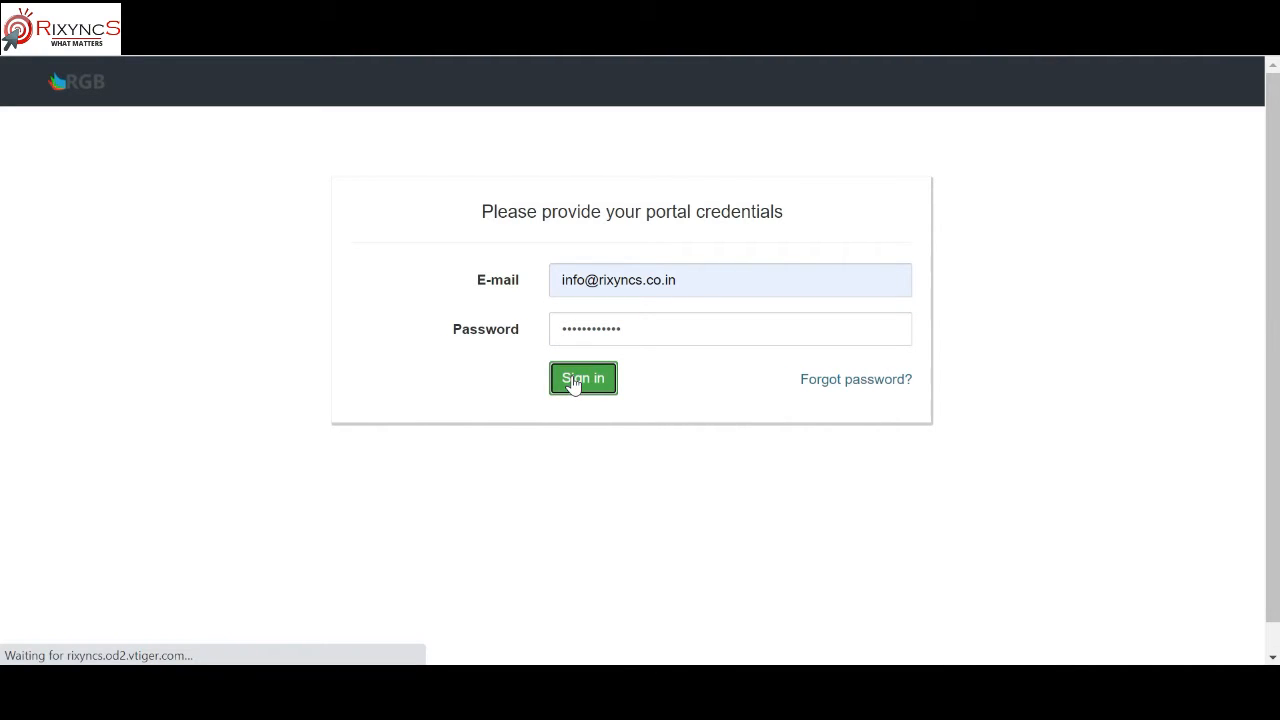
pyautogui.click(584, 378)
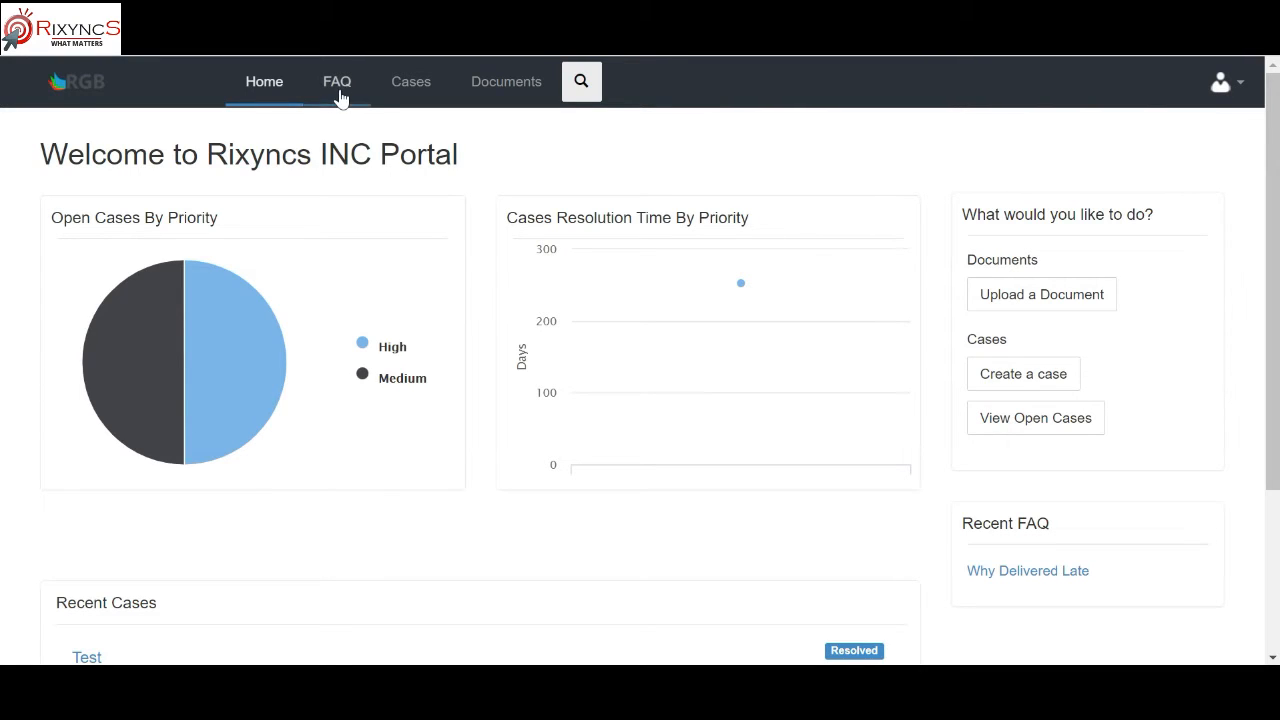
# - Browse the portal FAQ and list the top questions ('Why Delivered Late')
pyautogui.click(336, 80)
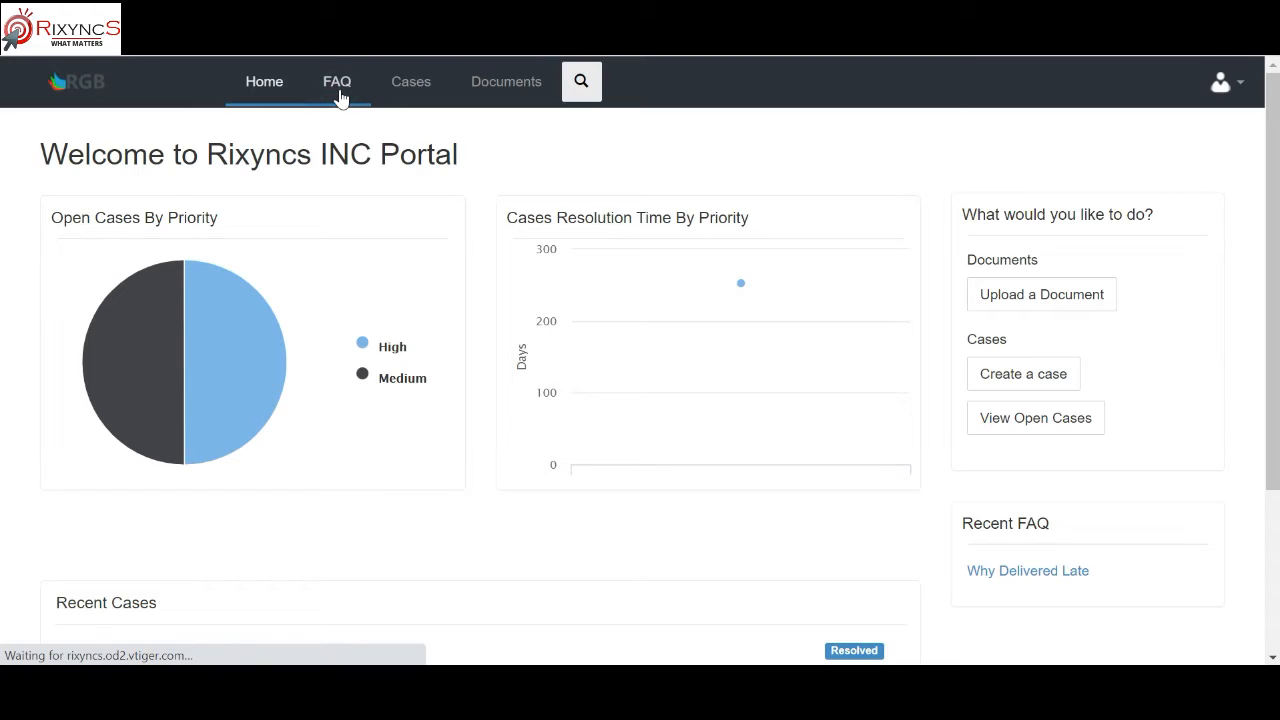
pyautogui.click(336, 80)
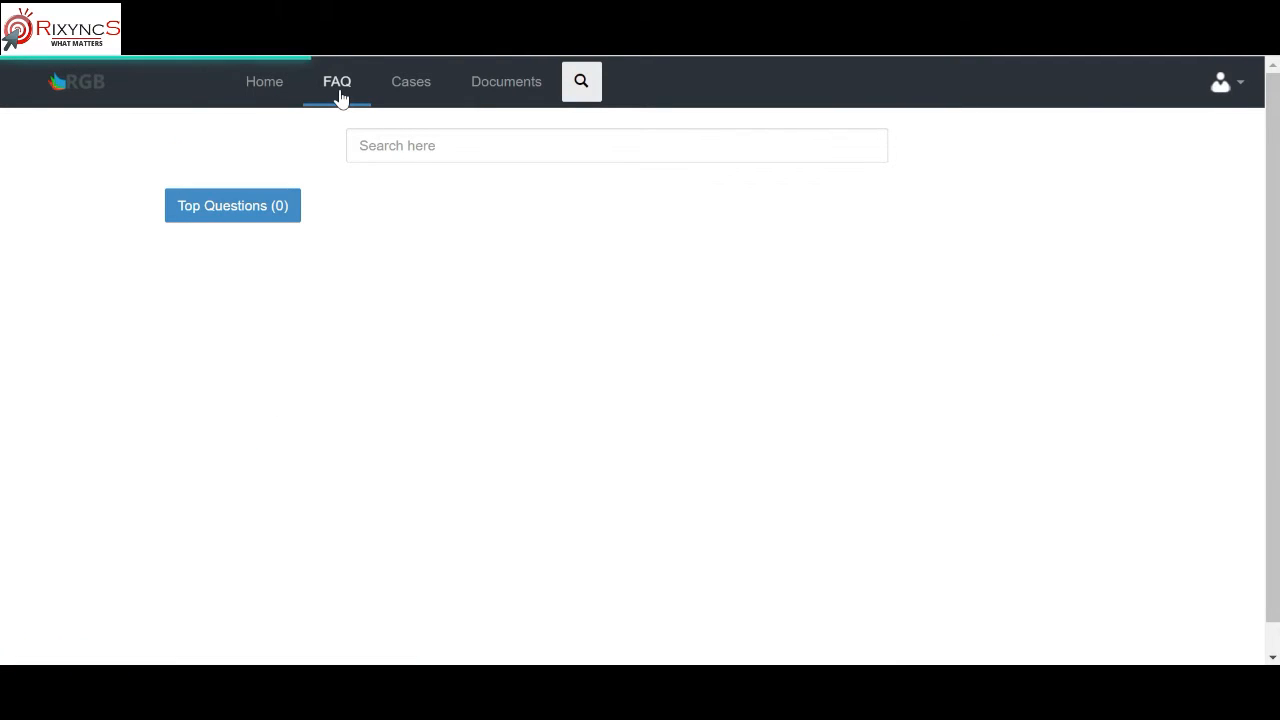
pyautogui.click(232, 204)
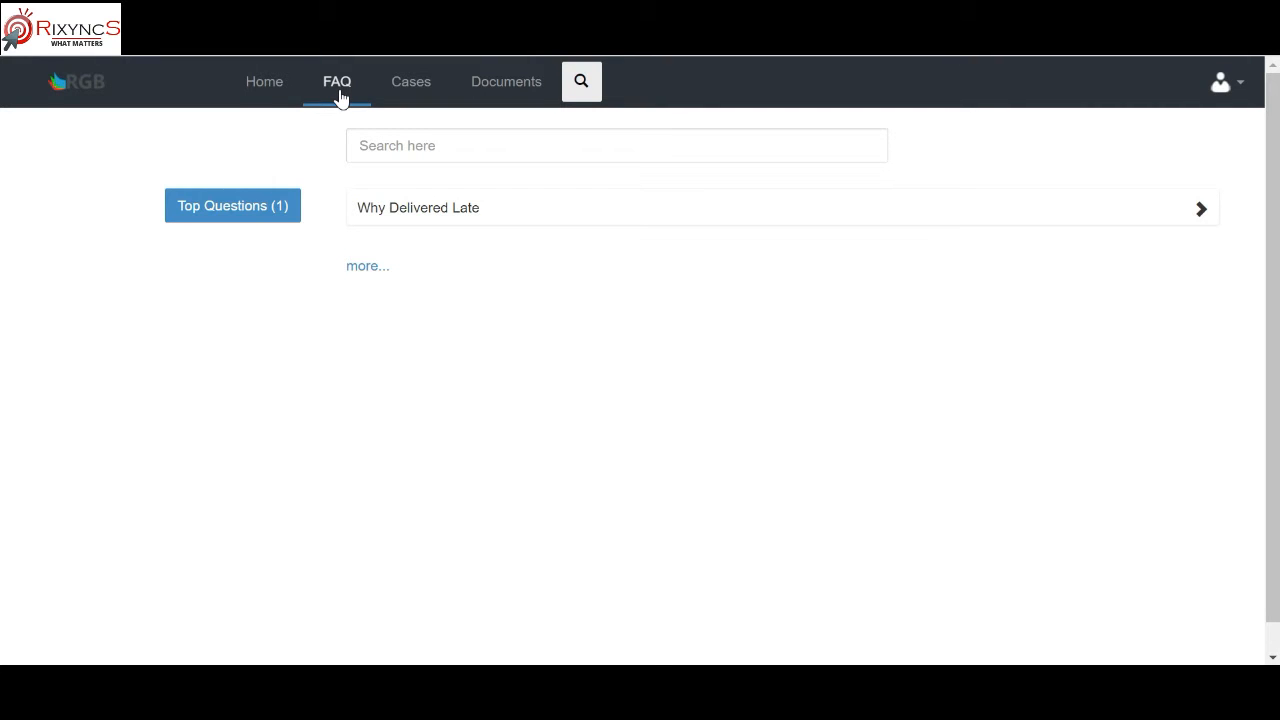
pyautogui.moveTo(410, 80)
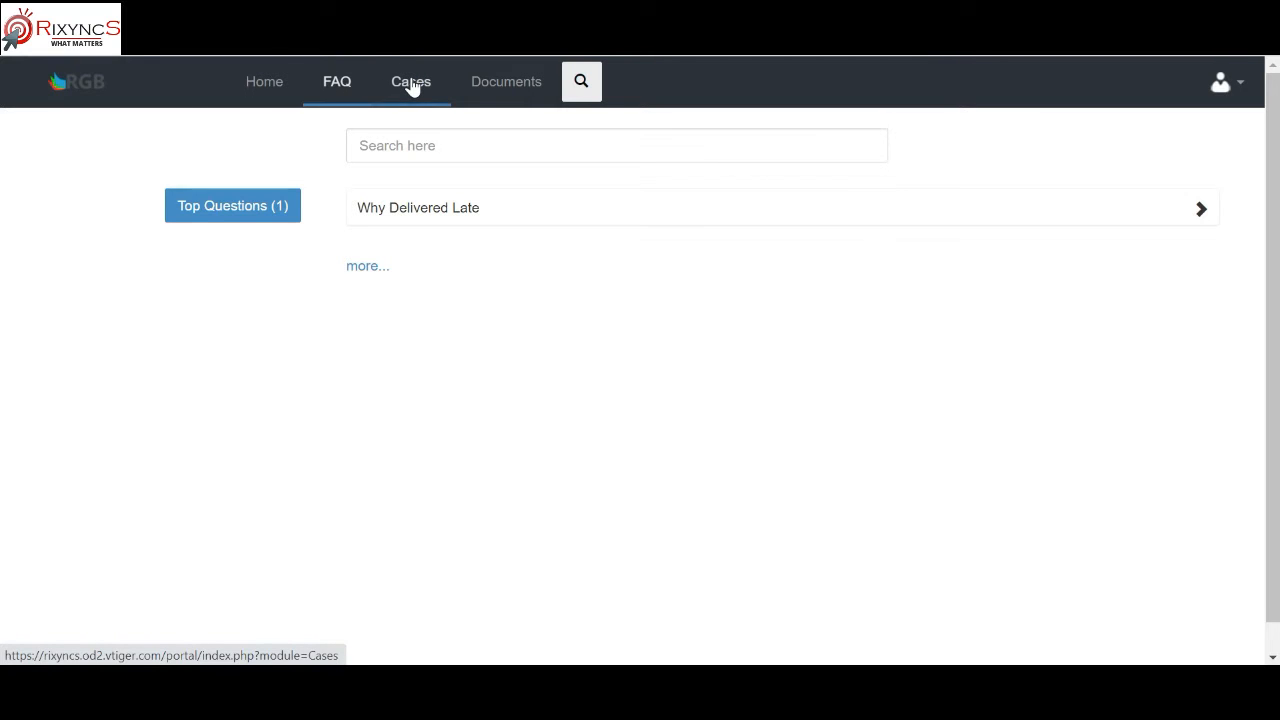
# - Go to the customer's Cases list in the portal
pyautogui.click(410, 80)
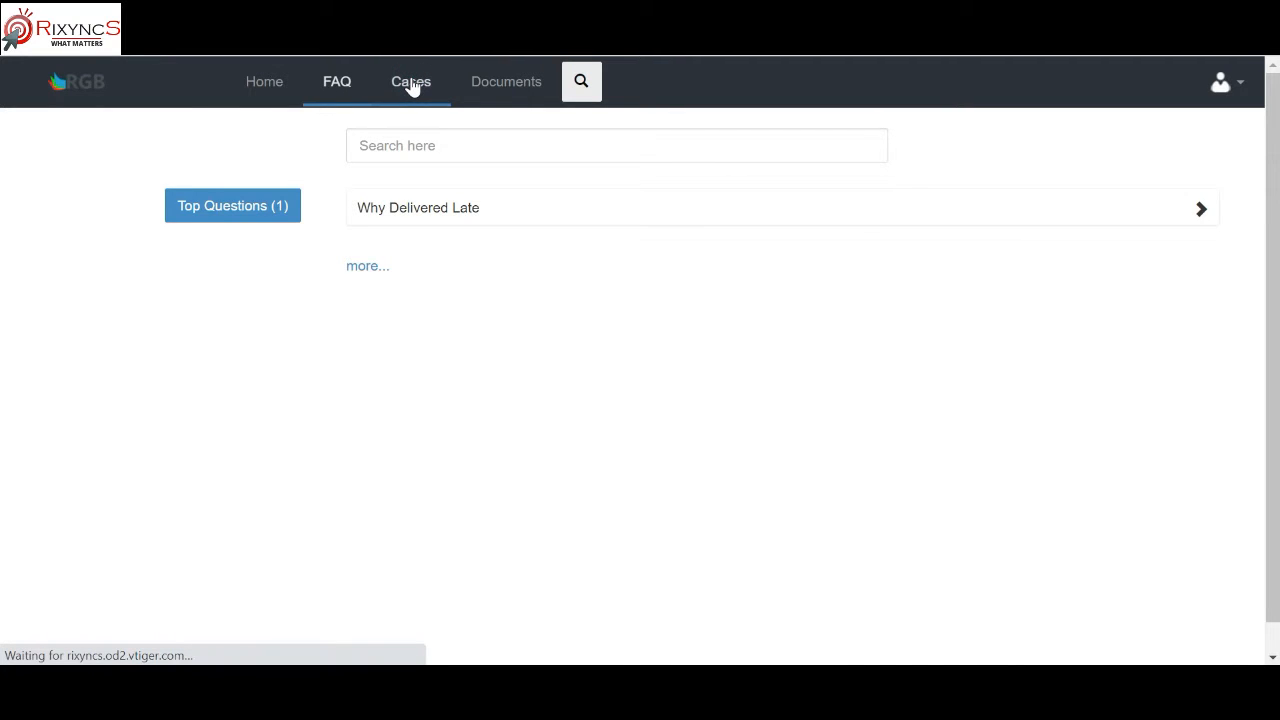
pyautogui.click(410, 80)
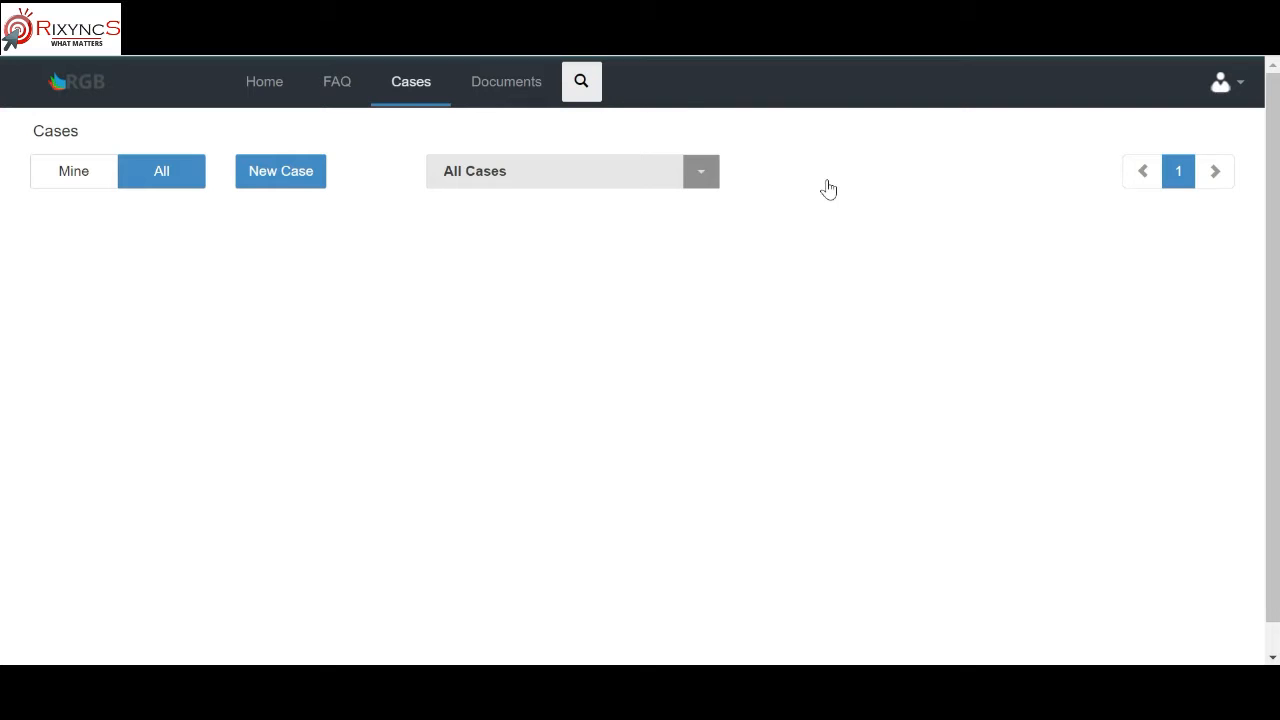
# - Open the Fluke Calibrator Repair case and view its documents and update history
pyautogui.click(160, 172)
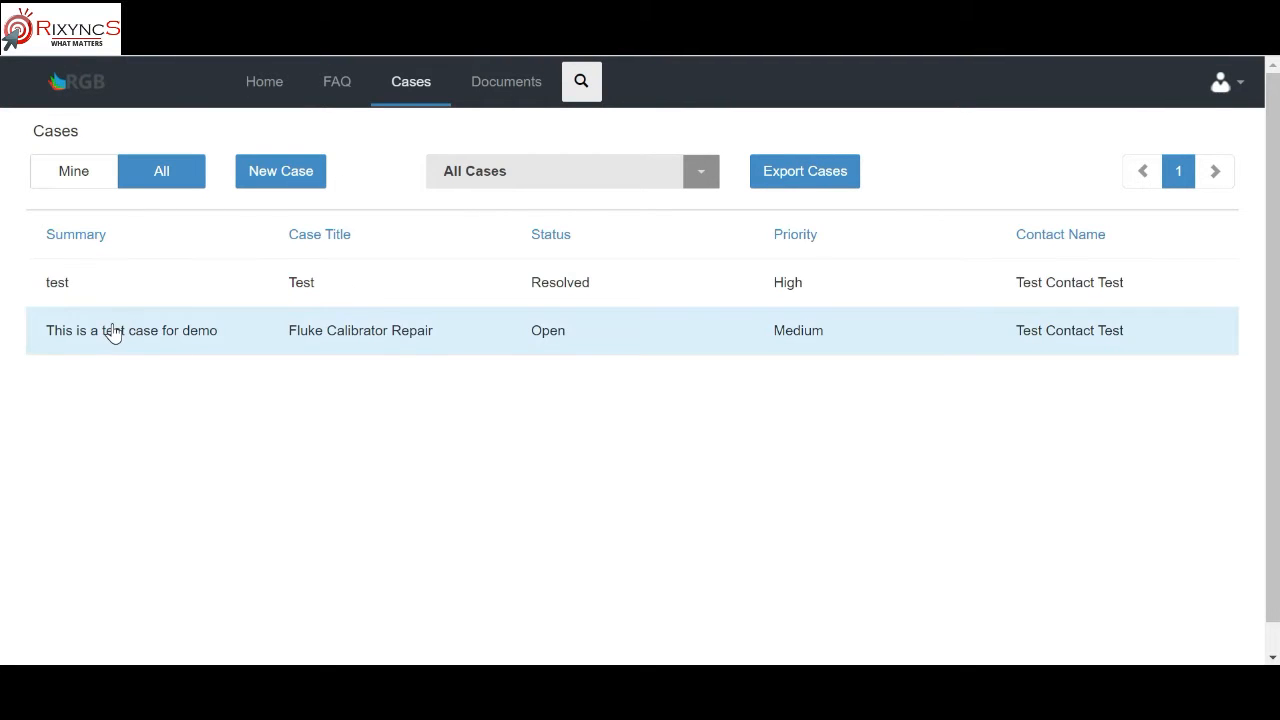
pyautogui.click(132, 330)
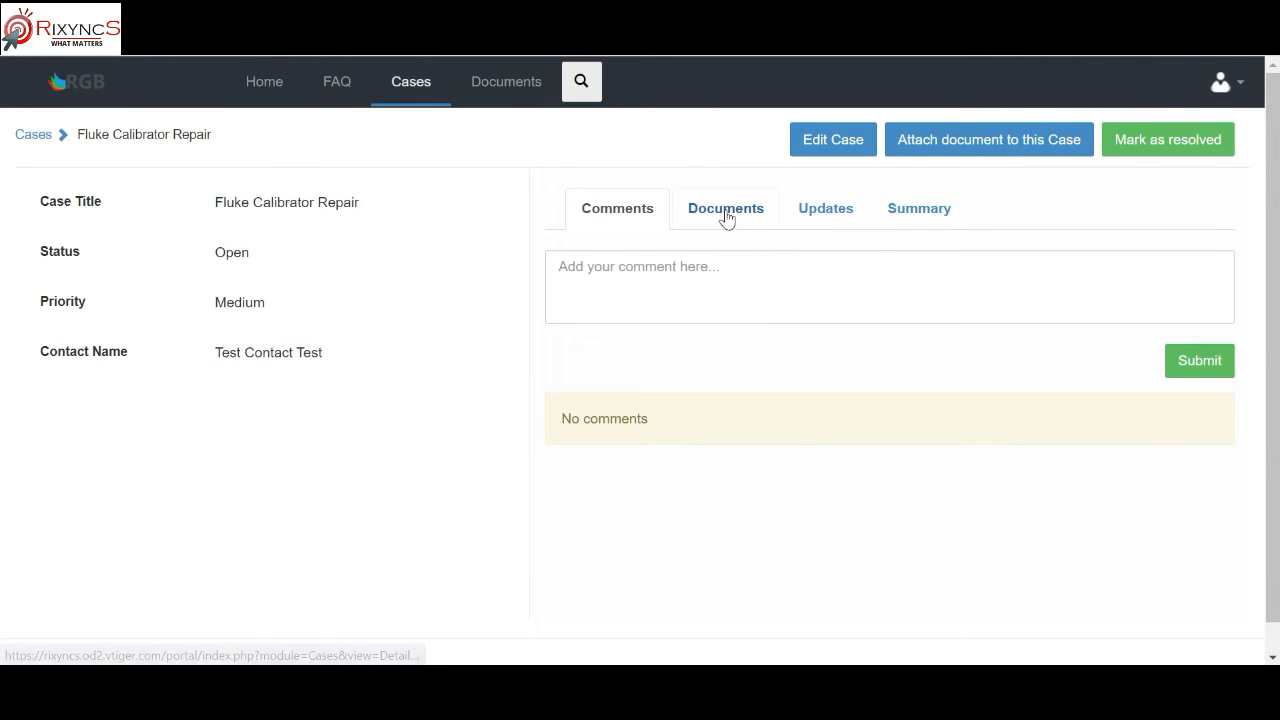
pyautogui.click(724, 208)
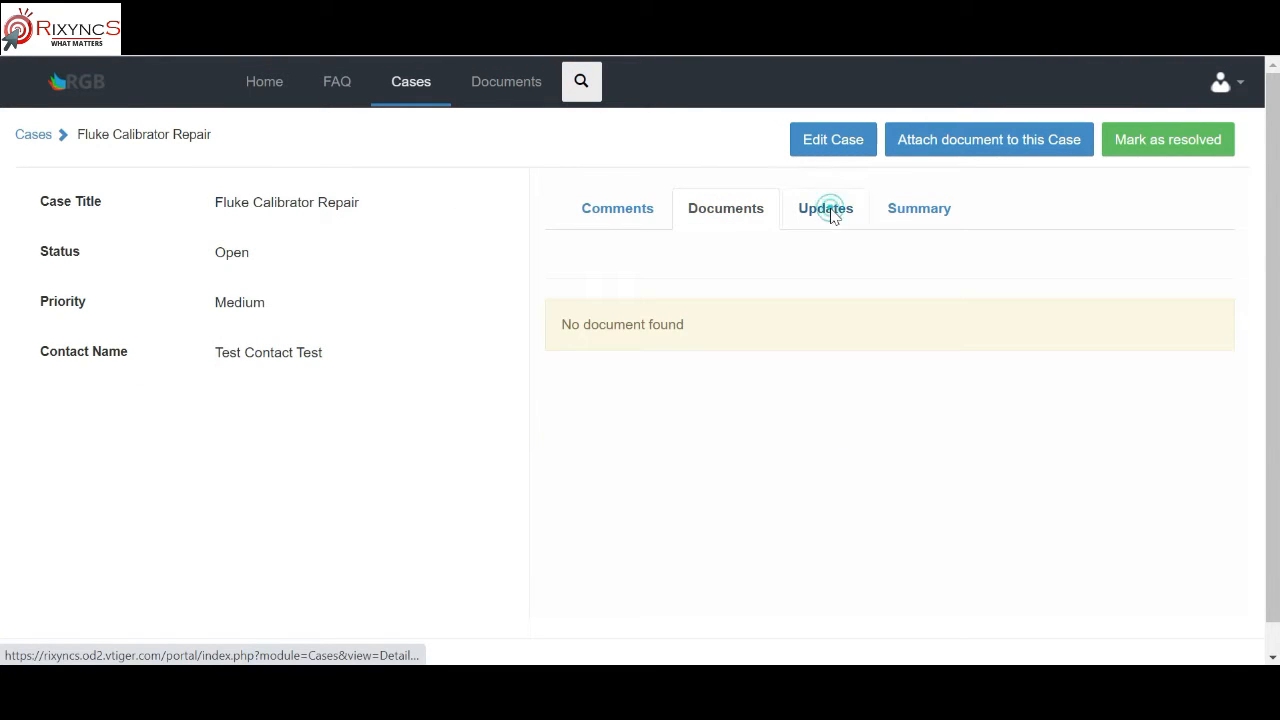
pyautogui.click(824, 208)
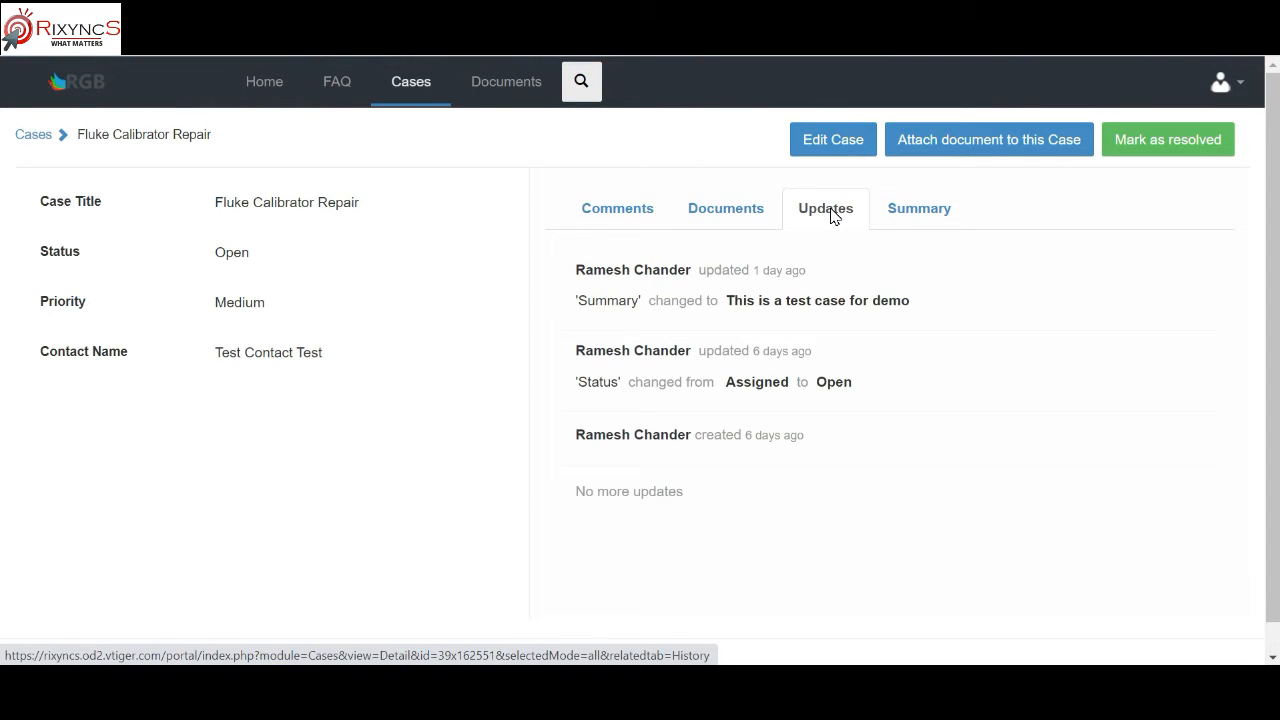
pyautogui.moveTo(836, 100)
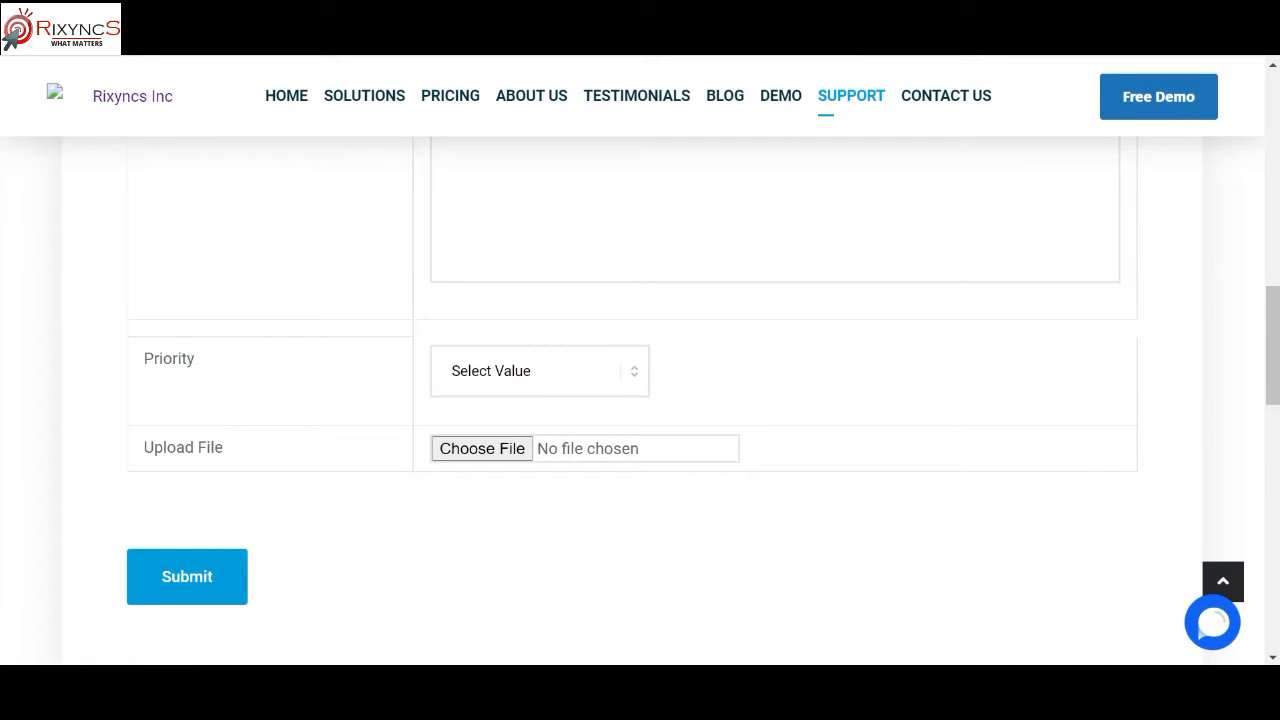
# - Attempt to submit the support case form and see the Priority required message
pyautogui.scroll(3)
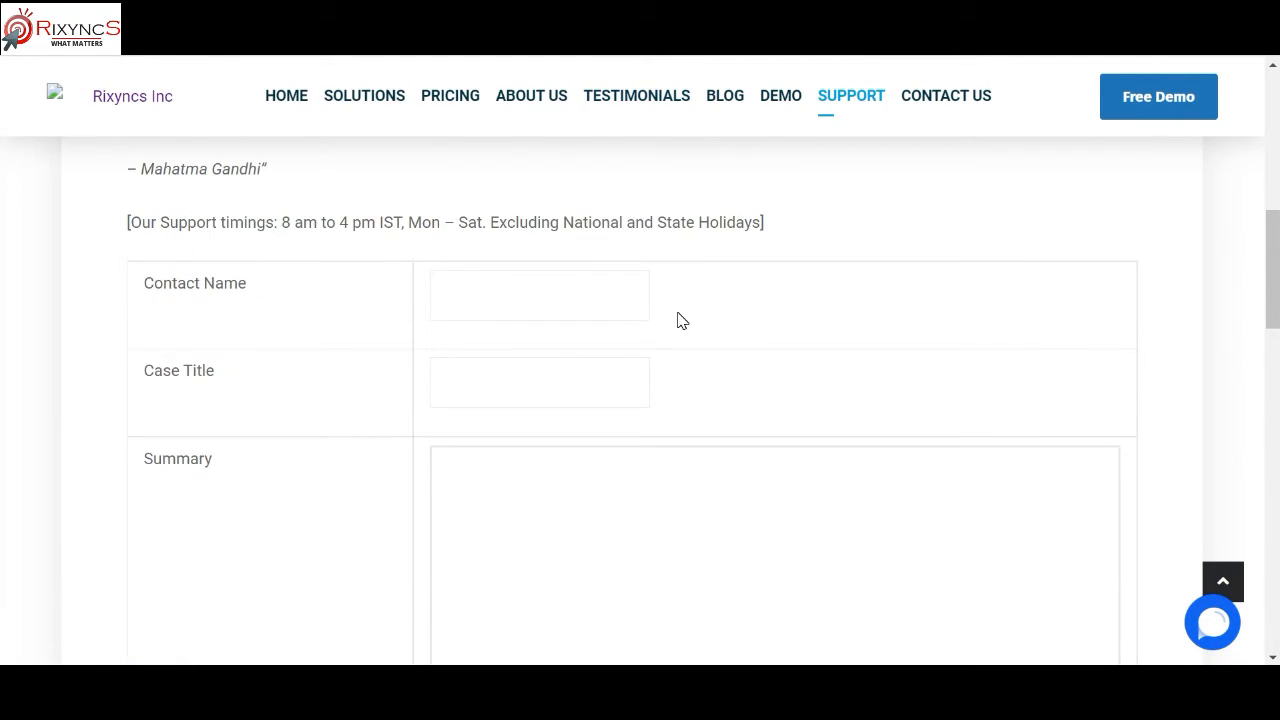
pyautogui.click(538, 294)
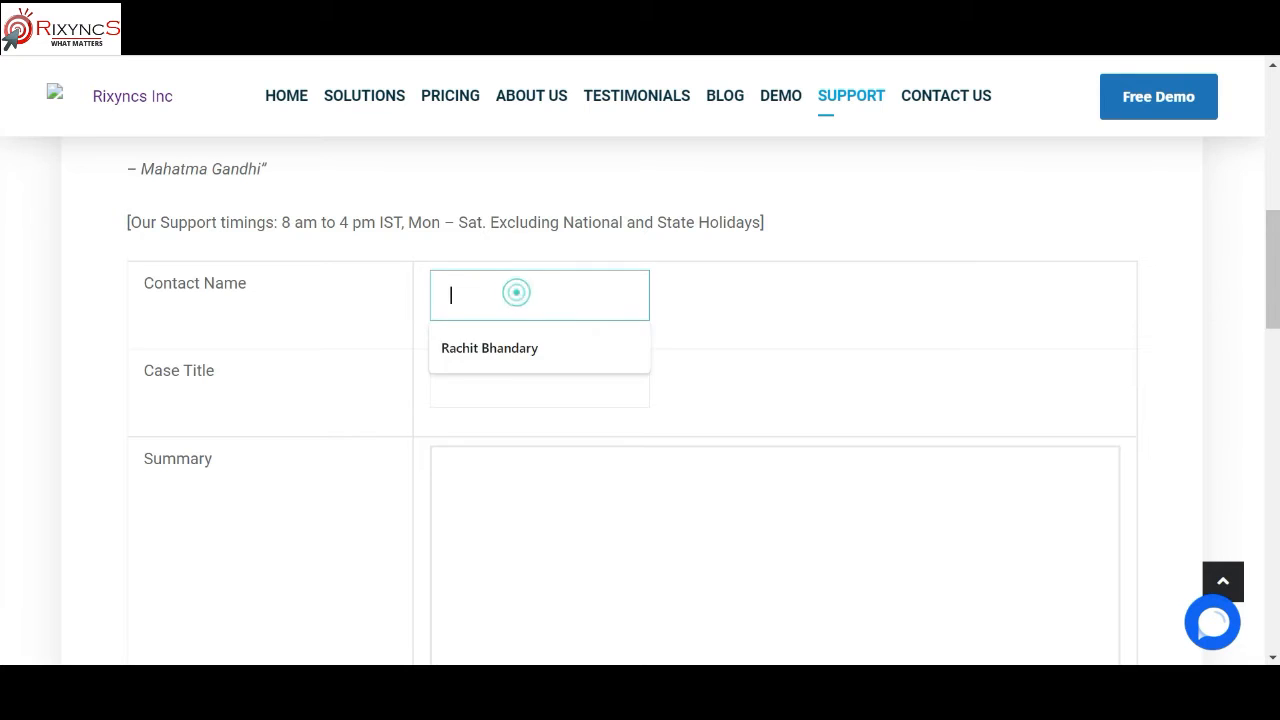
pyautogui.scroll(-3)
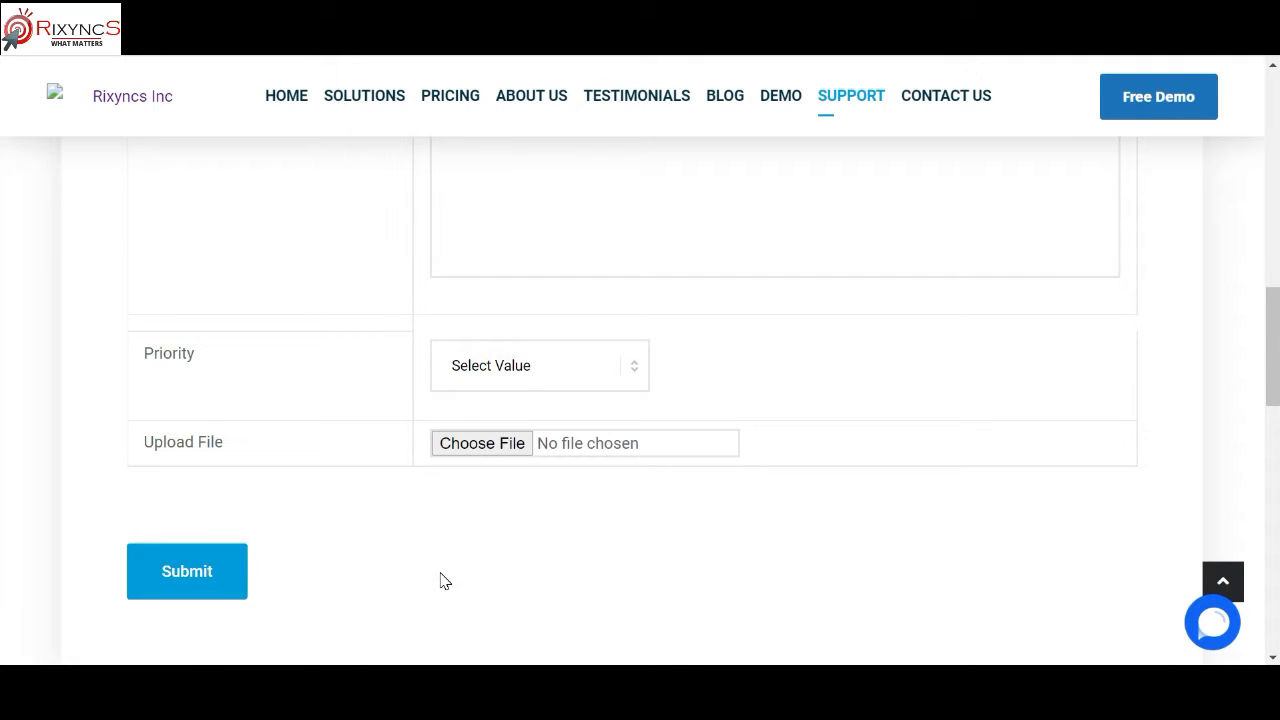
pyautogui.scroll(3)
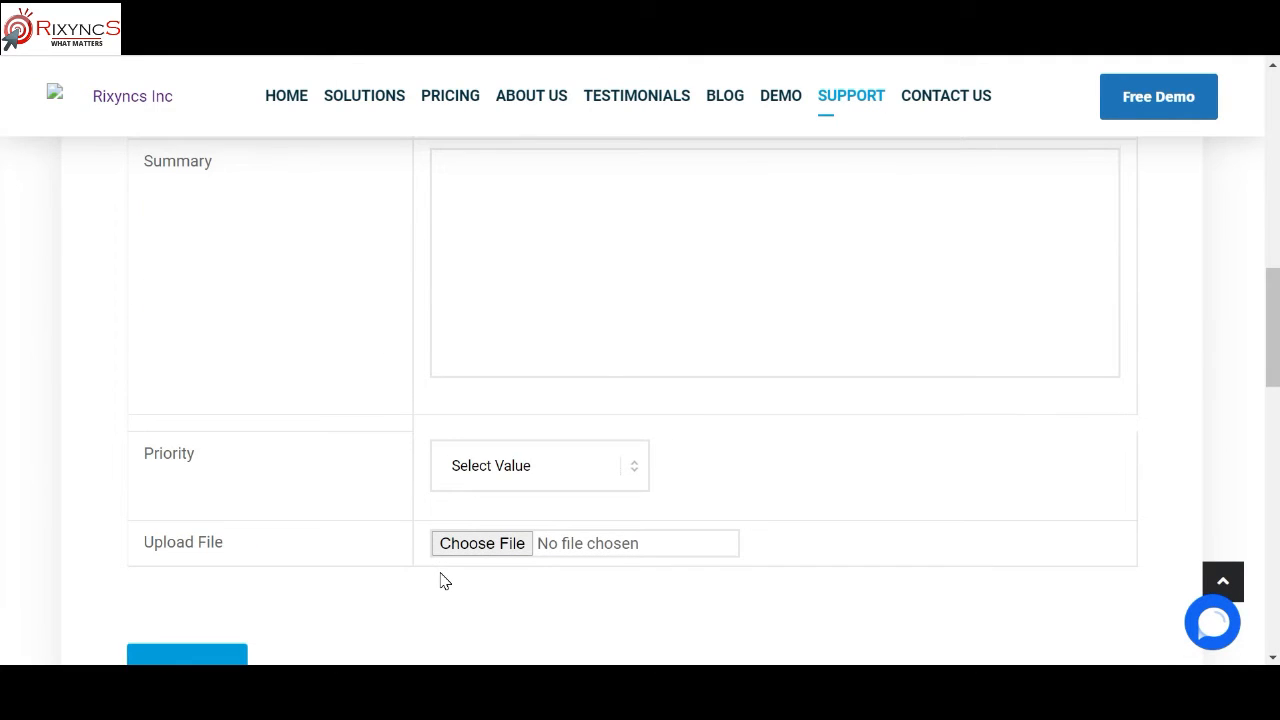
pyautogui.click(540, 464)
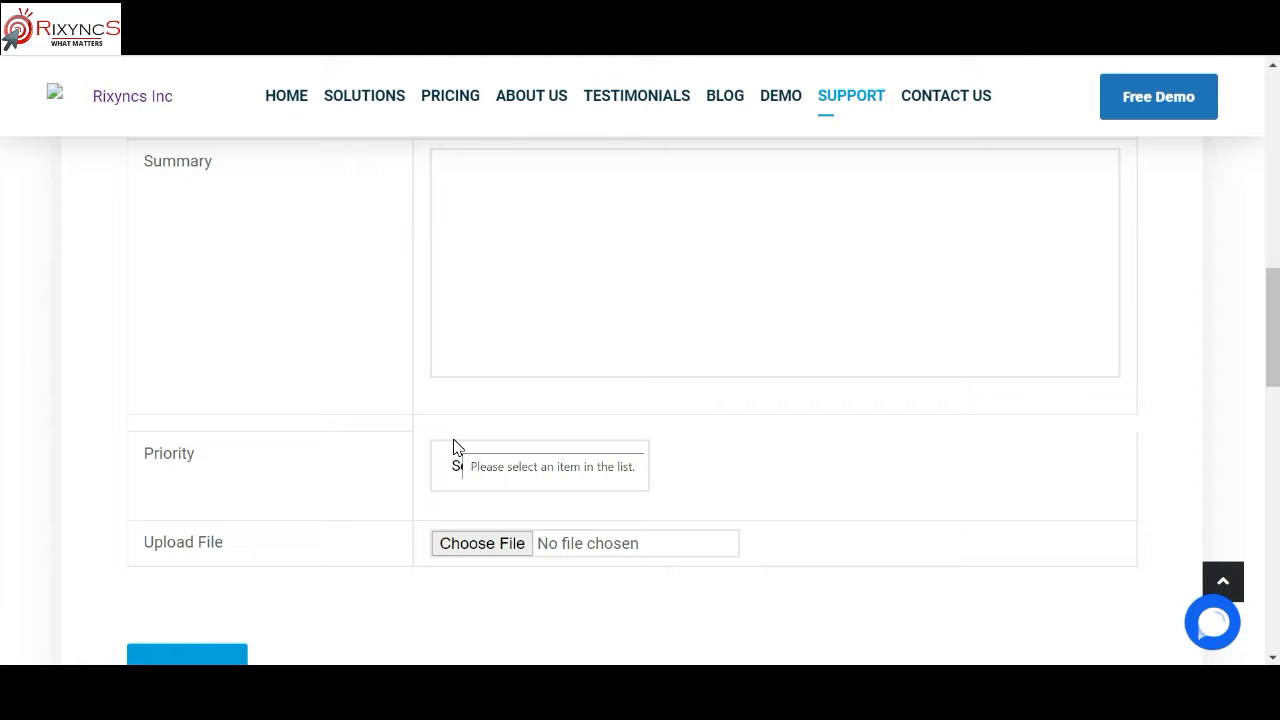
pyautogui.scroll(3)
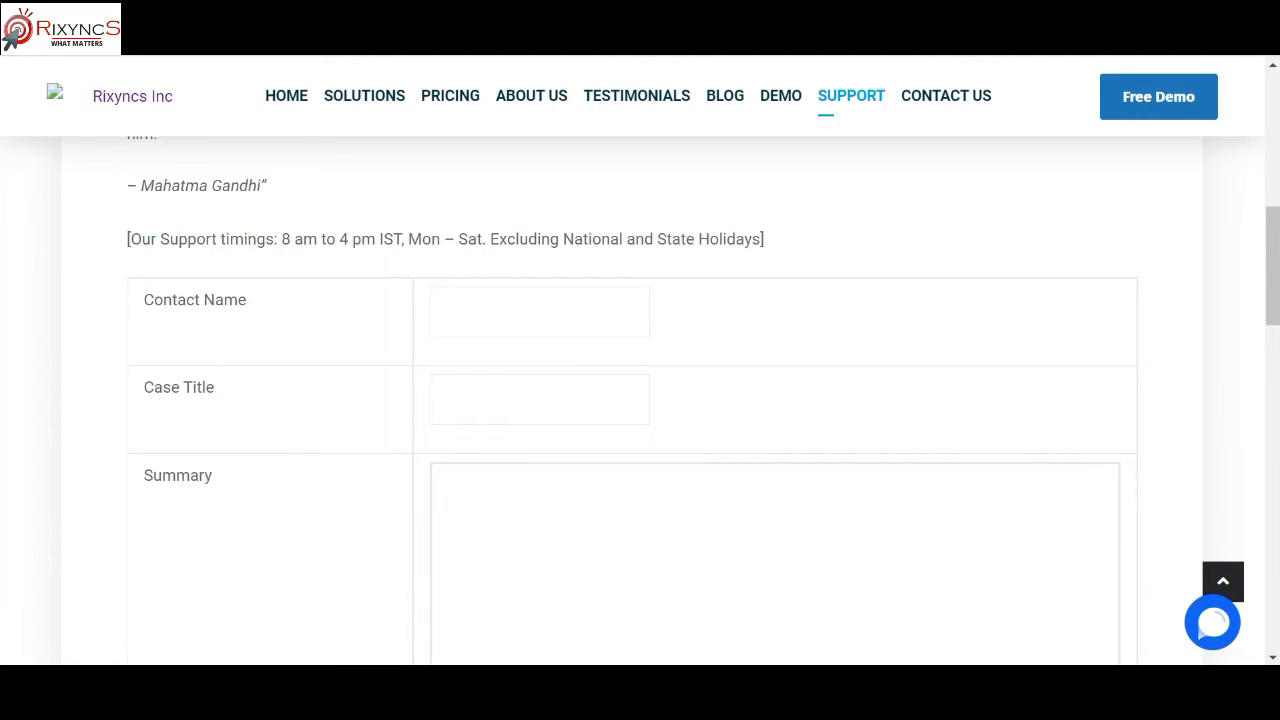
# - Start a chat with support from the website's chat bubble
pyautogui.click(1212, 622)
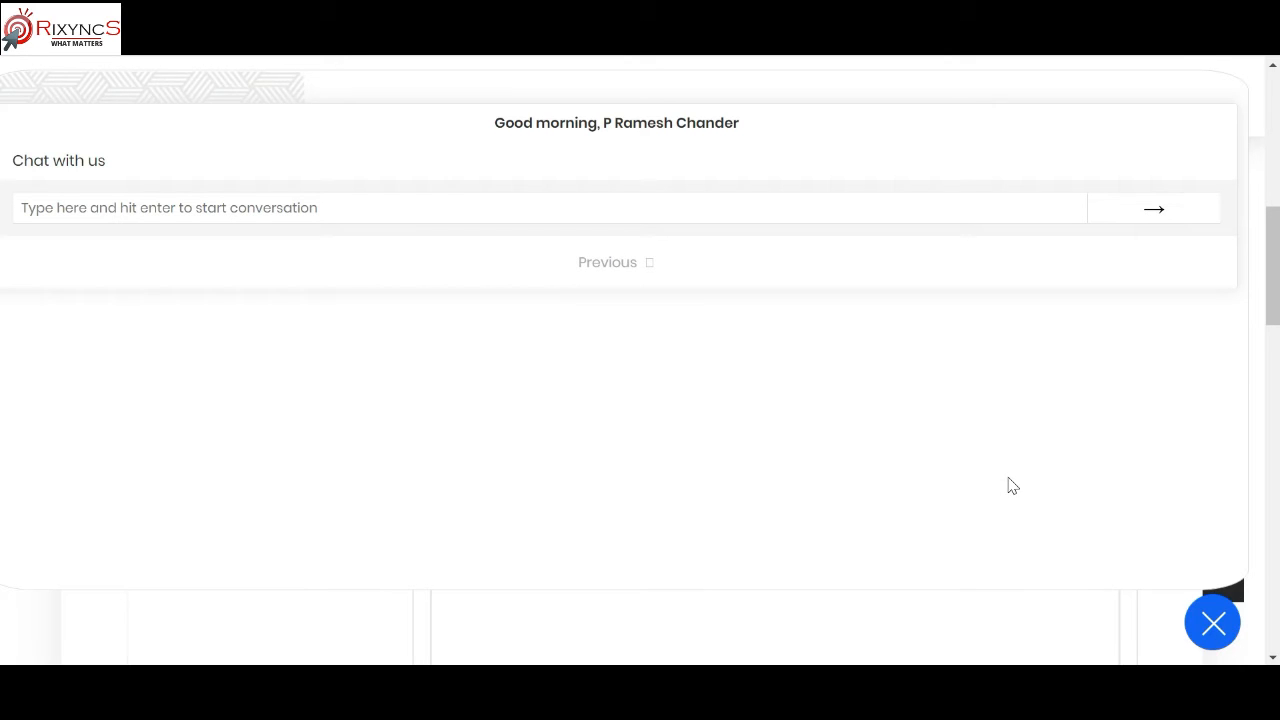
# - View the customer's live chat and its Add Case, Select Case, Add Deal actions
pyautogui.click(648, 262)
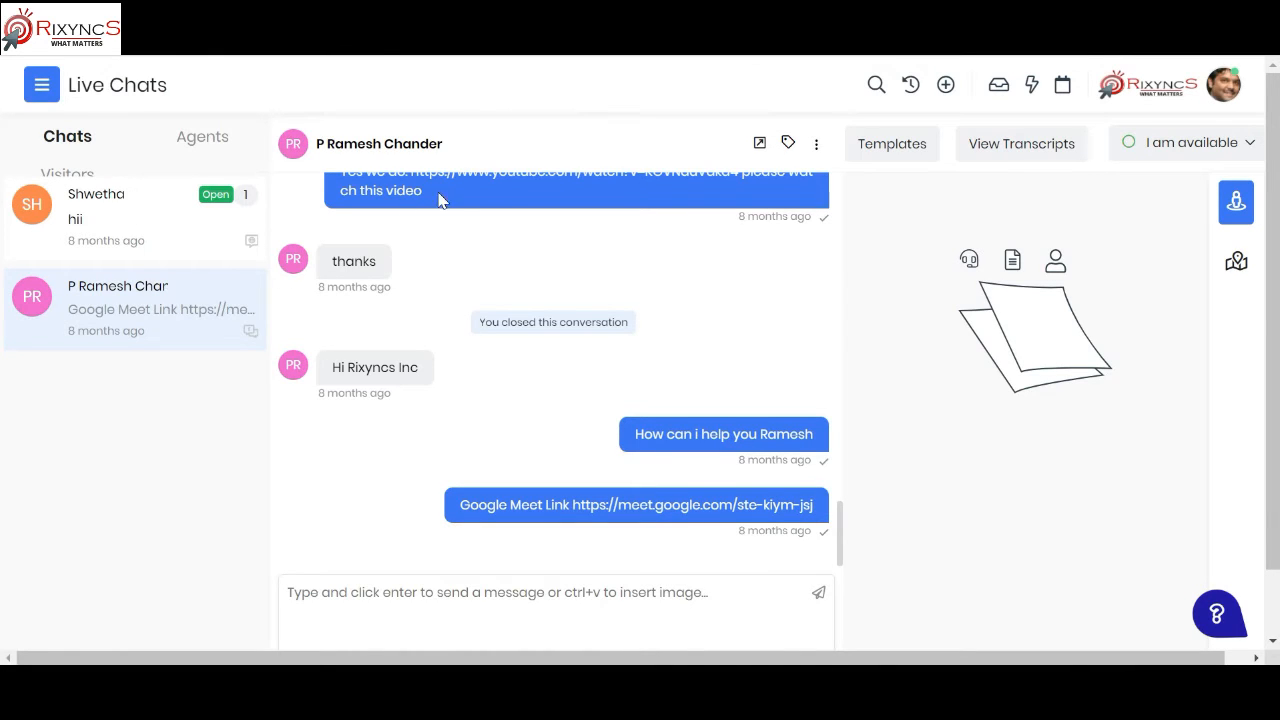
pyautogui.moveTo(500, 476)
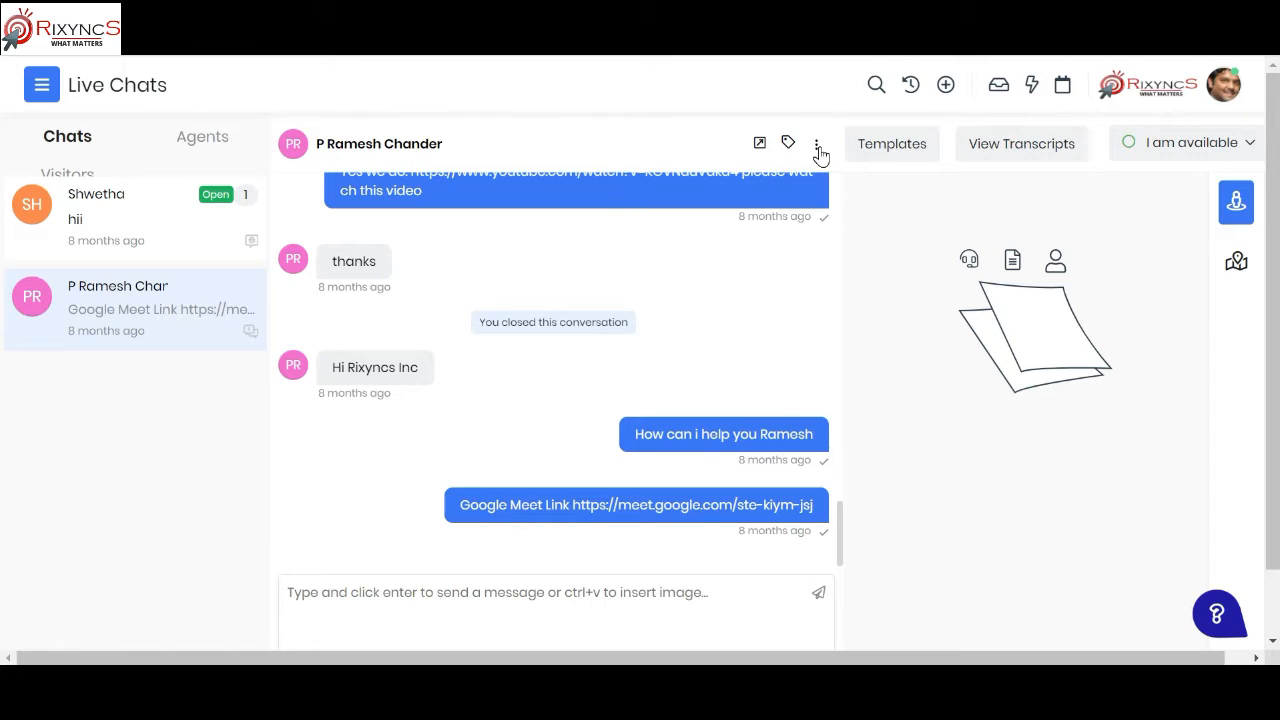
pyautogui.click(816, 144)
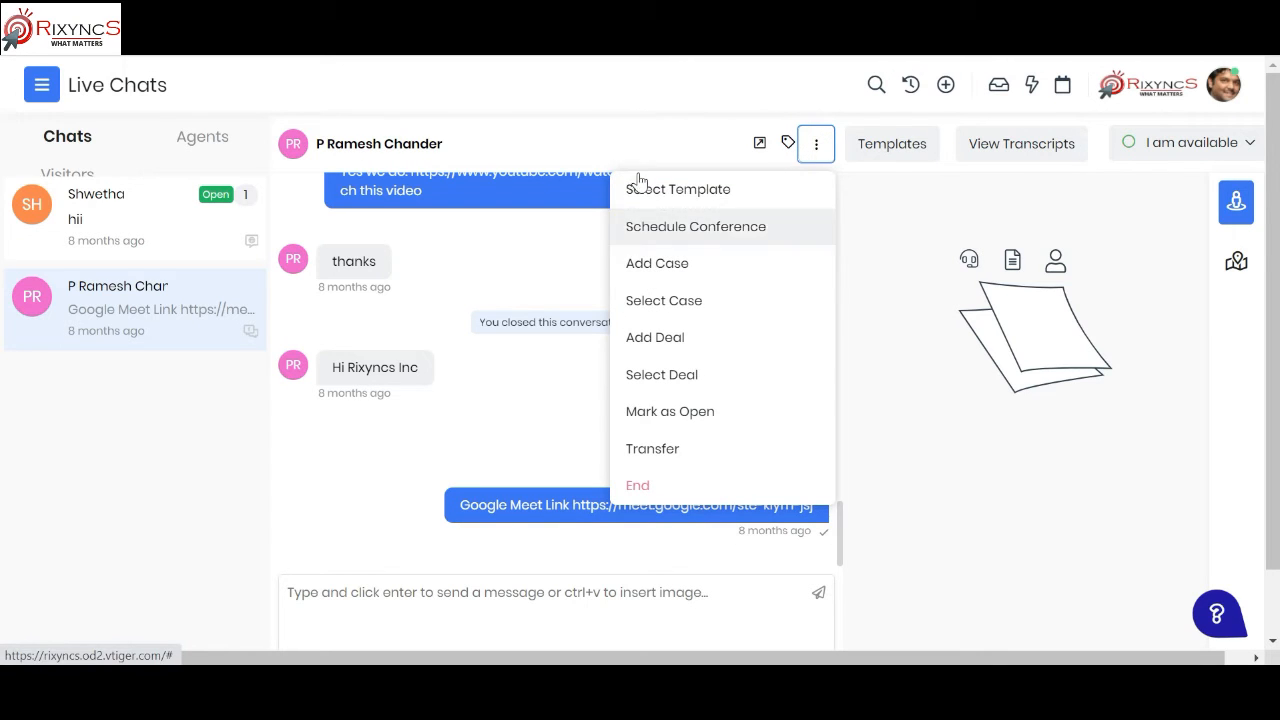
pyautogui.click(642, 108)
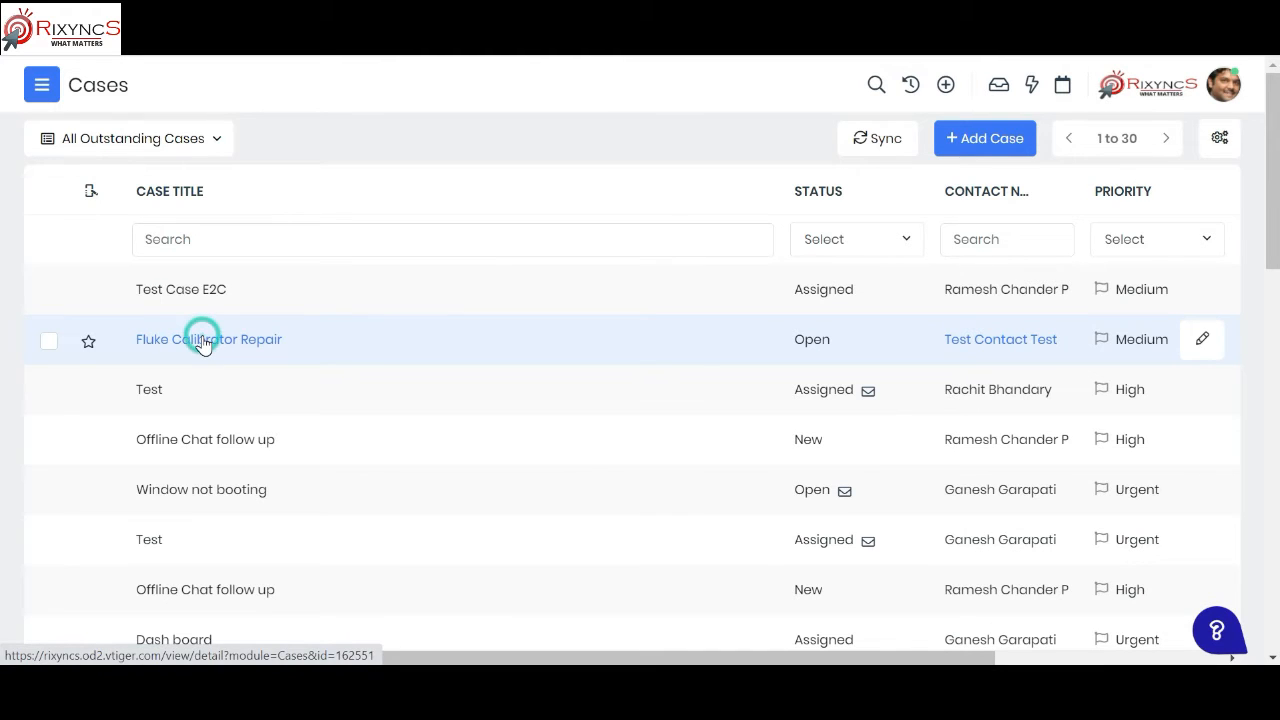
# - Review the case's contact, organisation, work orders and related cases, then open the Fluke Calibrator asset
pyautogui.click(208, 340)
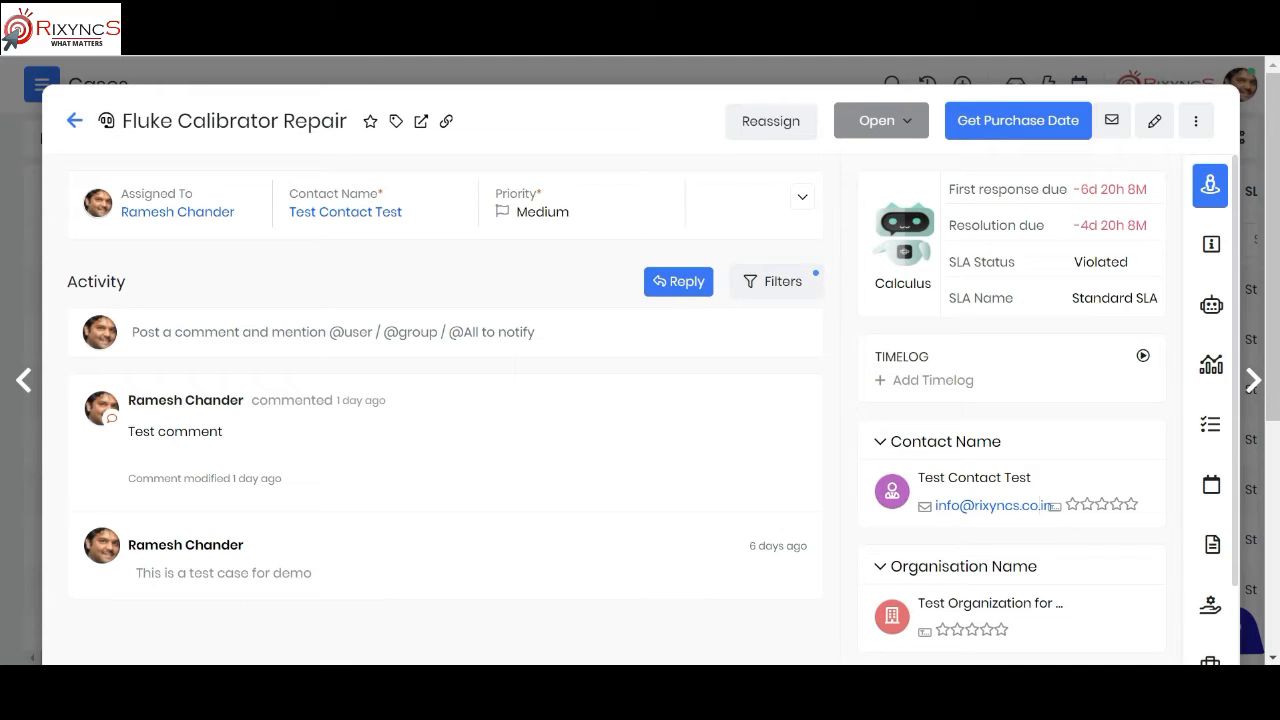
pyautogui.moveTo(478, 420)
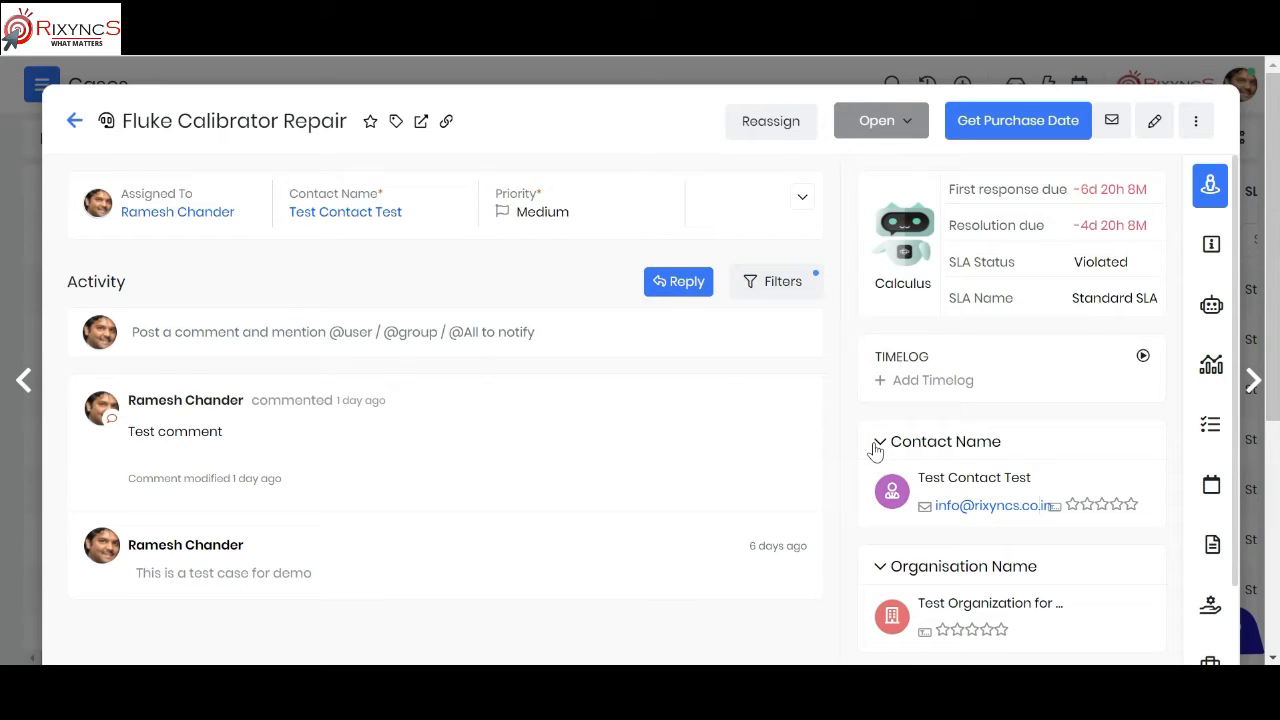
pyautogui.scroll(-3)
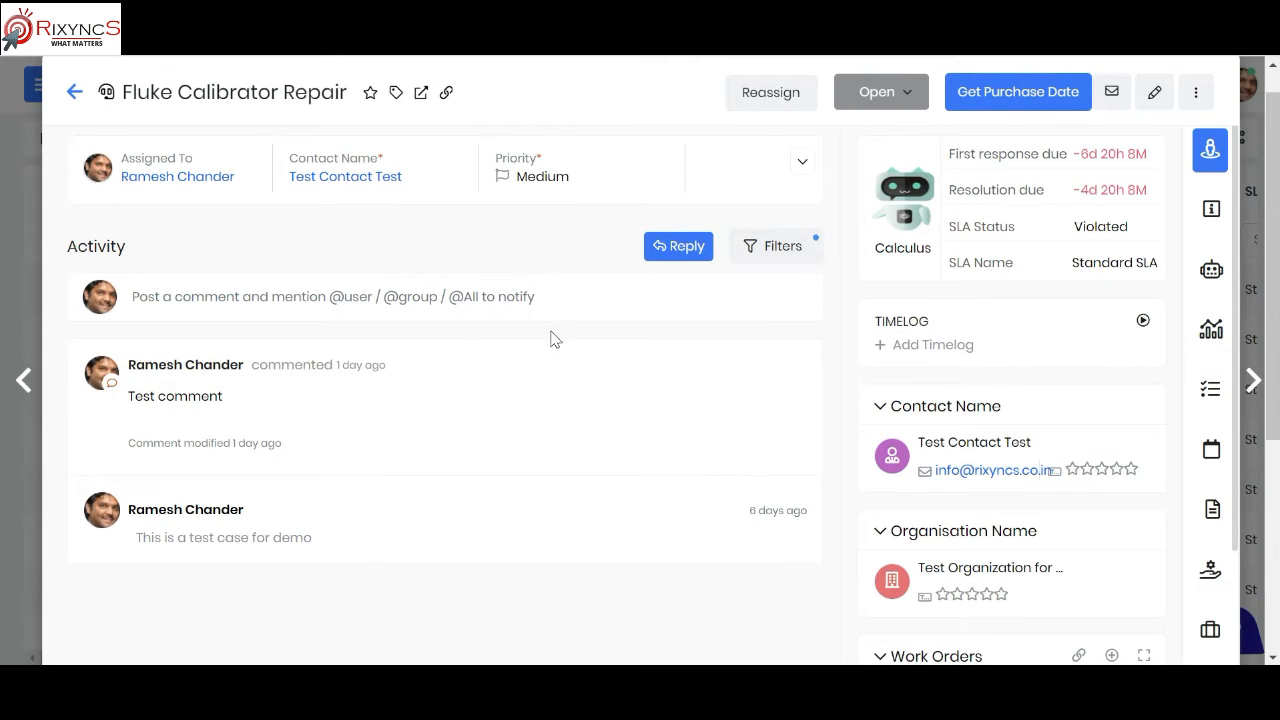
pyautogui.moveTo(978, 568)
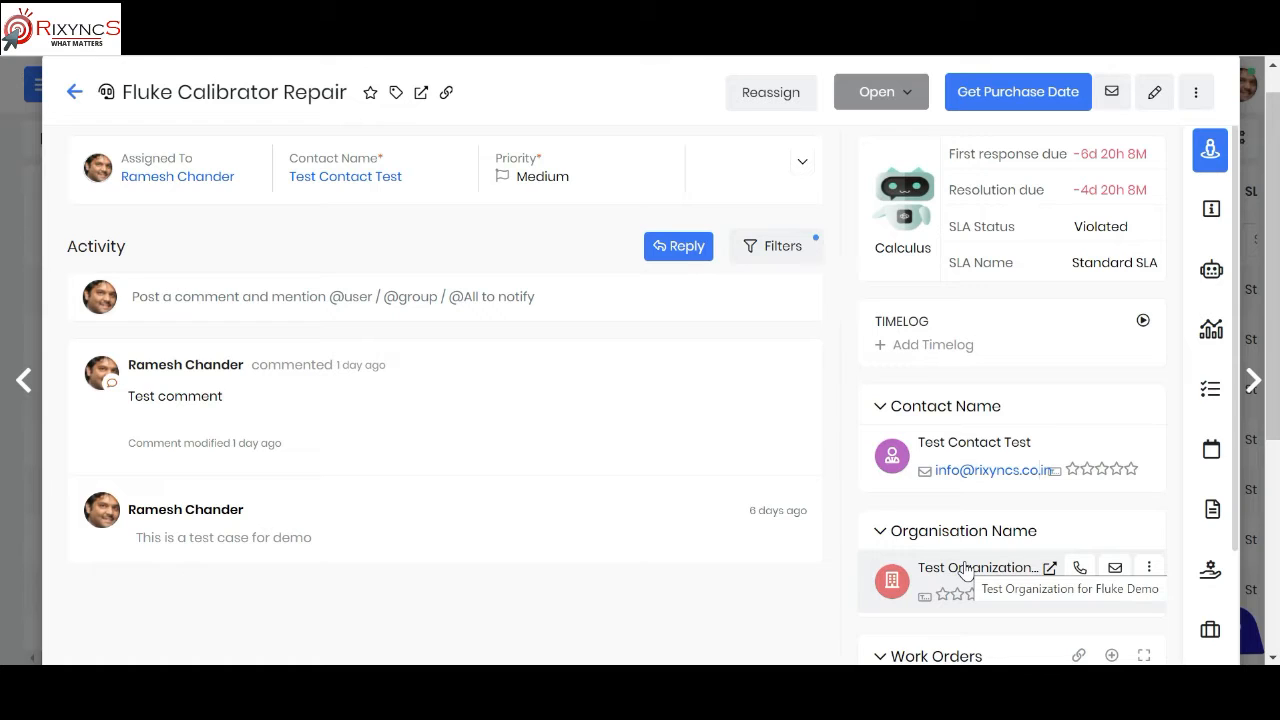
pyautogui.scroll(-3)
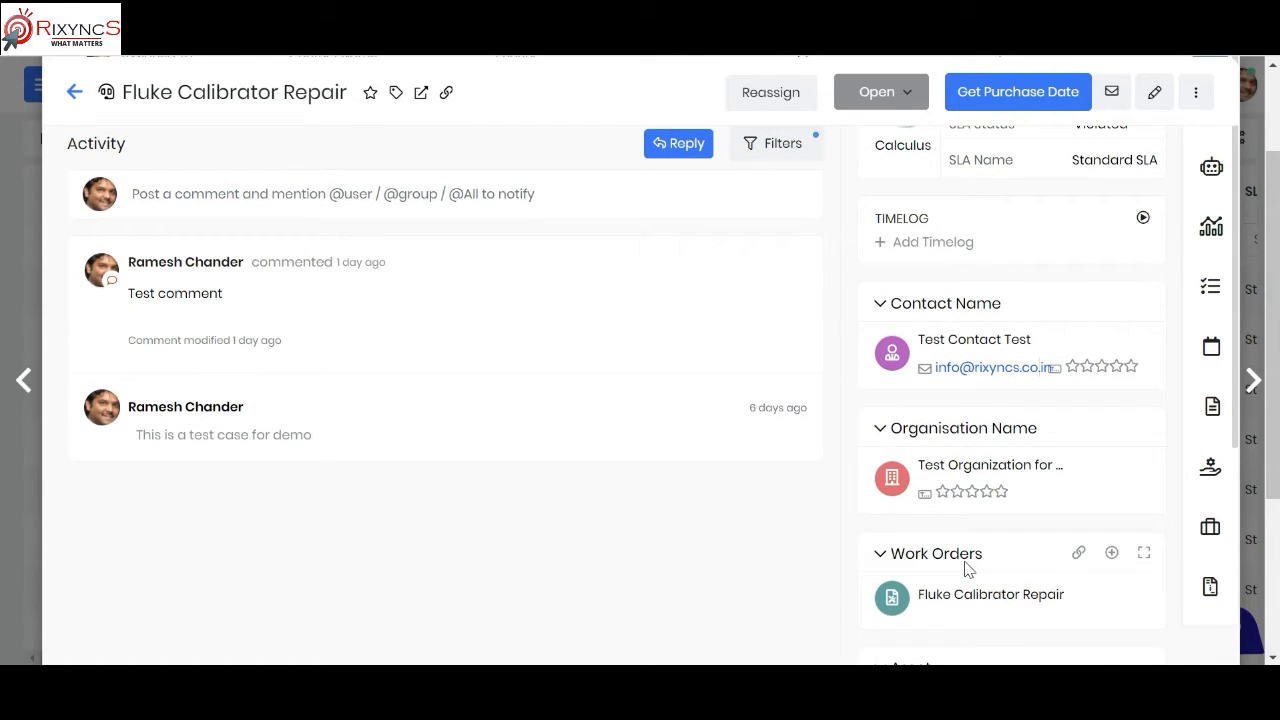
pyautogui.scroll(-3)
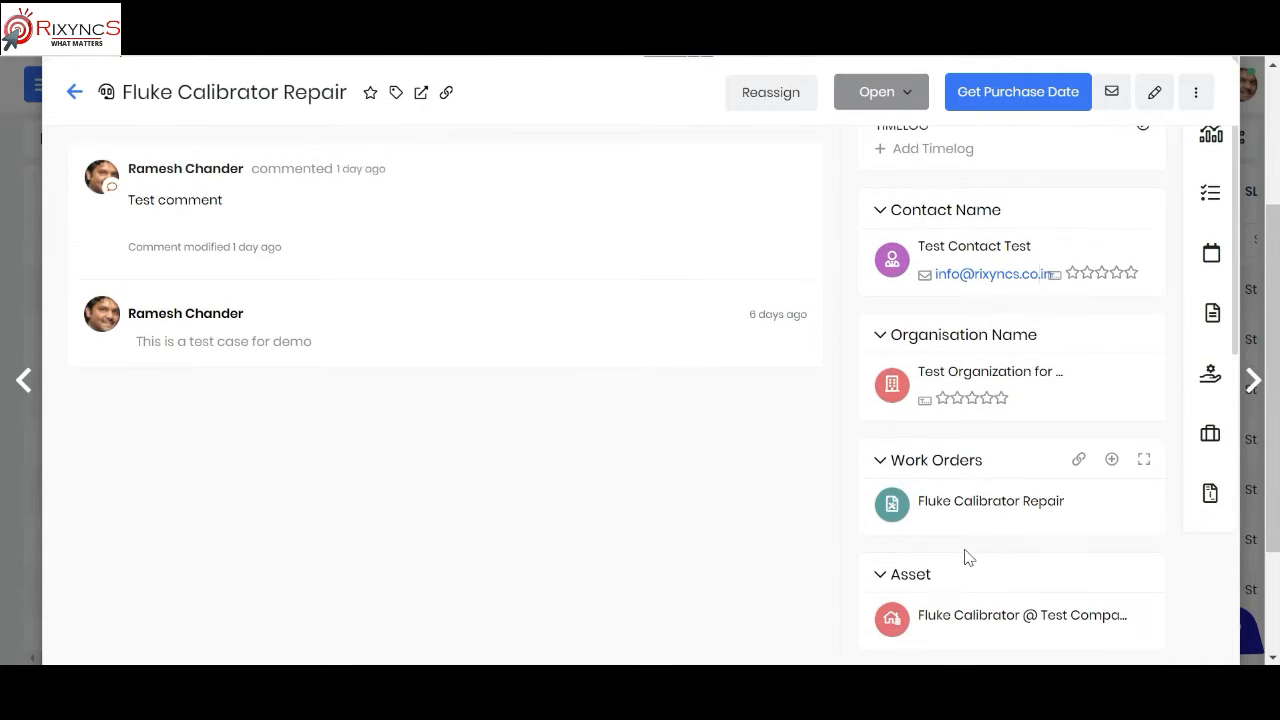
pyautogui.scroll(-3)
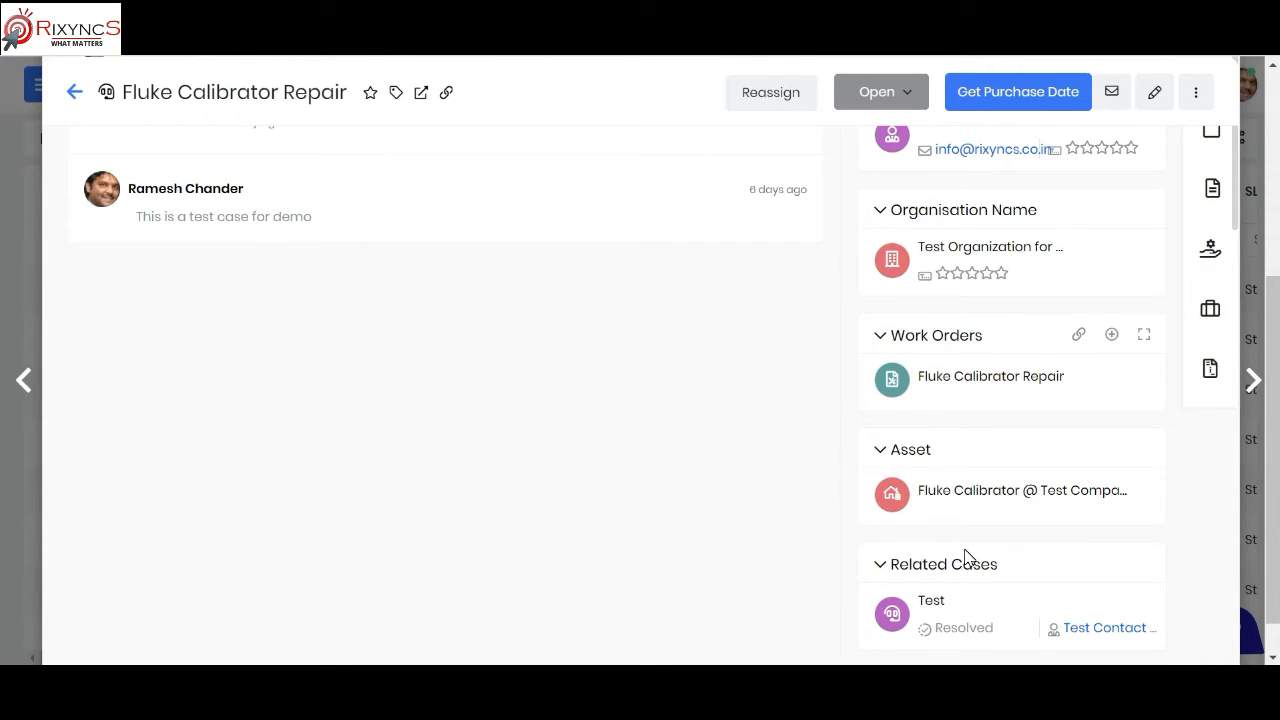
pyautogui.moveTo(928, 516)
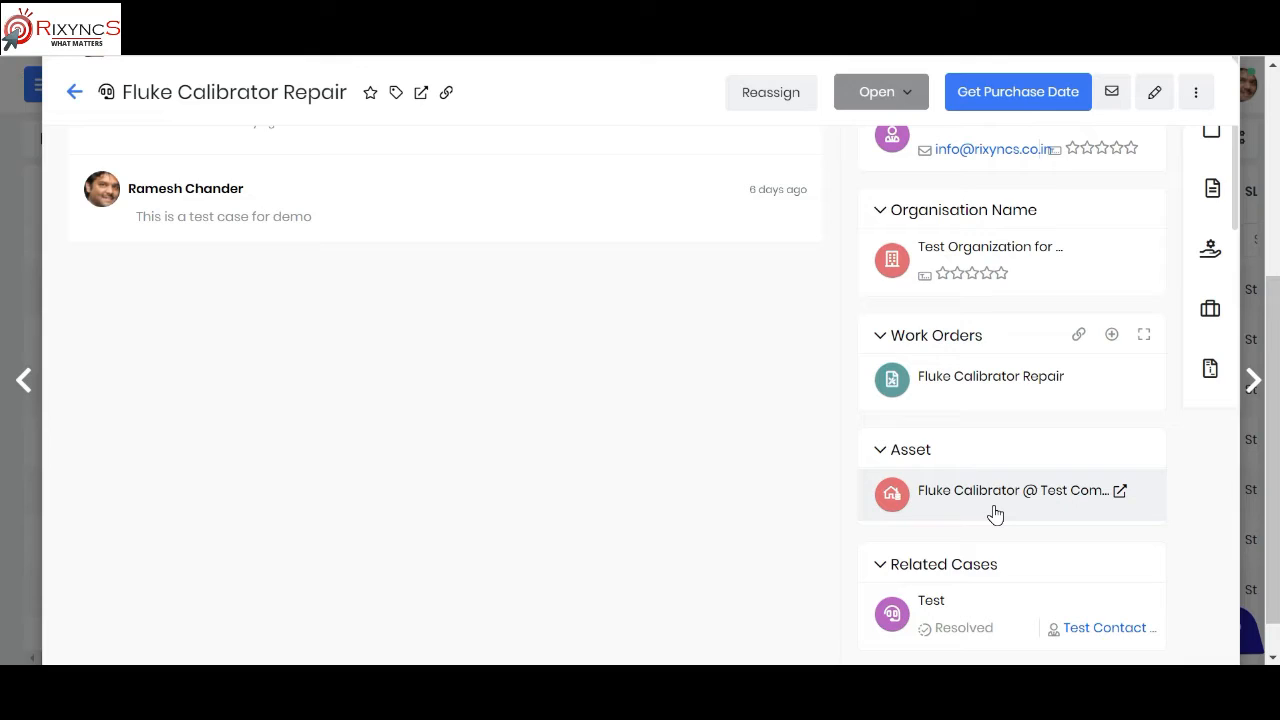
pyautogui.moveTo(1120, 498)
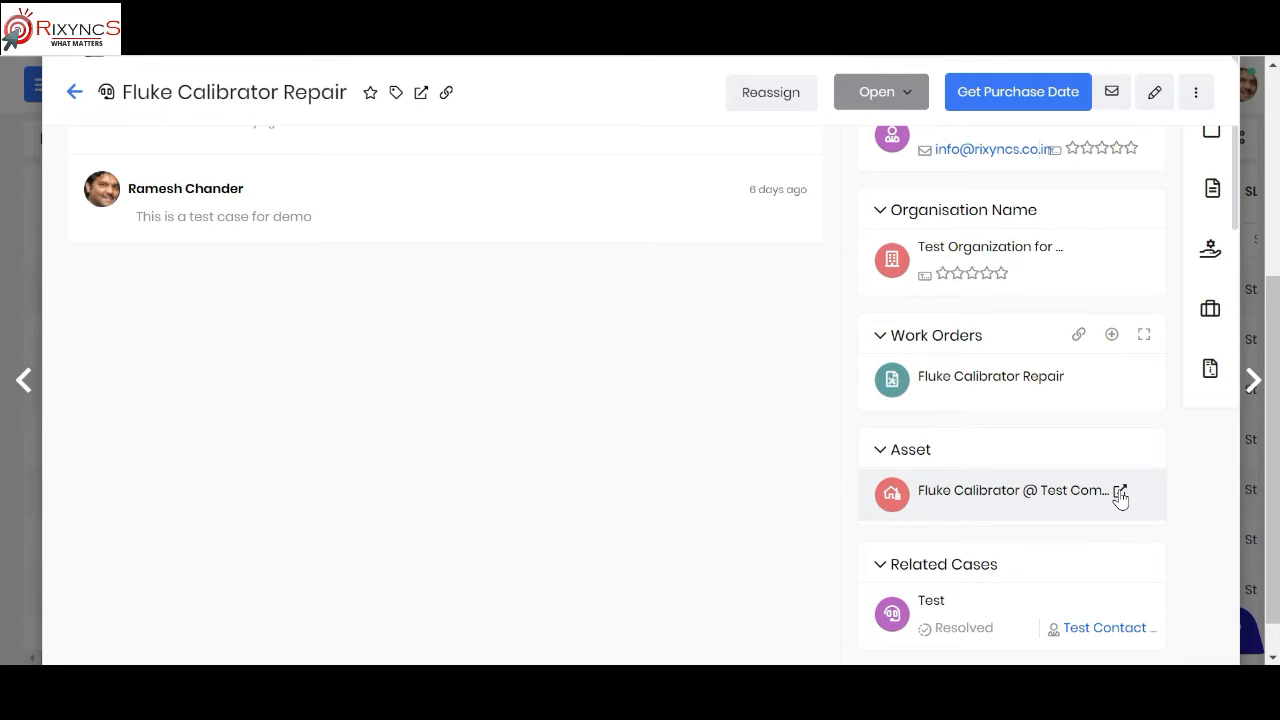
pyautogui.click(1120, 492)
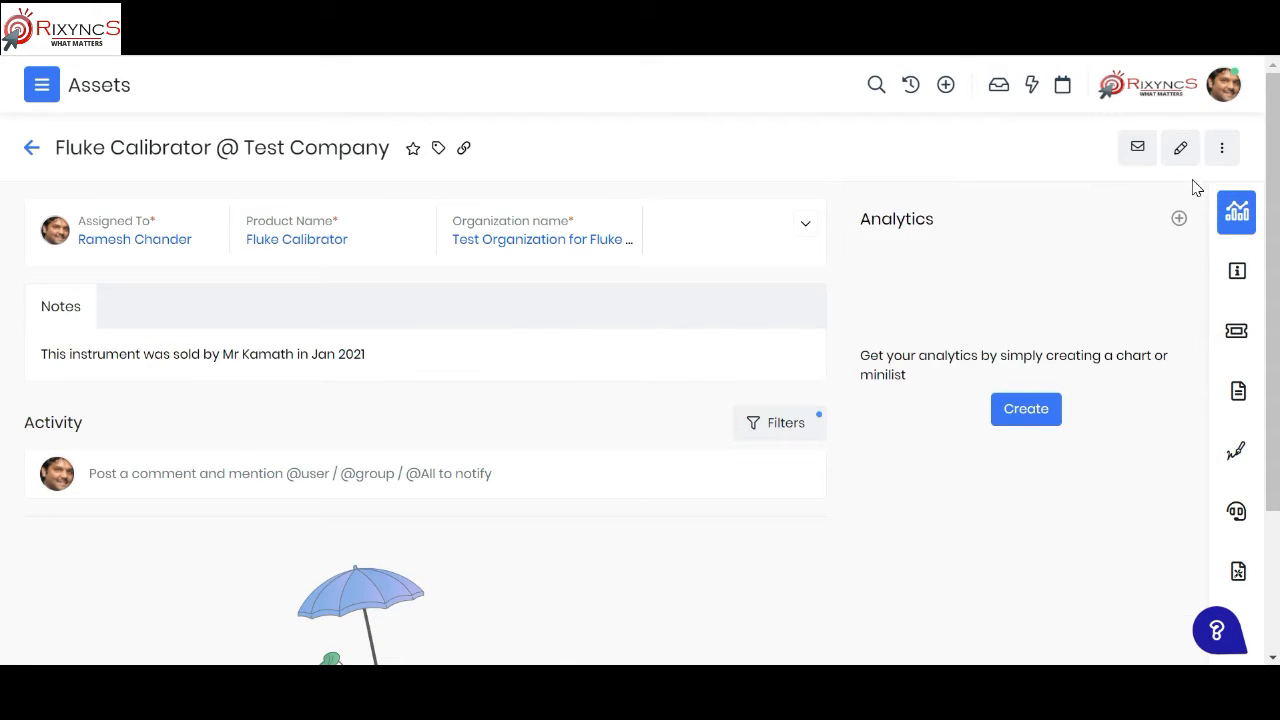
pyautogui.moveTo(1180, 148)
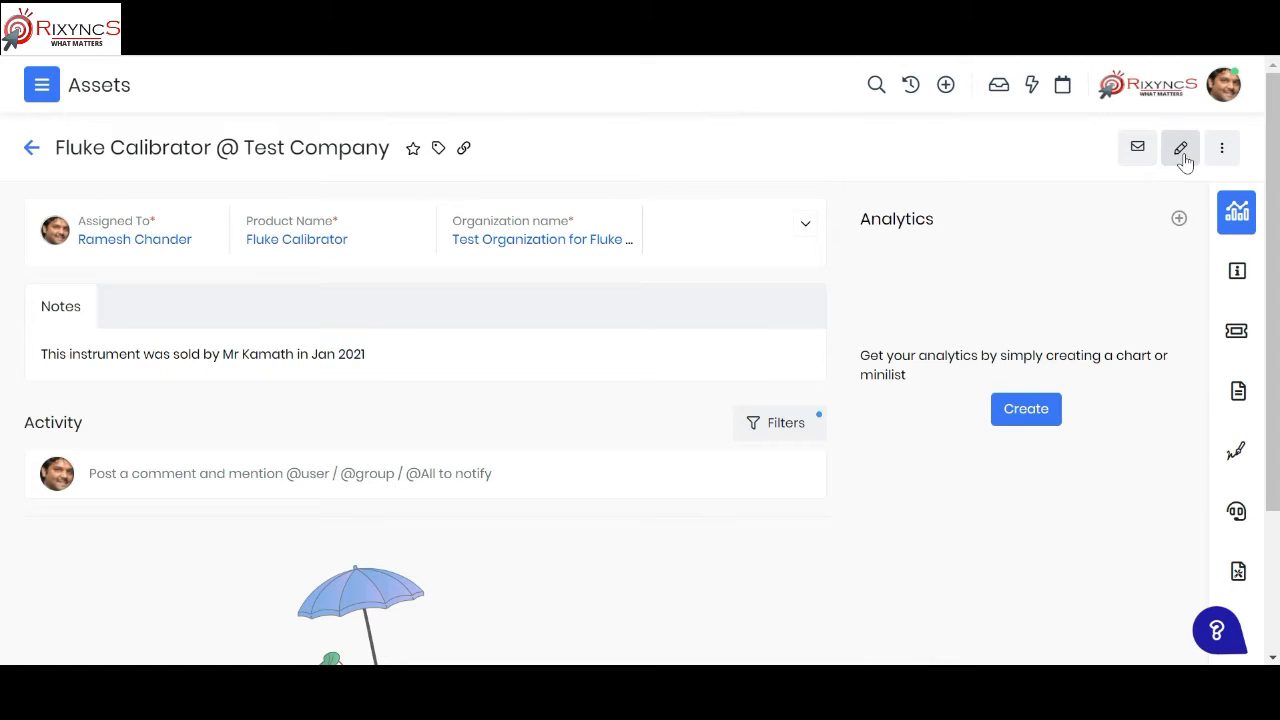
# - Edit the asset and expand Asset Information showing serial SR007, sold and in-service dates
pyautogui.click(1180, 148)
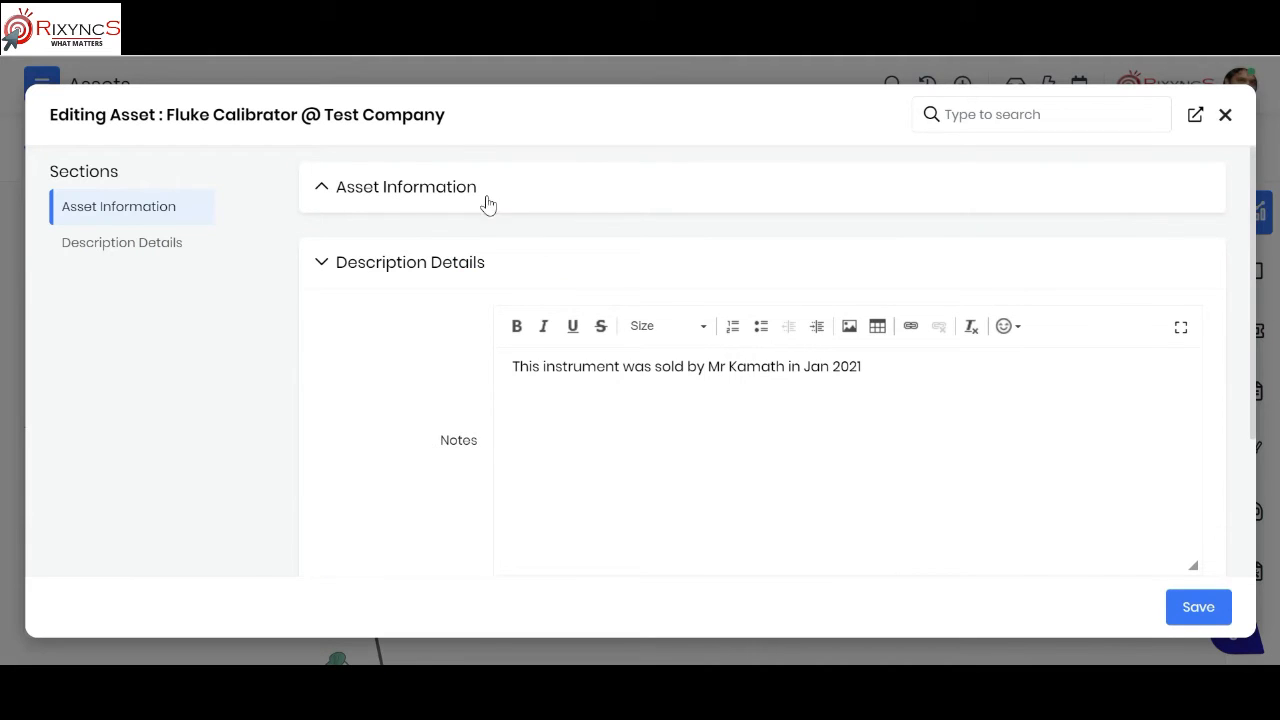
pyautogui.click(404, 186)
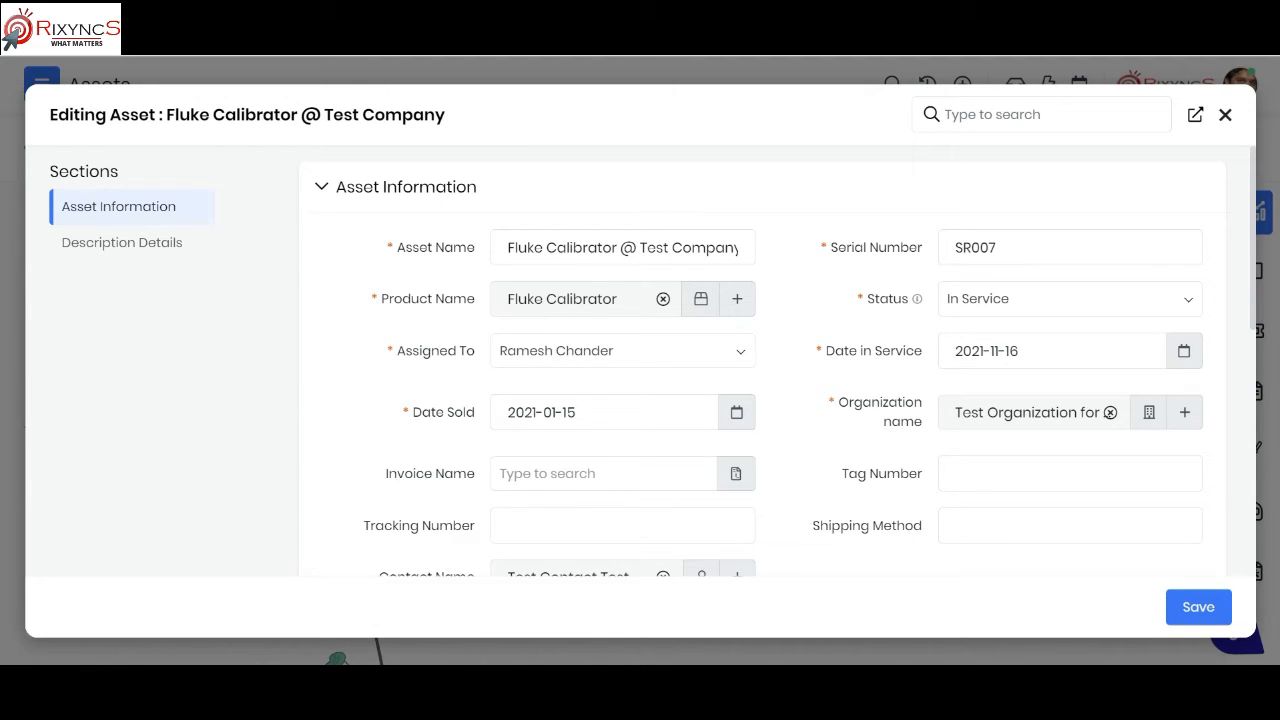
pyautogui.moveTo(560, 298)
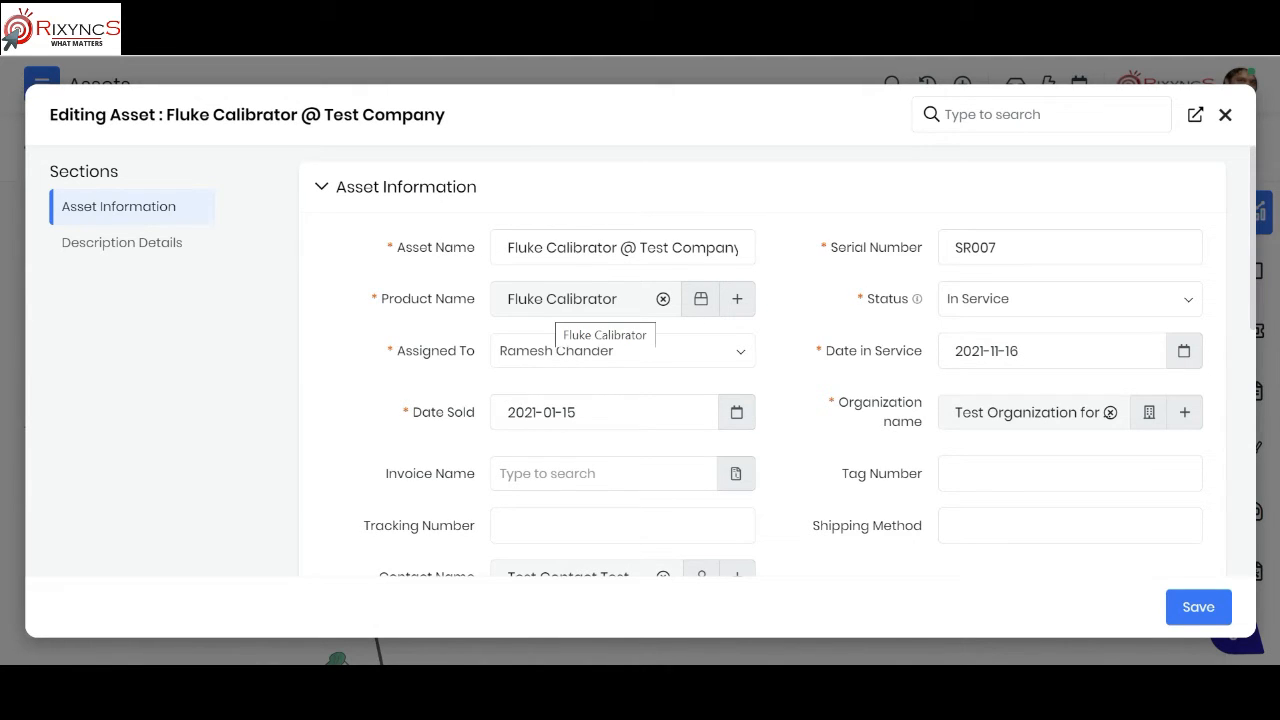
pyautogui.moveTo(744, 376)
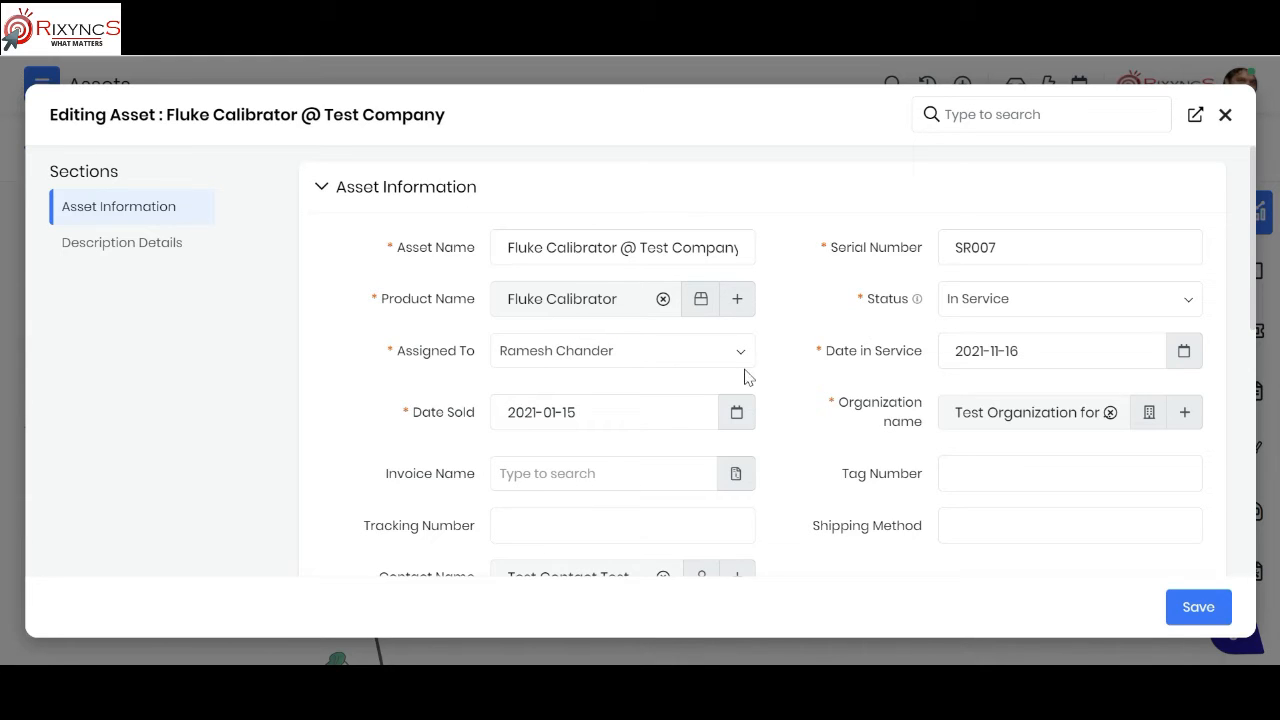
pyautogui.moveTo(910, 370)
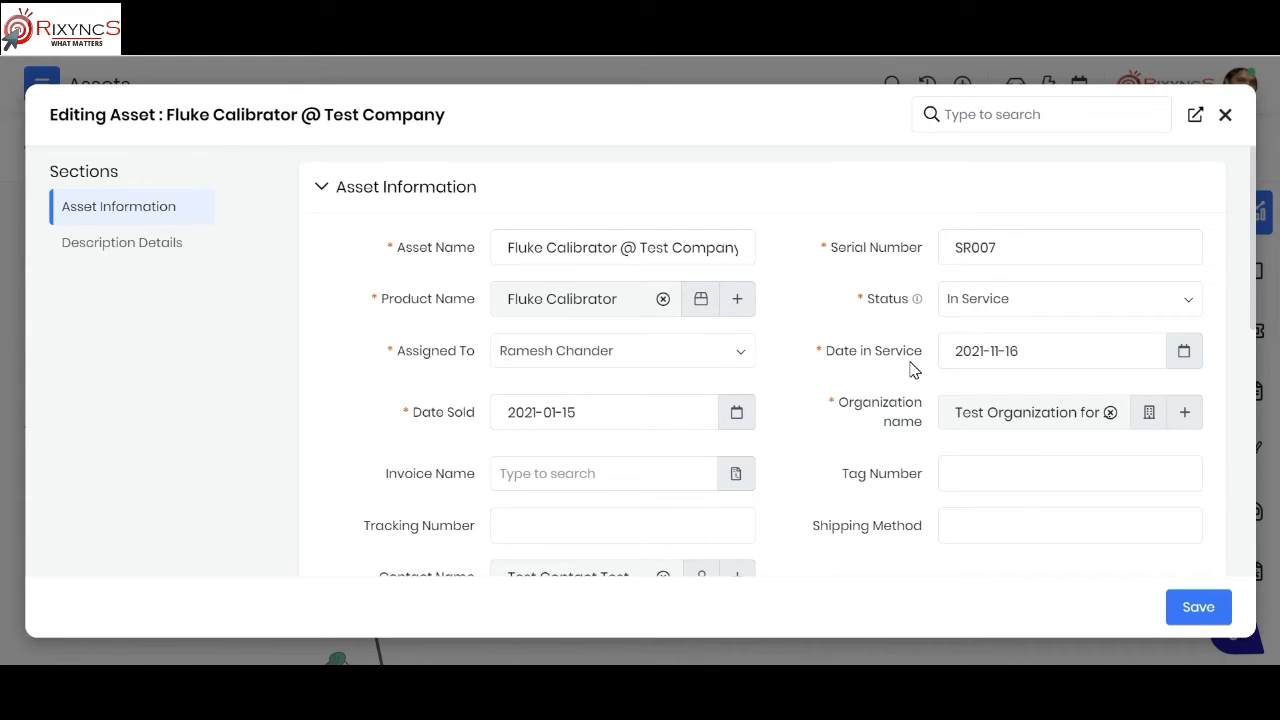
pyautogui.moveTo(896, 404)
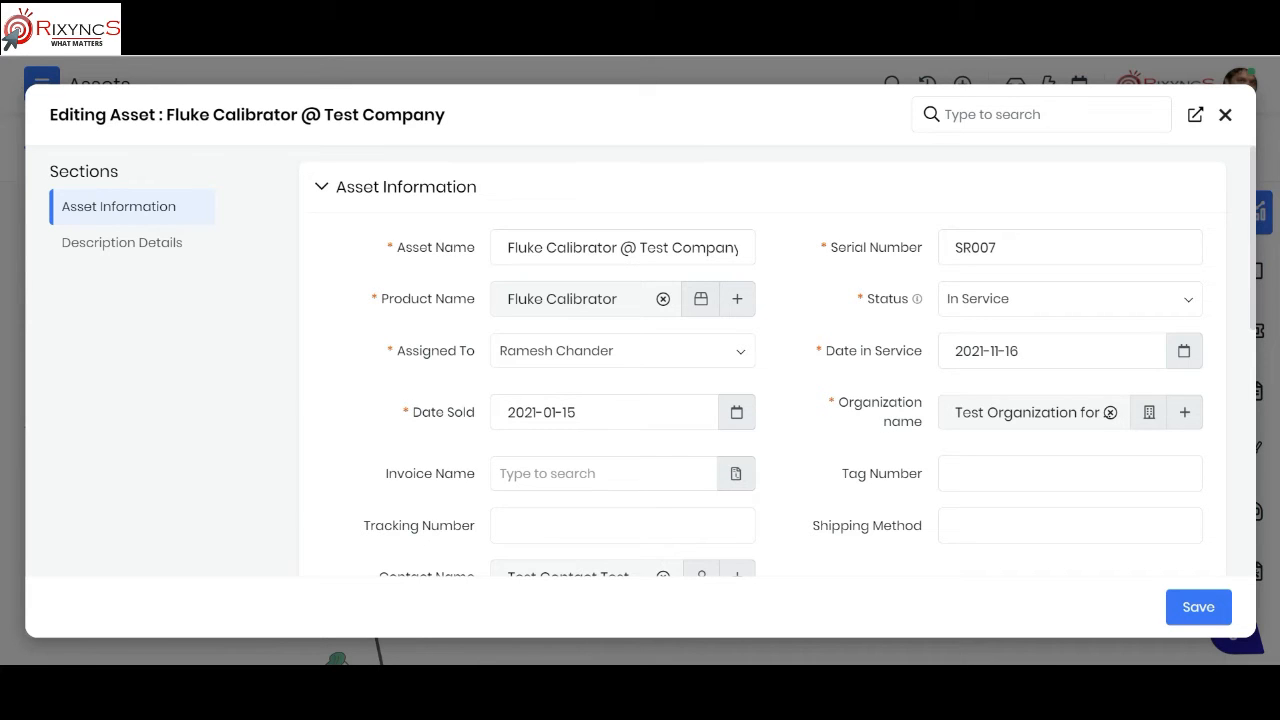
pyautogui.moveTo(1224, 114)
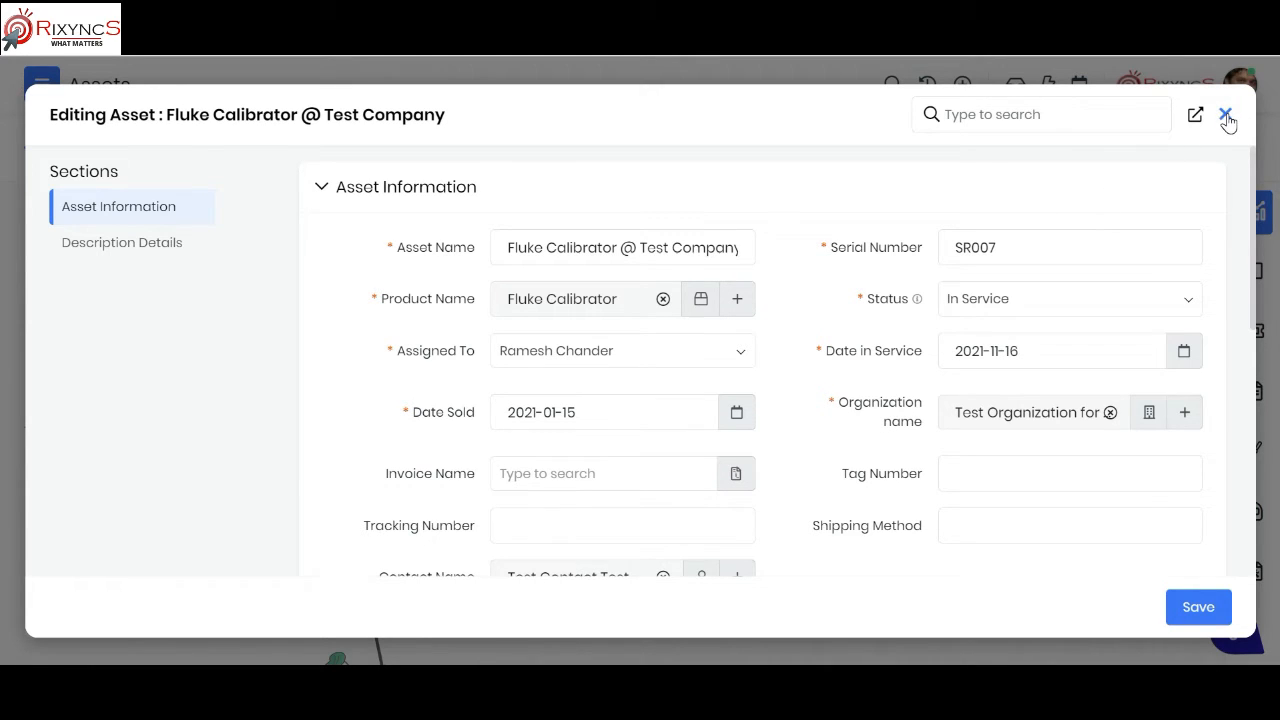
# - Use Get Purchase Date on the case, reporting SR007 purchased 15-Jan-2021, and dismiss the notice
pyautogui.click(1226, 116)
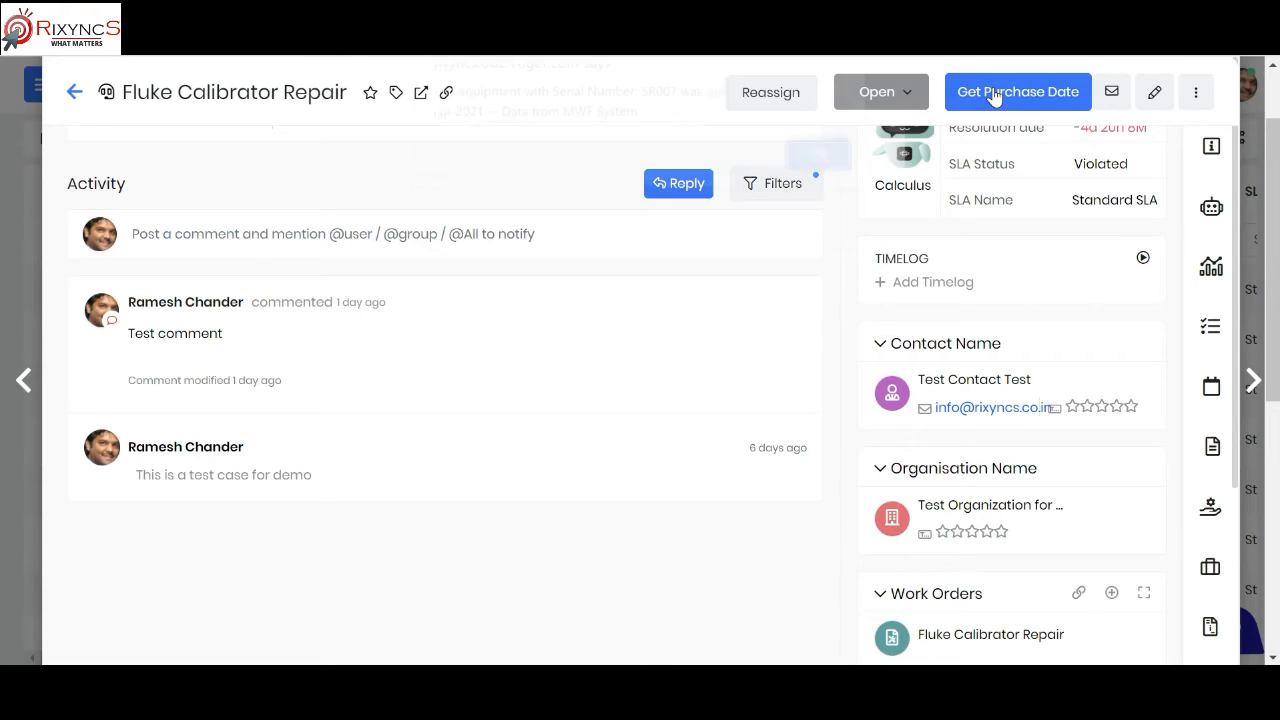
pyautogui.click(1016, 92)
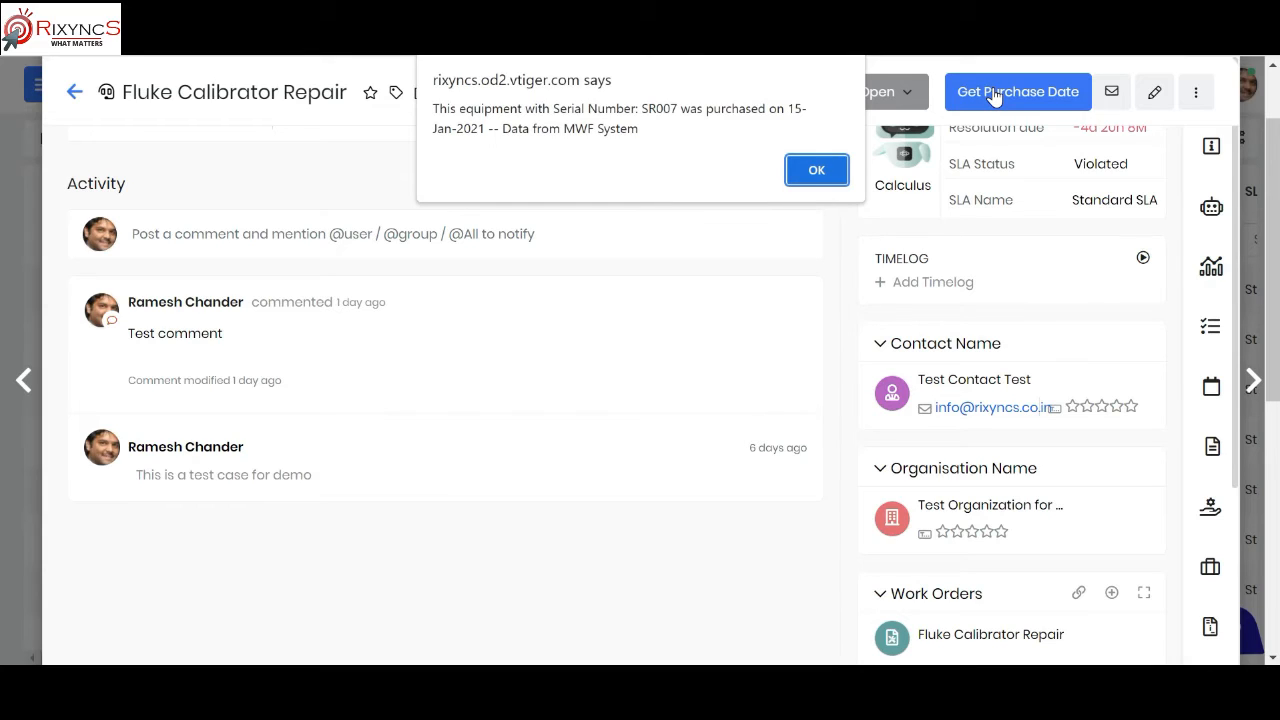
pyautogui.moveTo(996, 94)
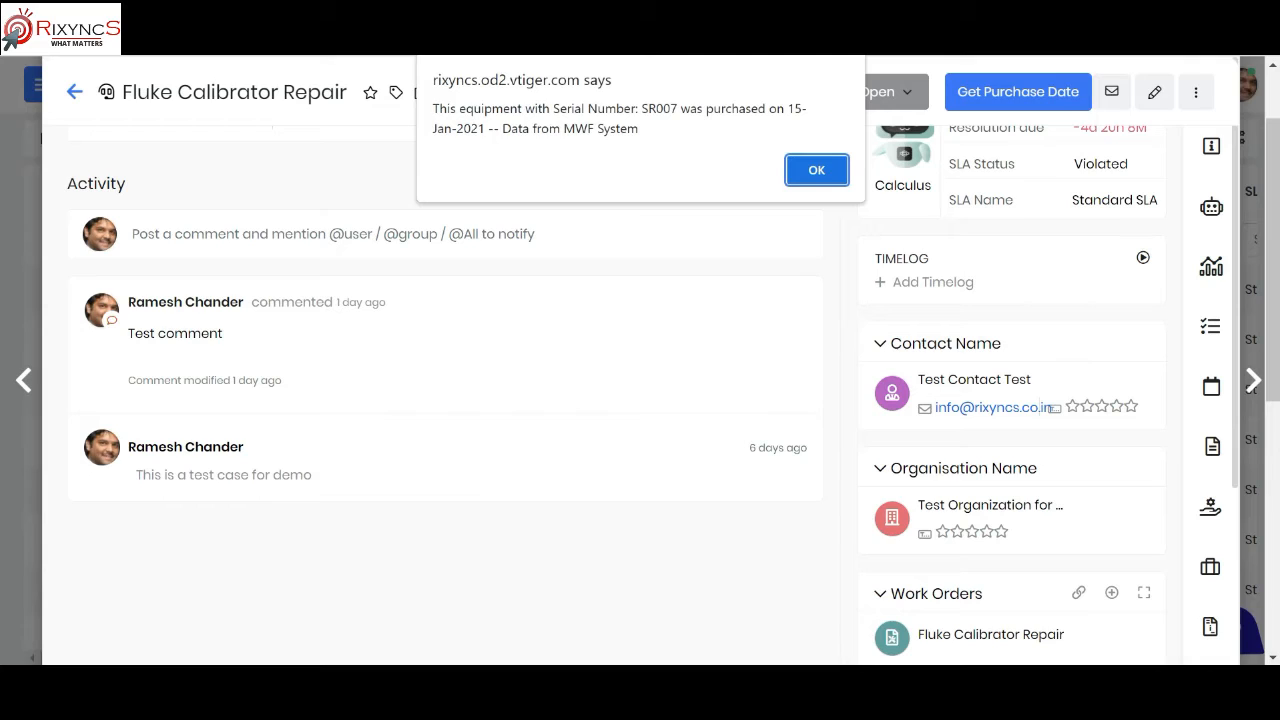
pyautogui.moveTo(620, 156)
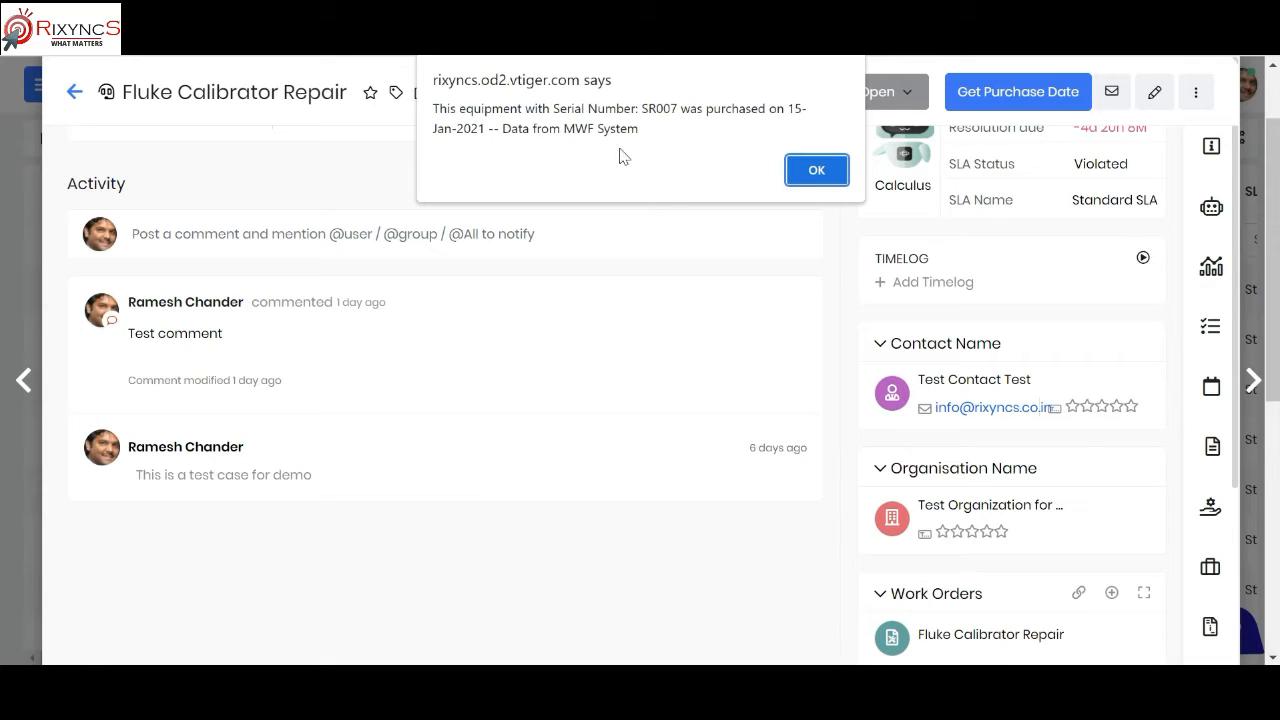
pyautogui.moveTo(792, 72)
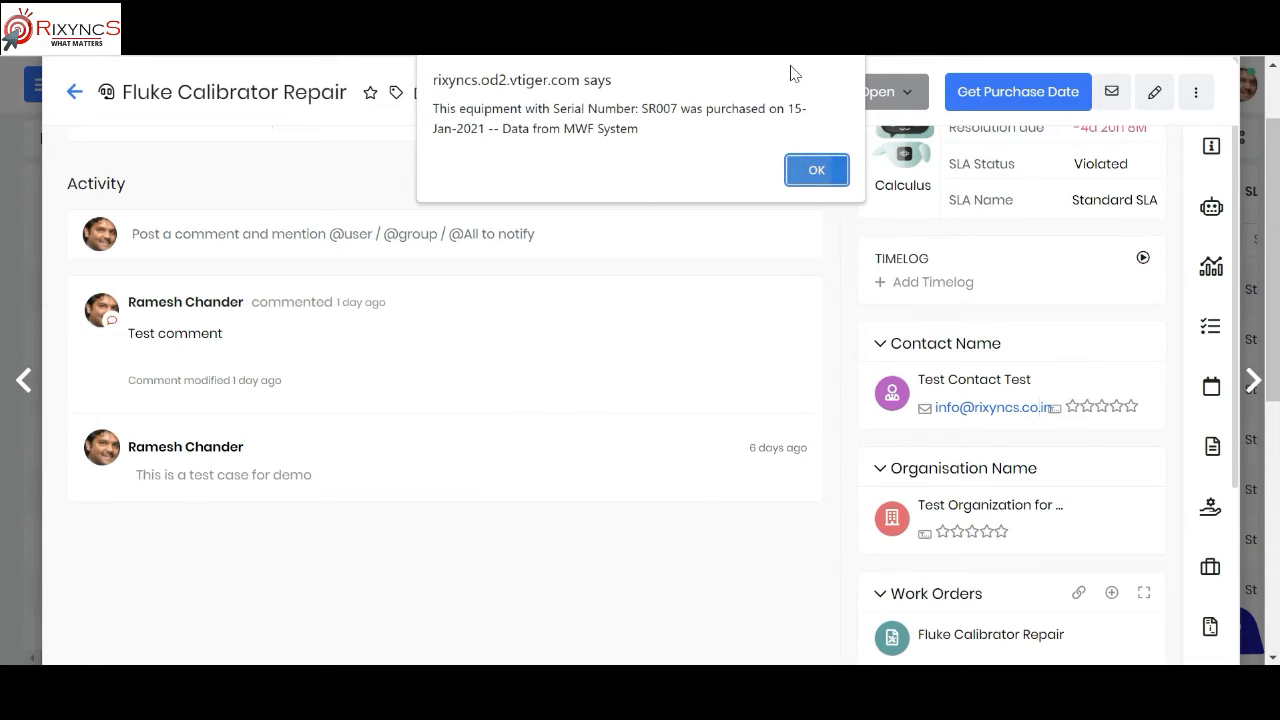
pyautogui.click(816, 168)
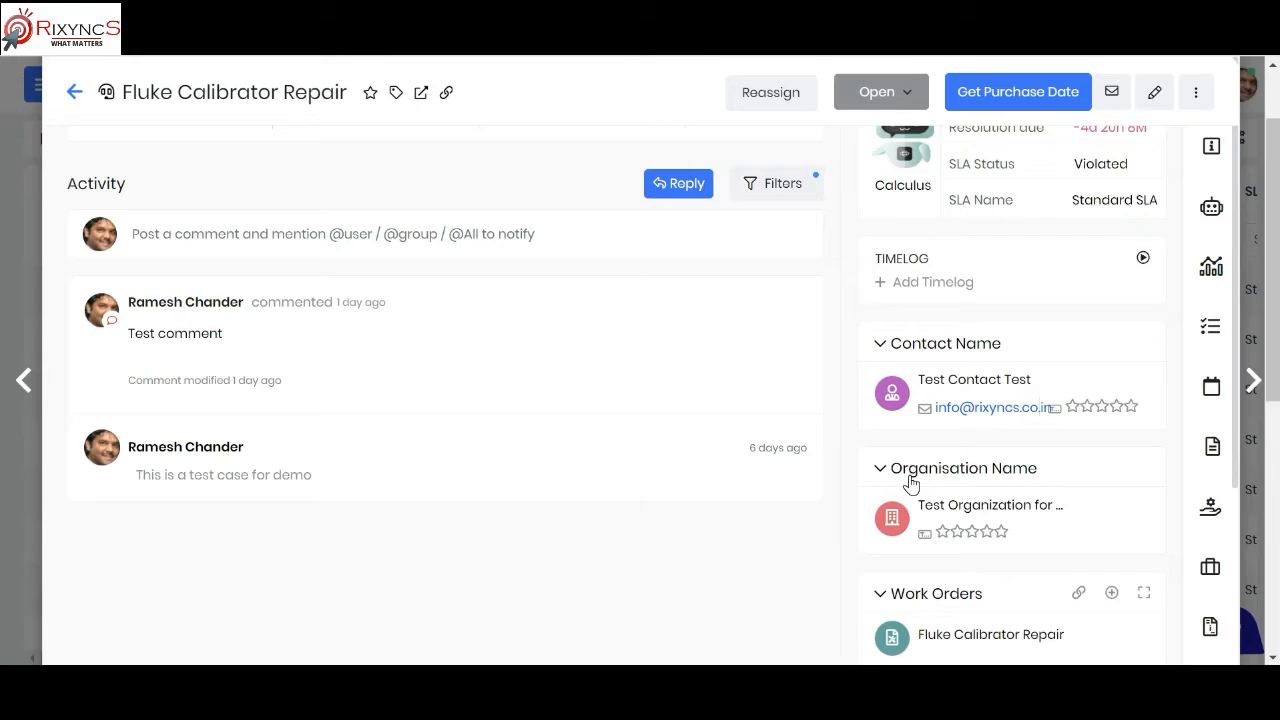
pyautogui.scroll(-3)
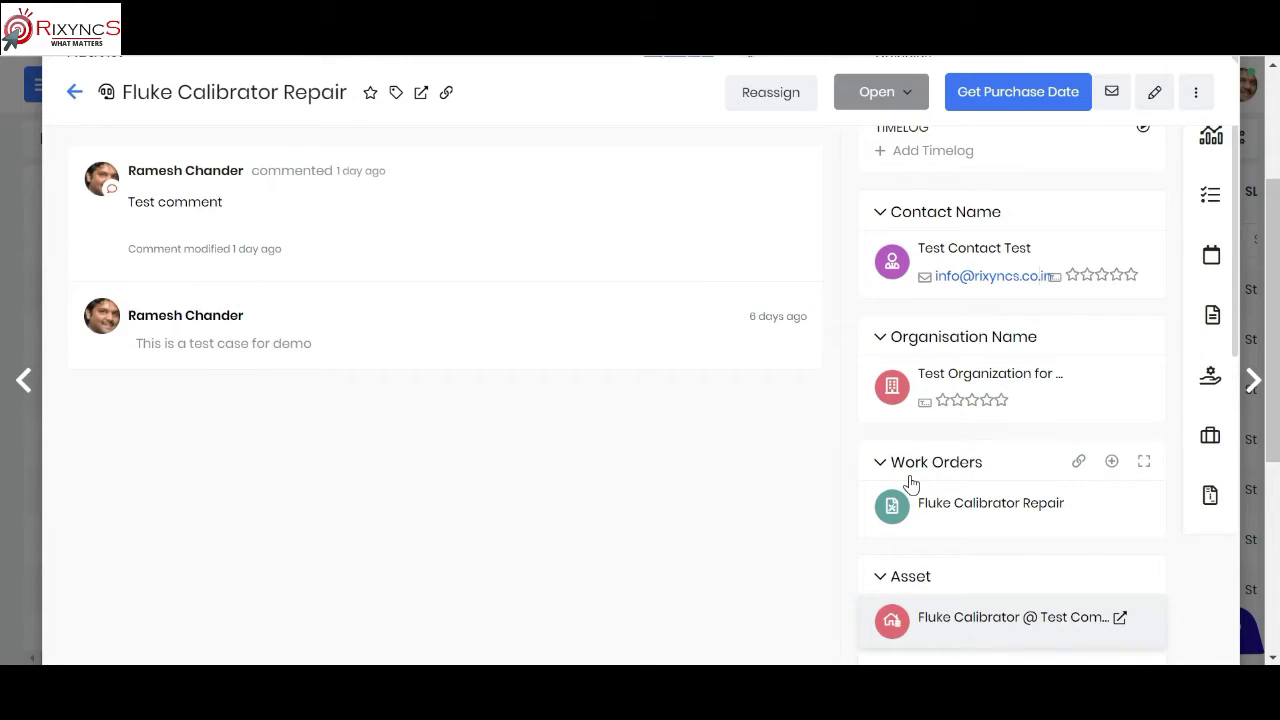
pyautogui.scroll(3)
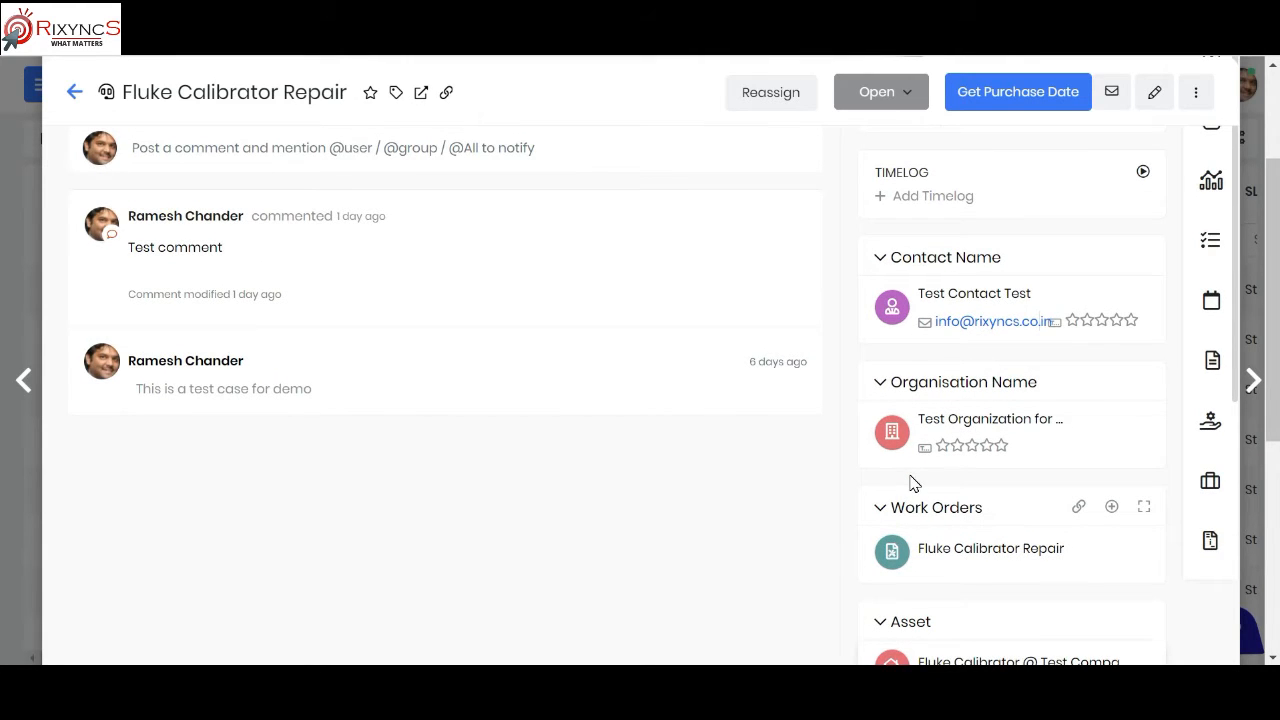
pyautogui.moveTo(852, 72)
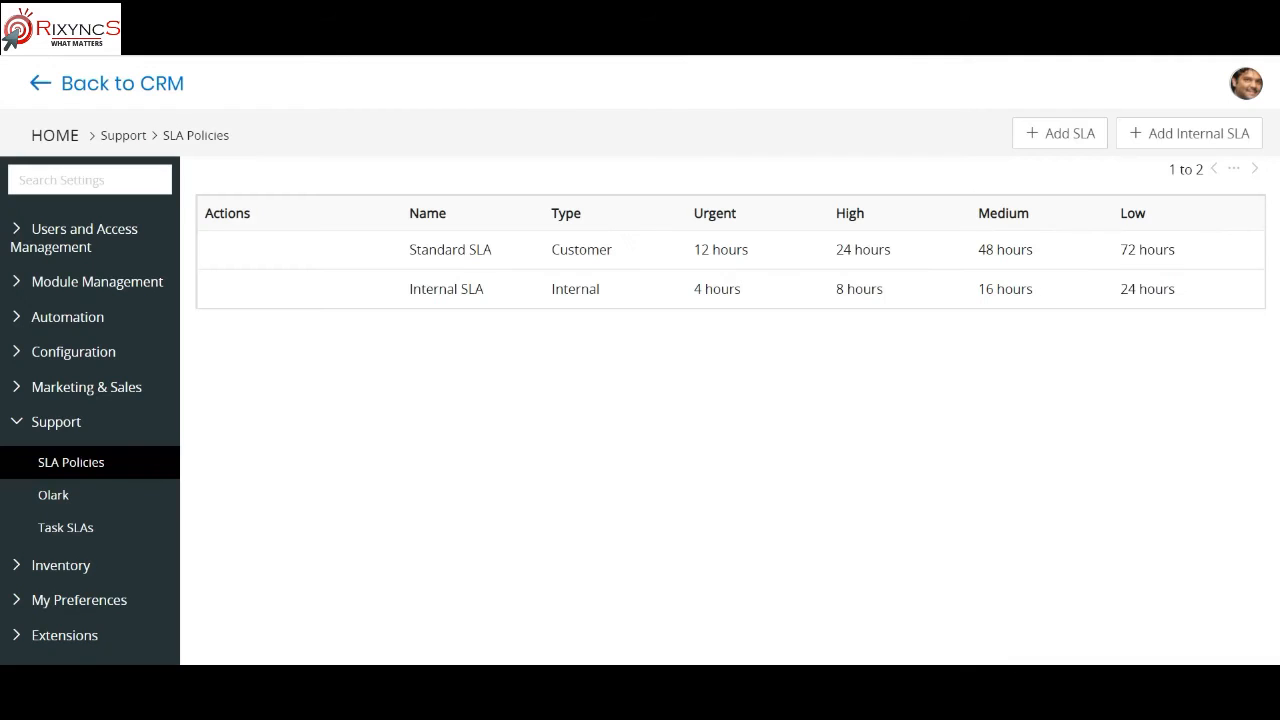
pyautogui.moveTo(716, 288)
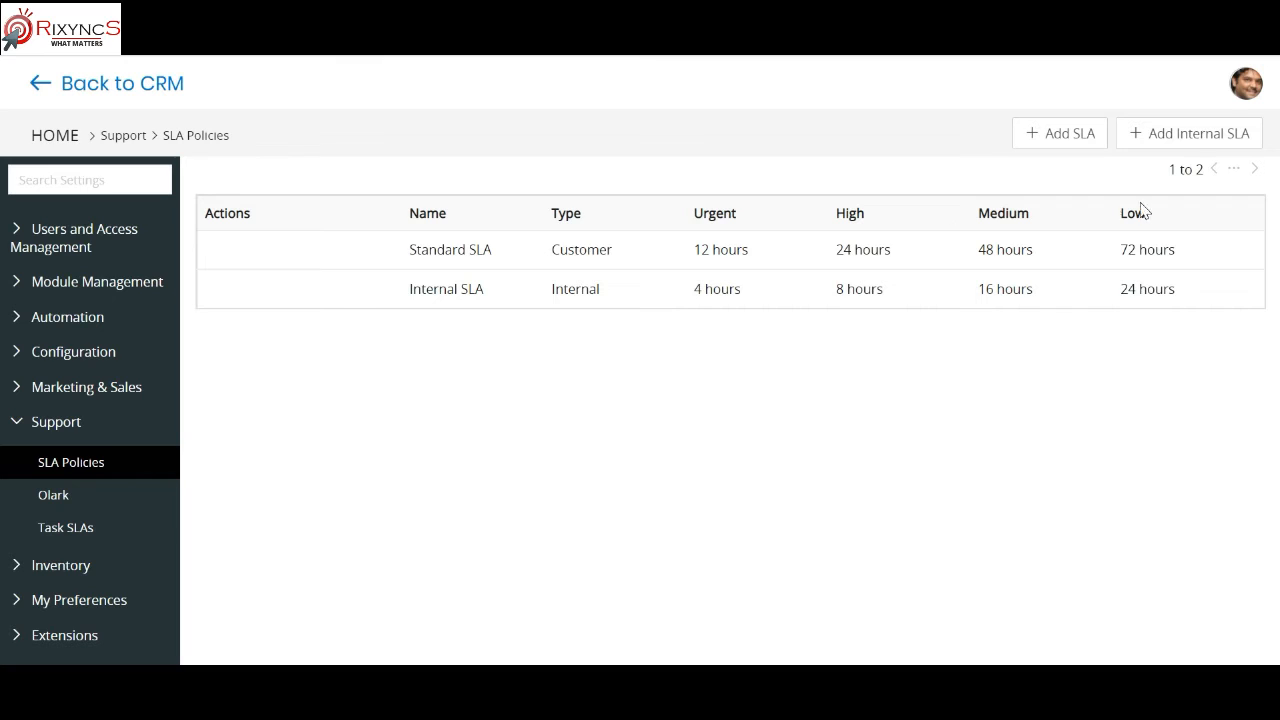
pyautogui.moveTo(952, 312)
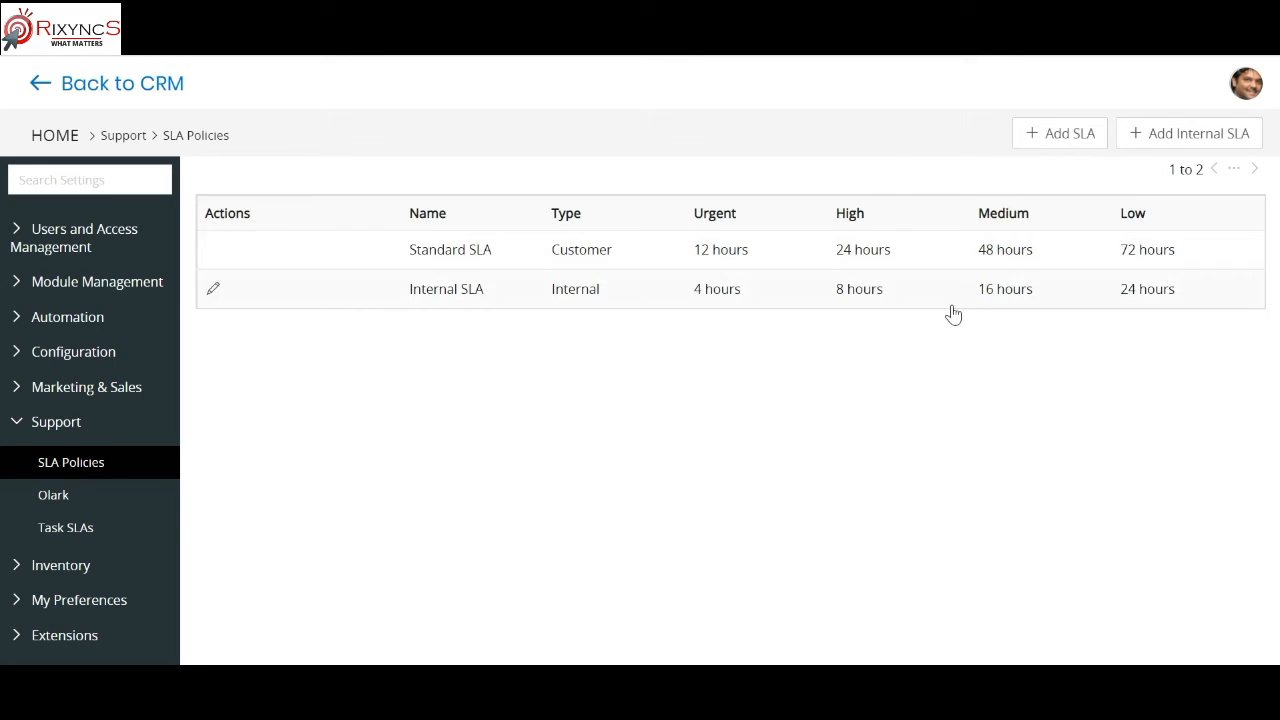
pyautogui.moveTo(950, 388)
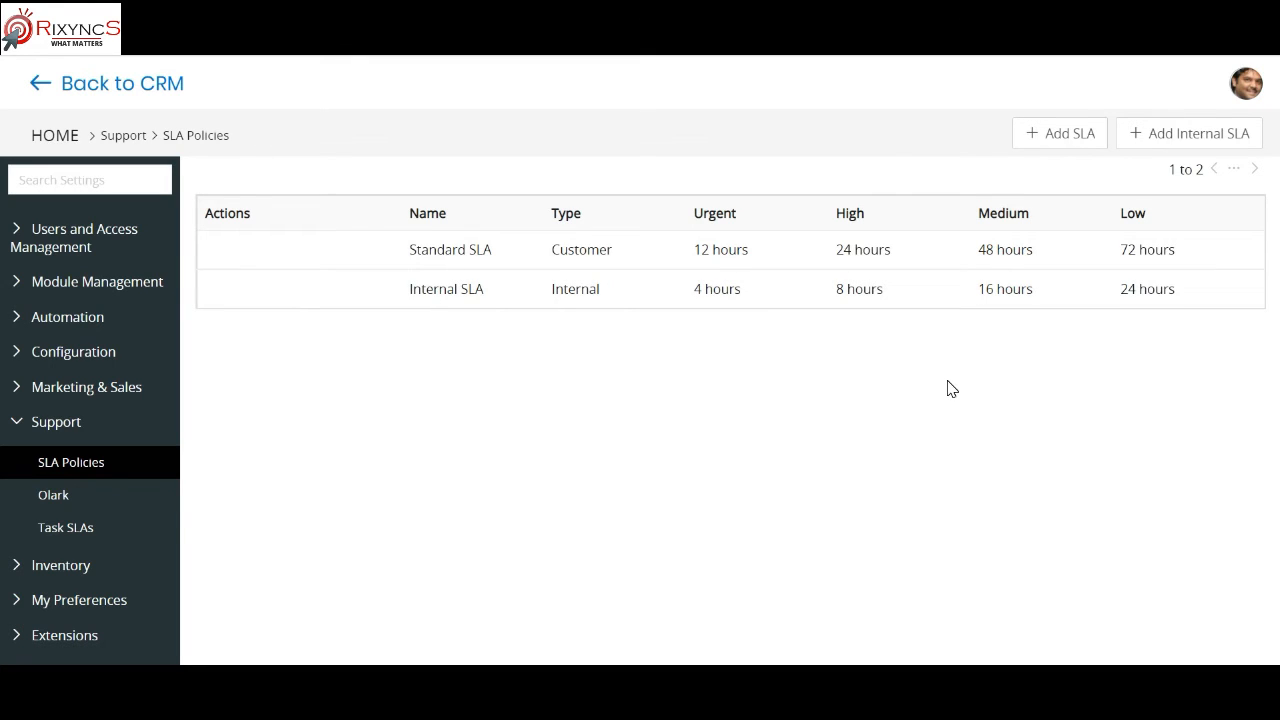
pyautogui.moveTo(680, 108)
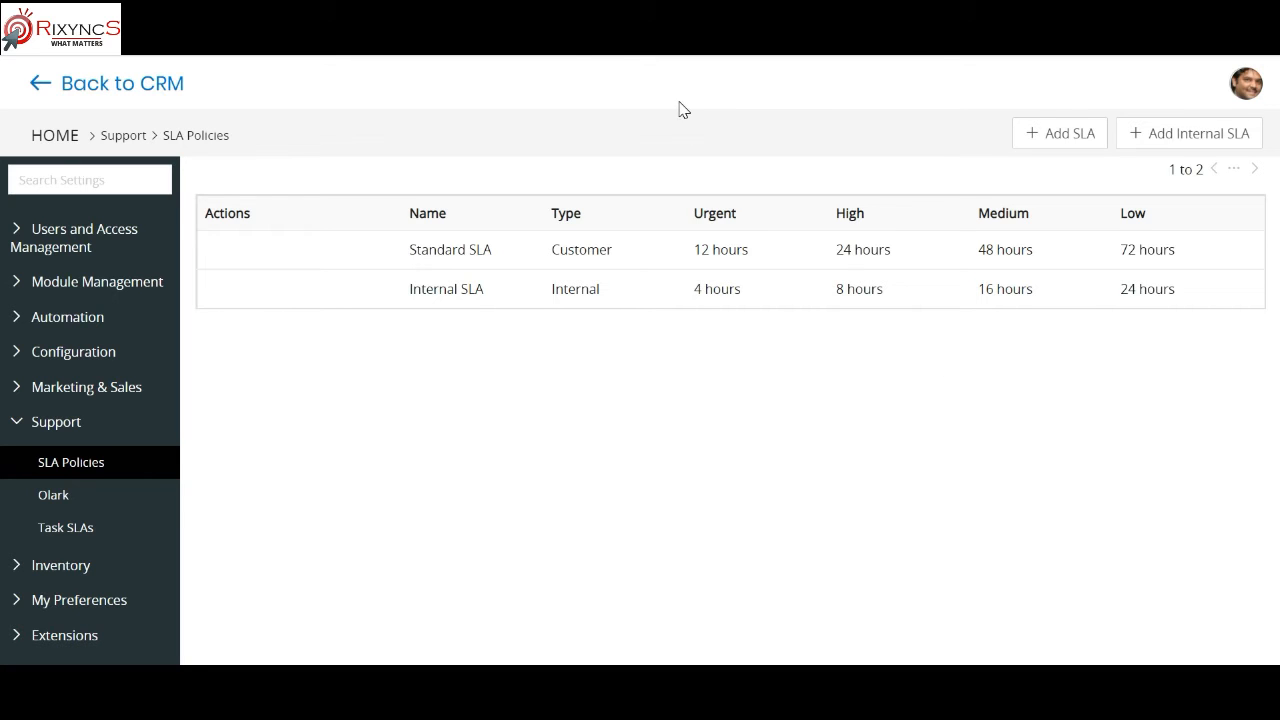
# - Find Service Contracts via the app menu and filter for fluko, showing none
pyautogui.write('sla')
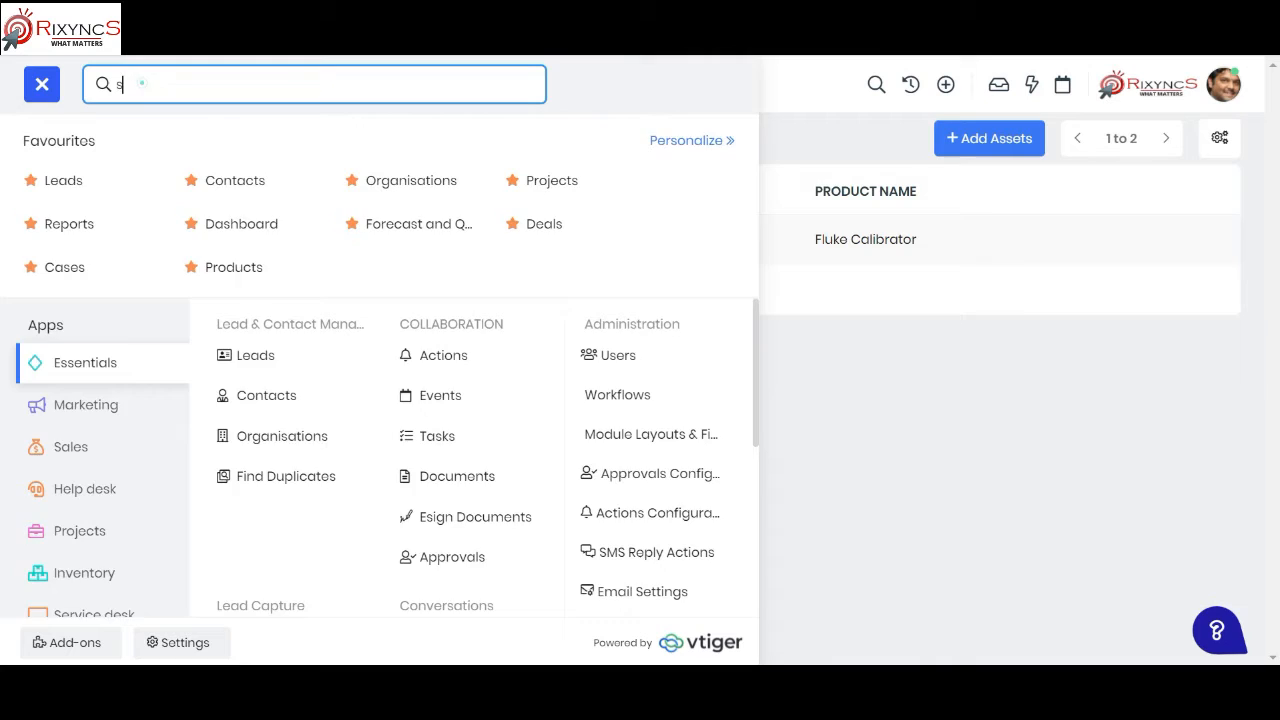
pyautogui.write('service')
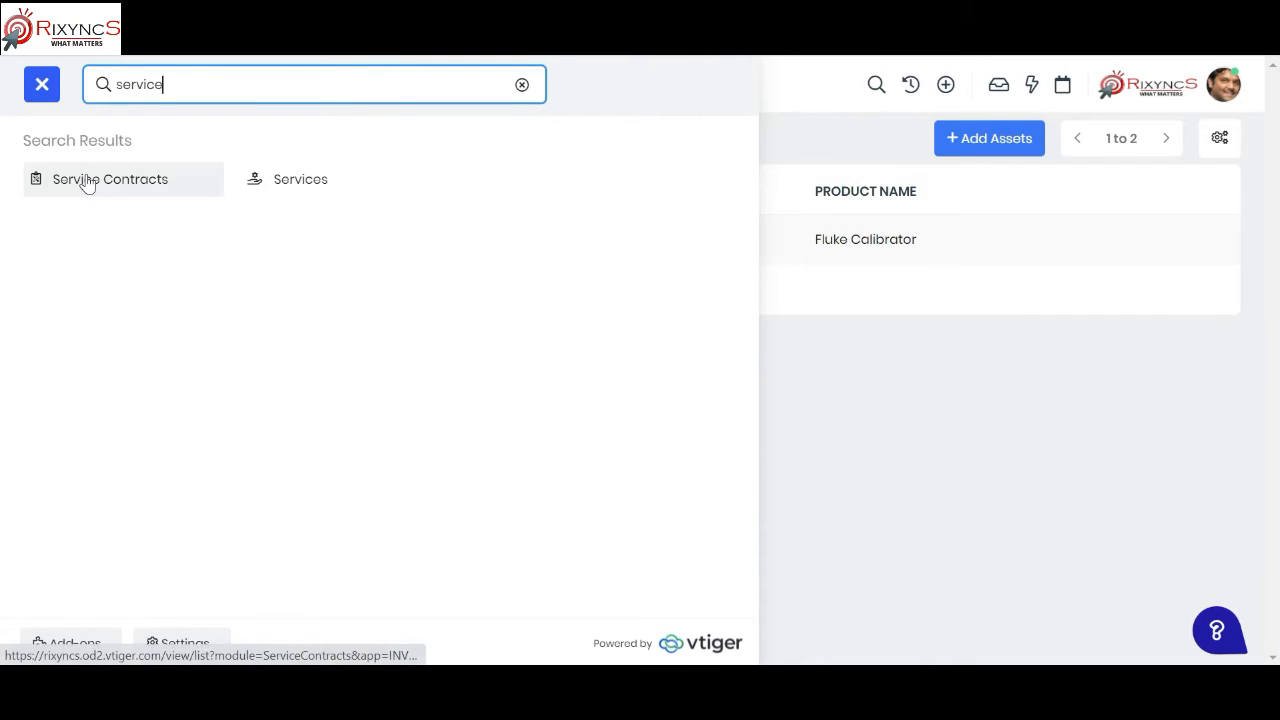
pyautogui.click(110, 180)
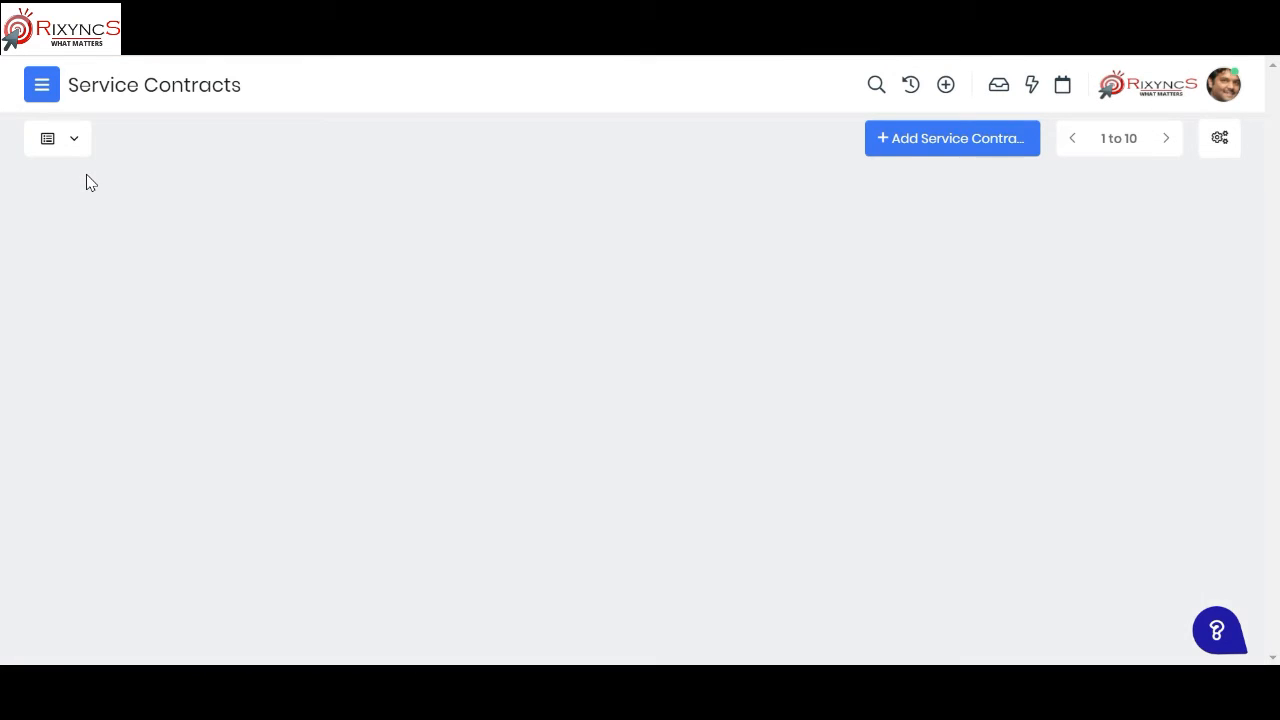
pyautogui.click(56, 138)
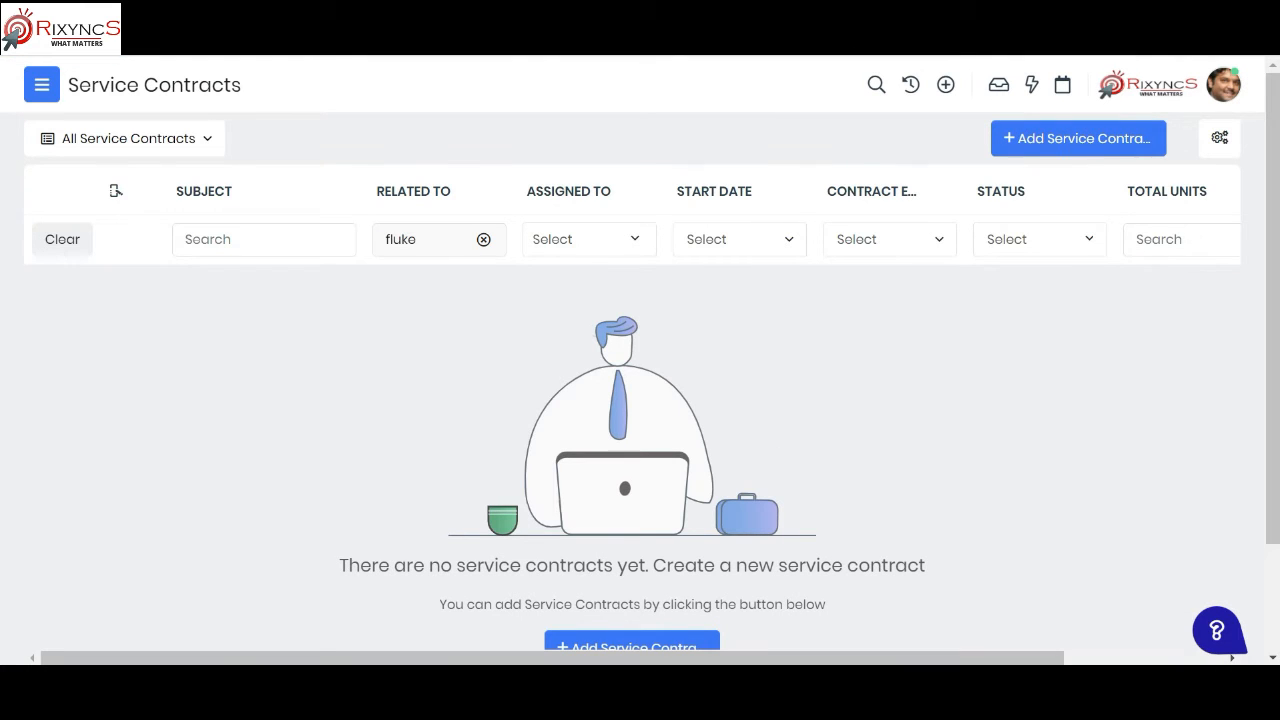
# - Start a new service contract, then discard the form without saving
pyautogui.click(1078, 138)
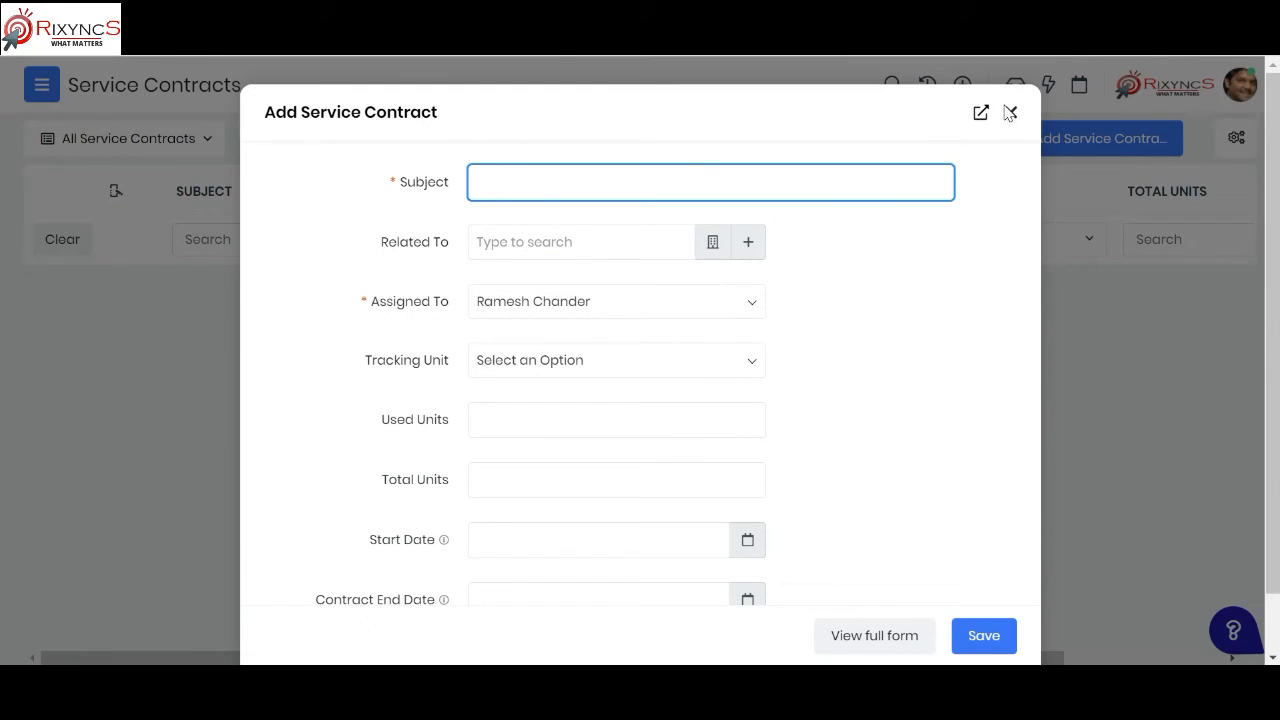
pyautogui.click(1010, 112)
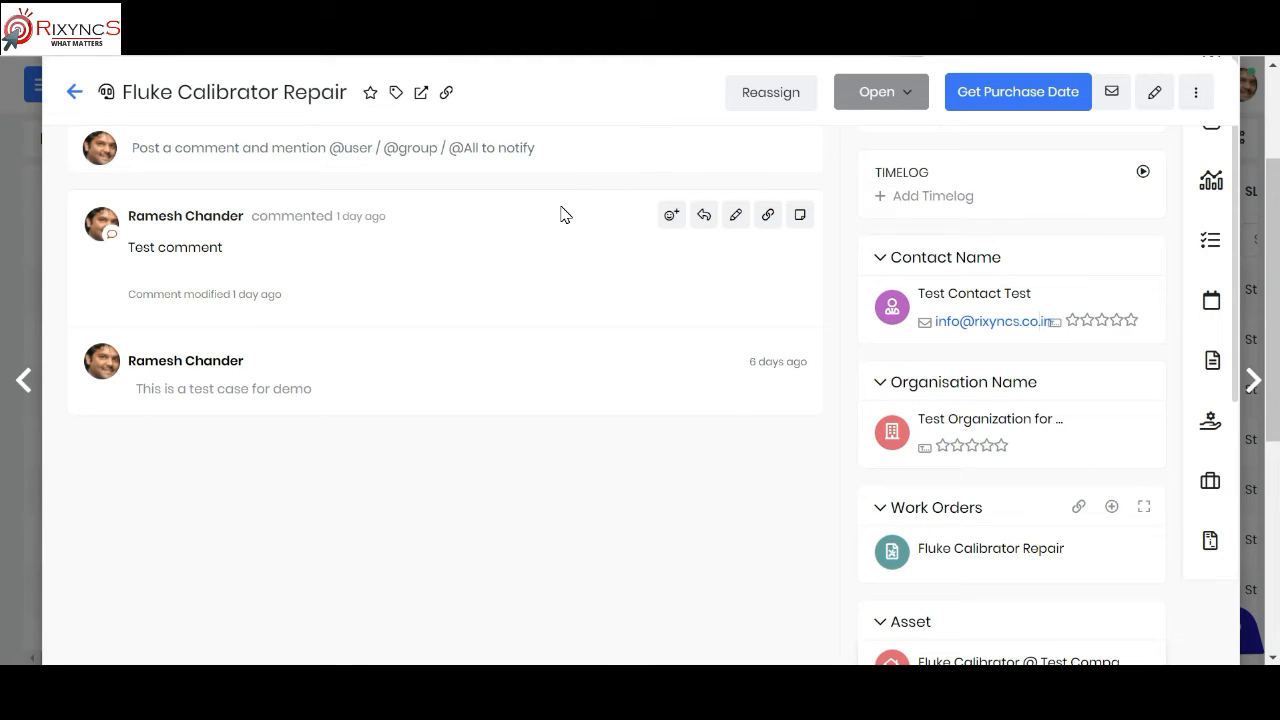
pyautogui.moveTo(1196, 92)
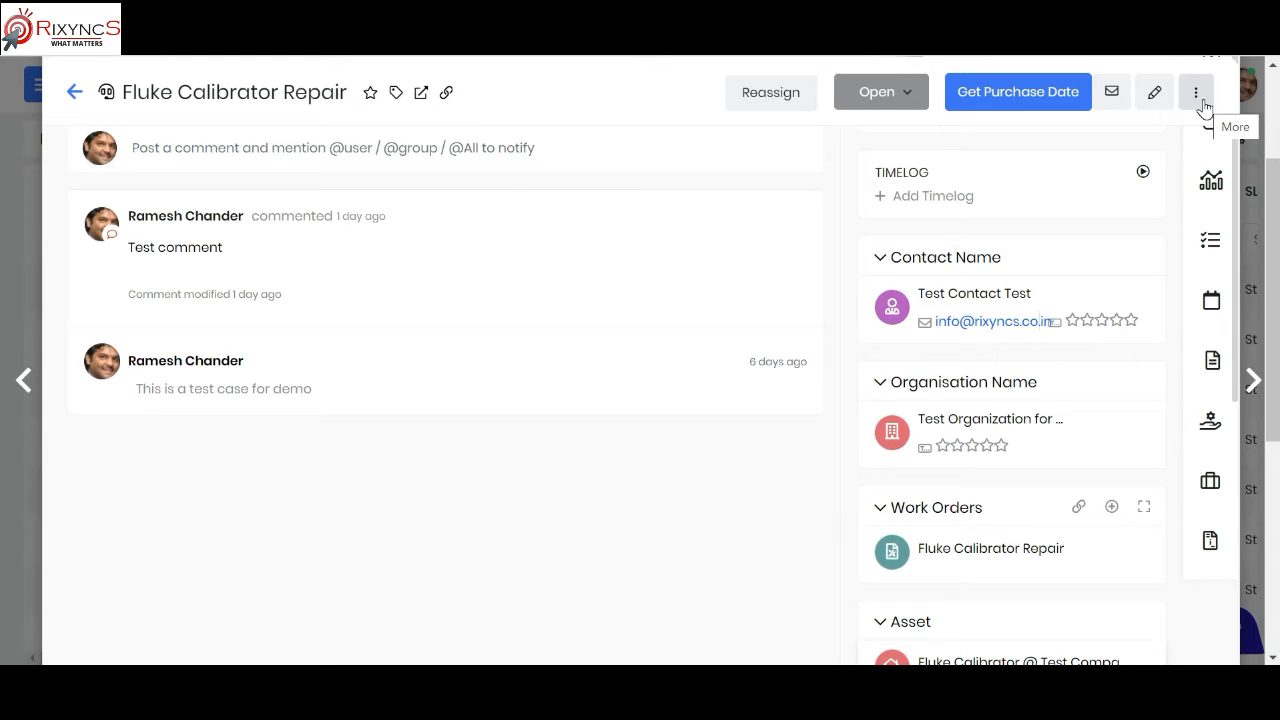
# - Scroll the case to its Work Orders widget showing the Fluke Calibrator Repair work order
pyautogui.scroll(-3)
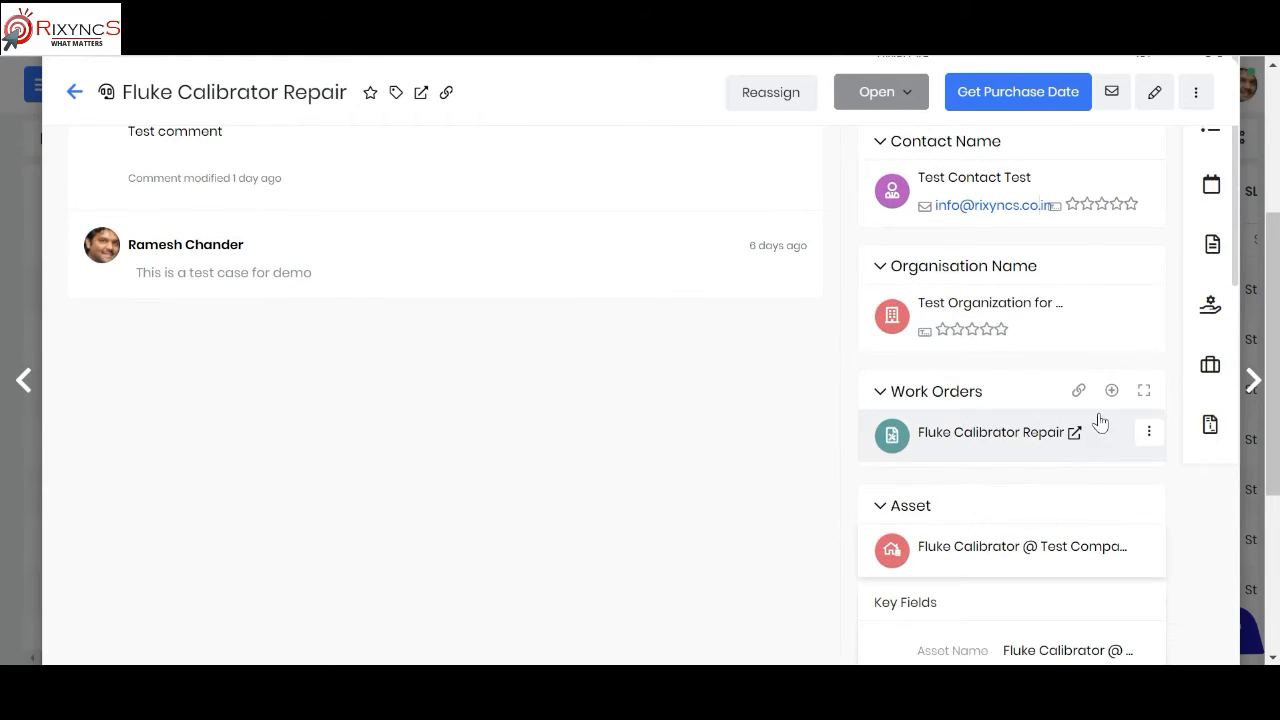
pyautogui.moveTo(1078, 440)
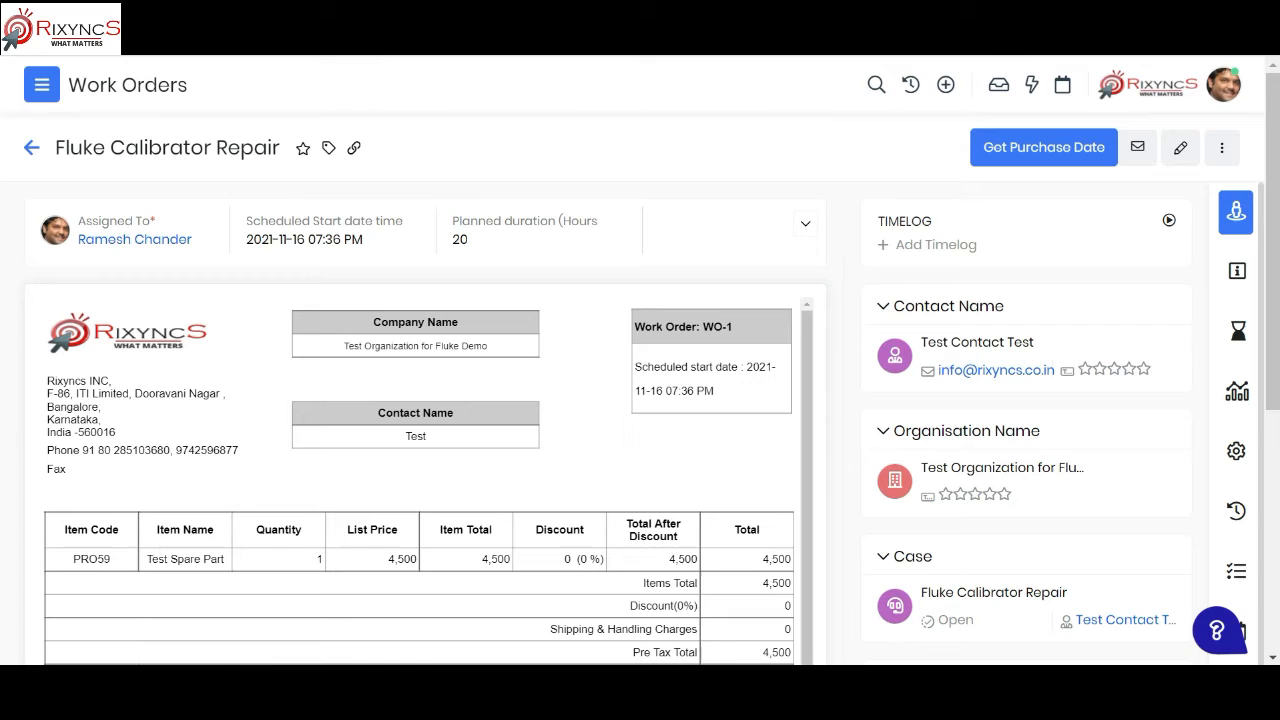
pyautogui.moveTo(360, 172)
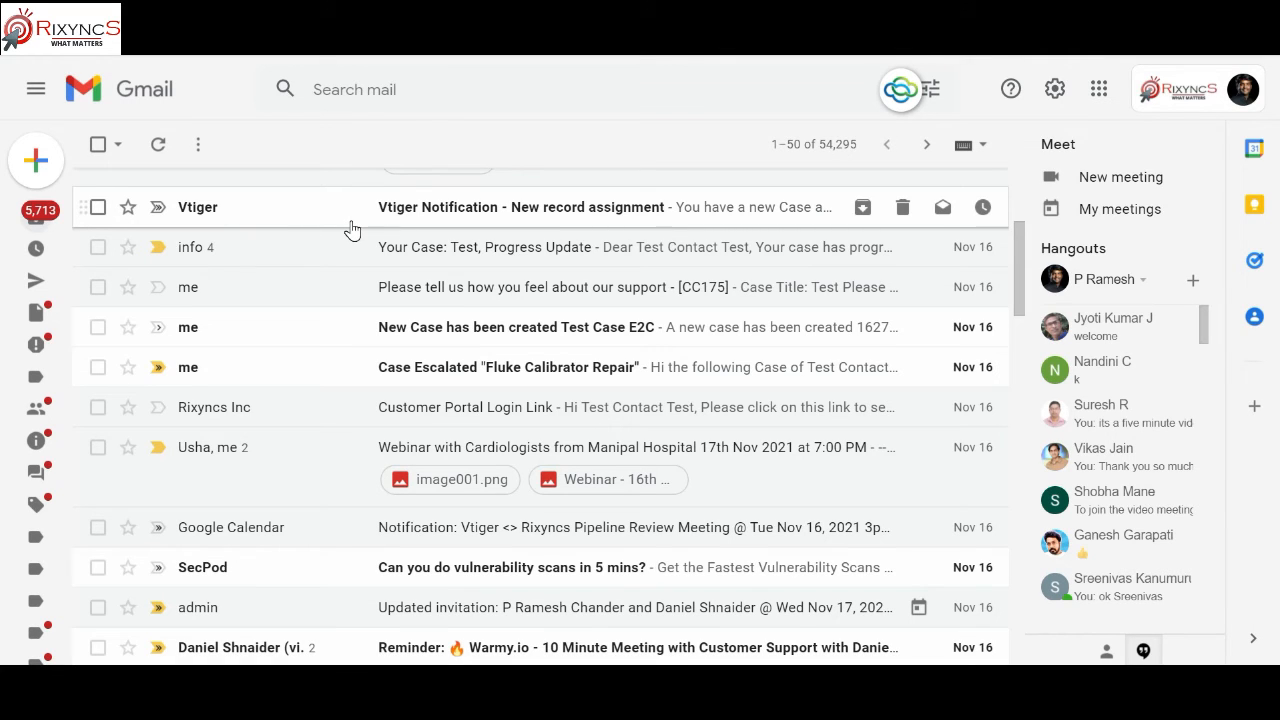
pyautogui.moveTo(332, 328)
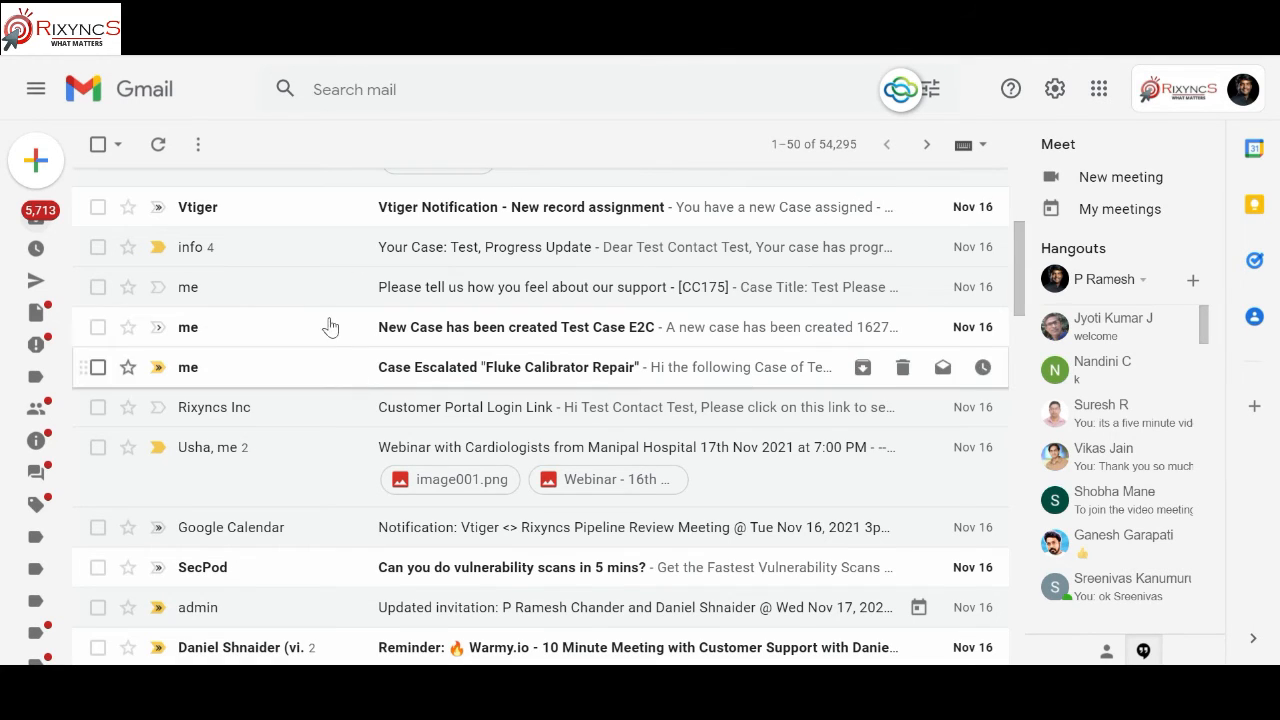
pyautogui.moveTo(476, 206)
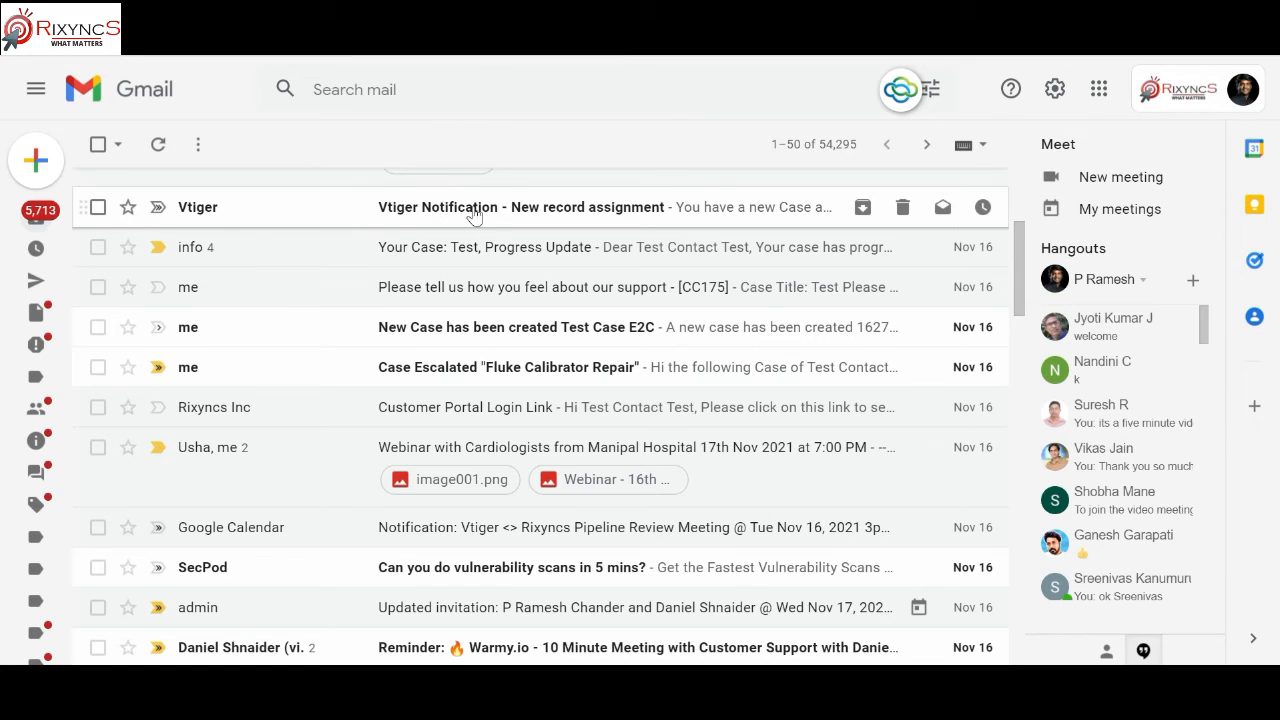
pyautogui.moveTo(532, 218)
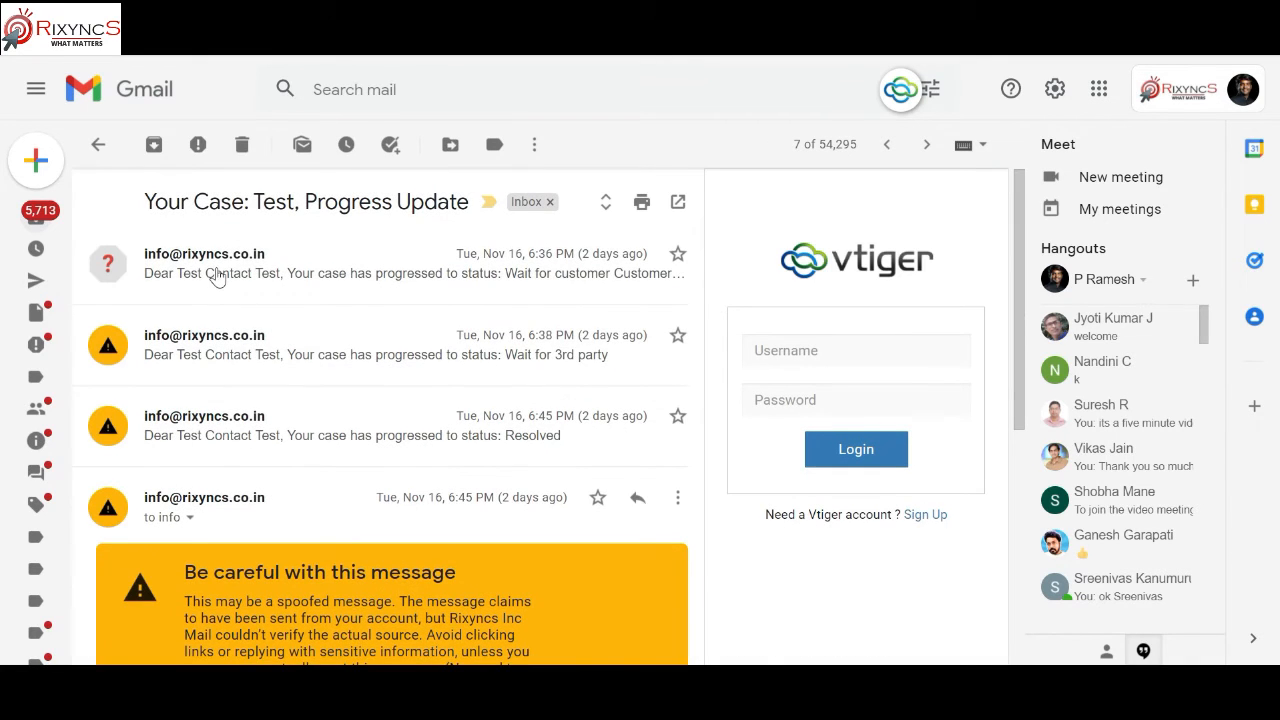
# - Expand the 'Your Case: Test, Progress Update' email, read its status updates and mark it 'Looks safe'
pyautogui.click(400, 264)
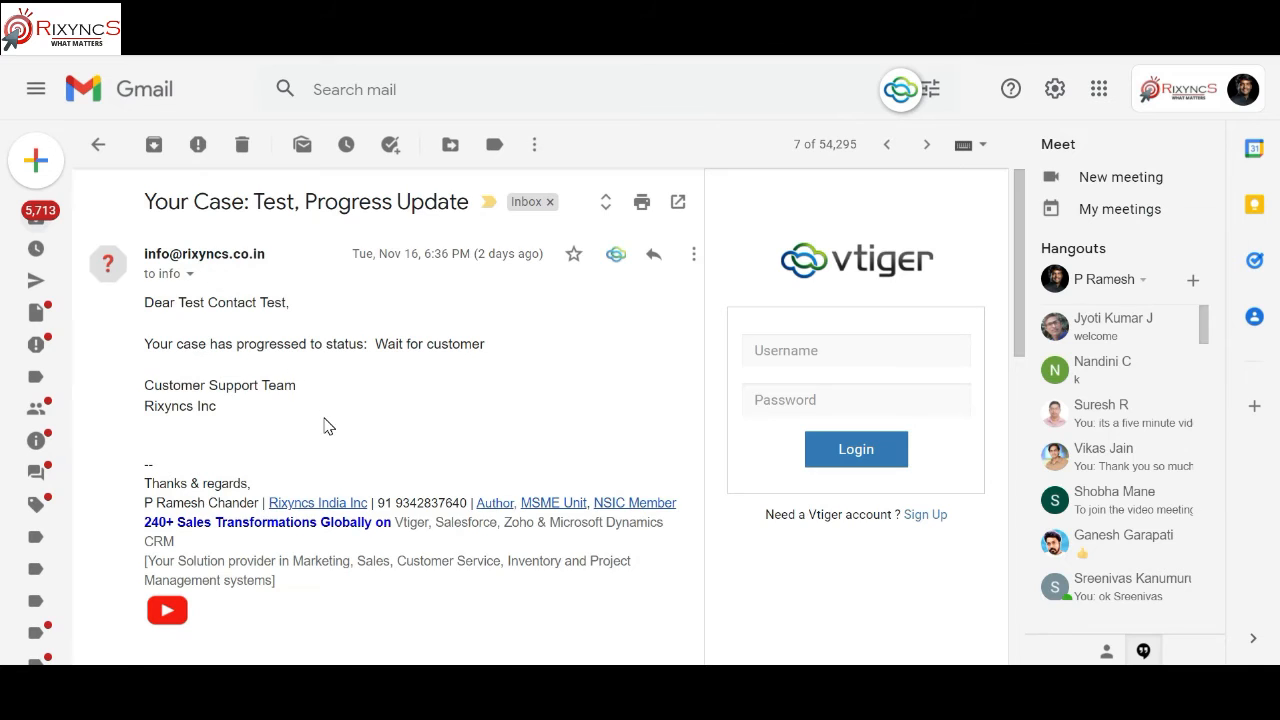
pyautogui.scroll(-3)
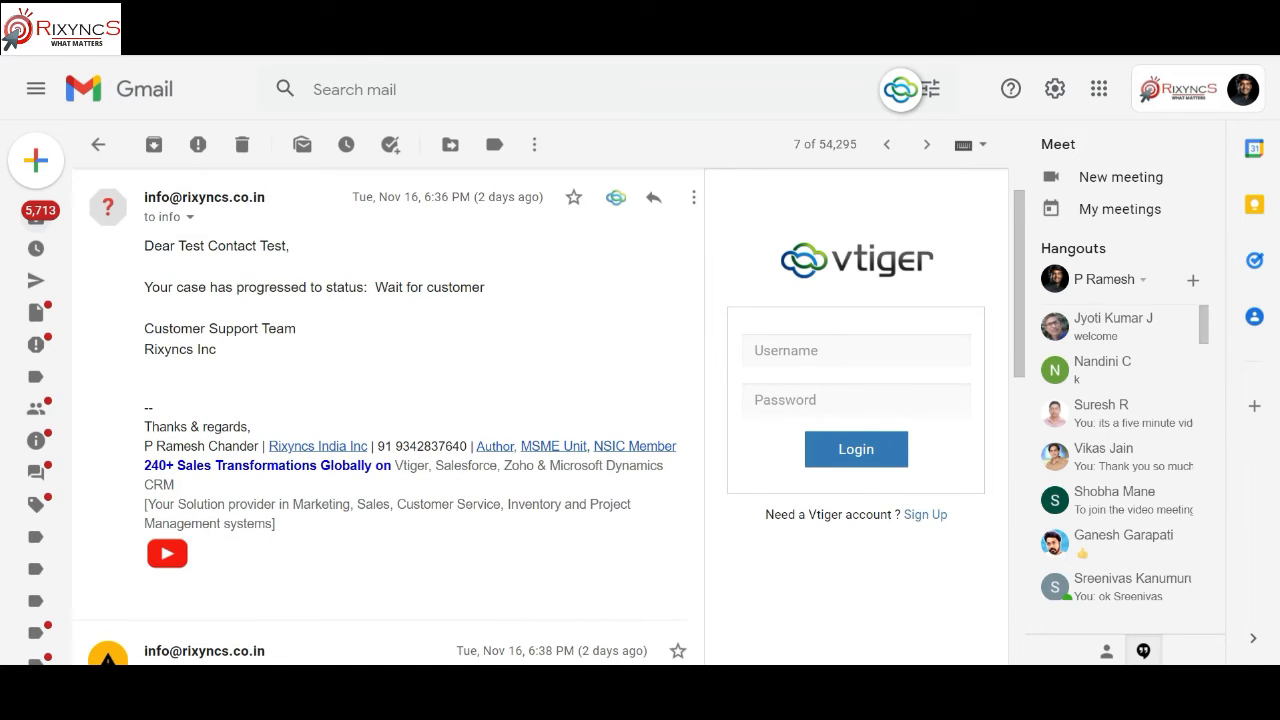
pyautogui.moveTo(204, 206)
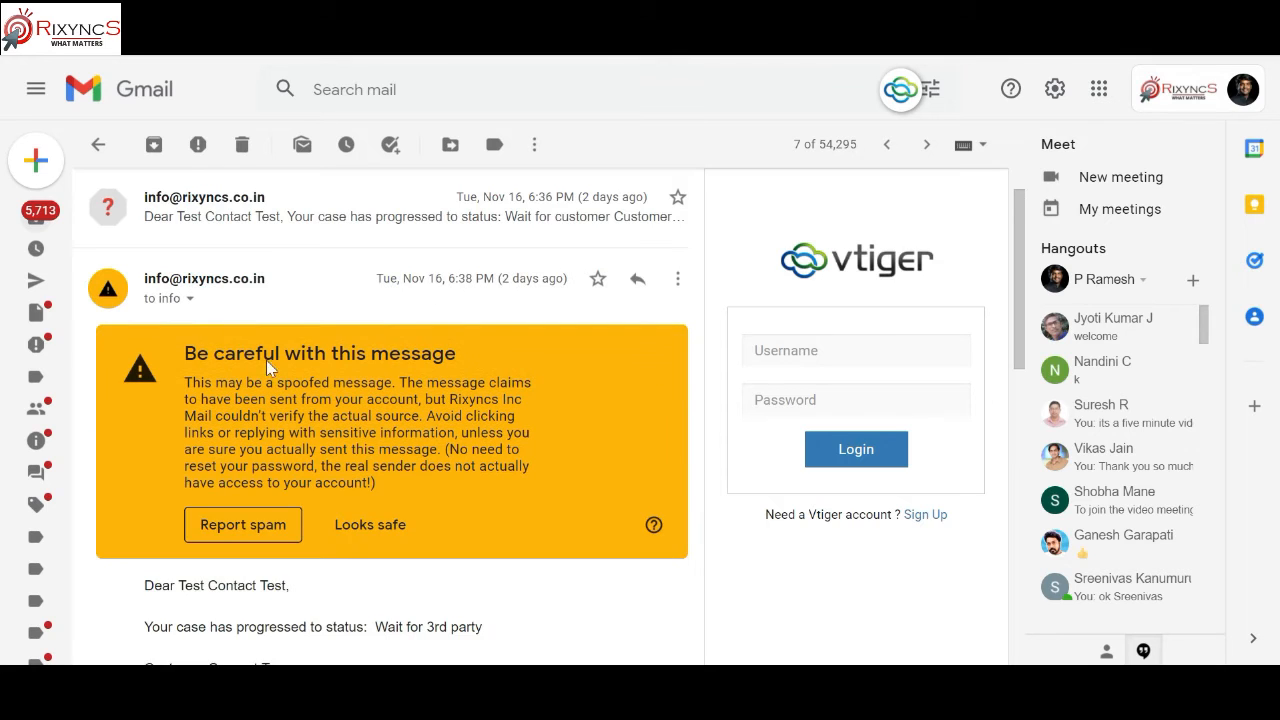
pyautogui.scroll(-3)
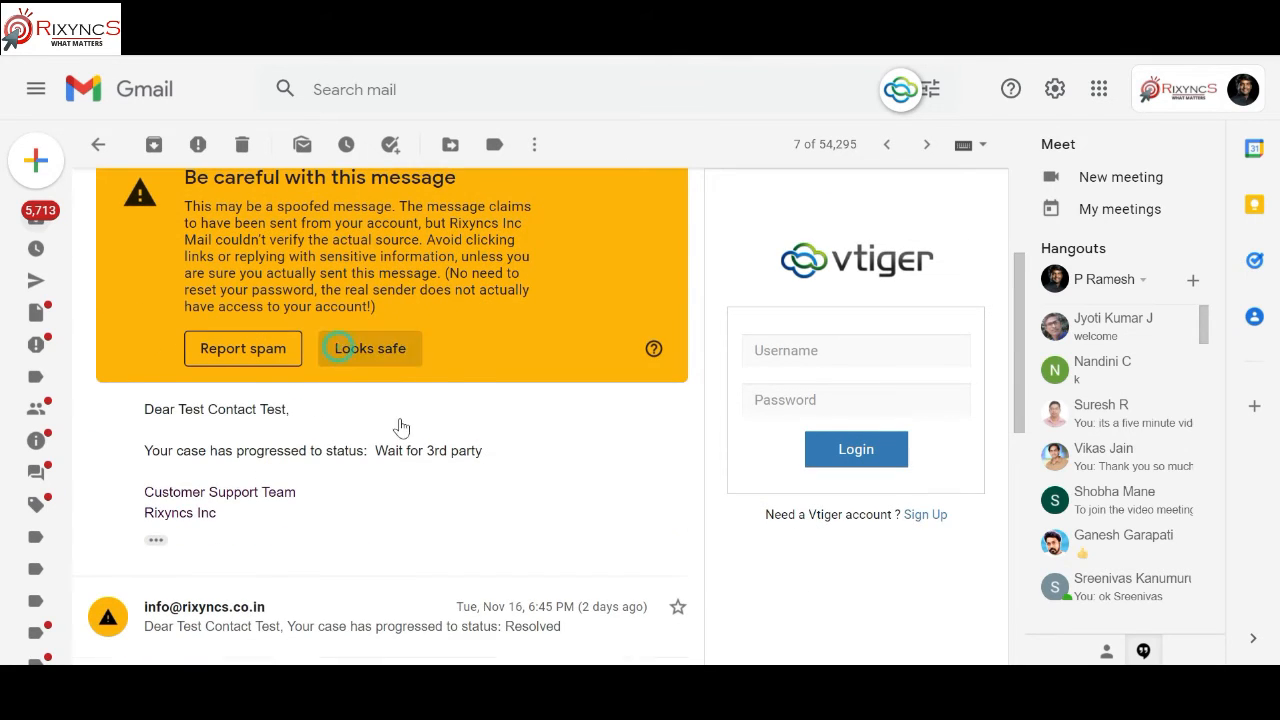
pyautogui.click(370, 348)
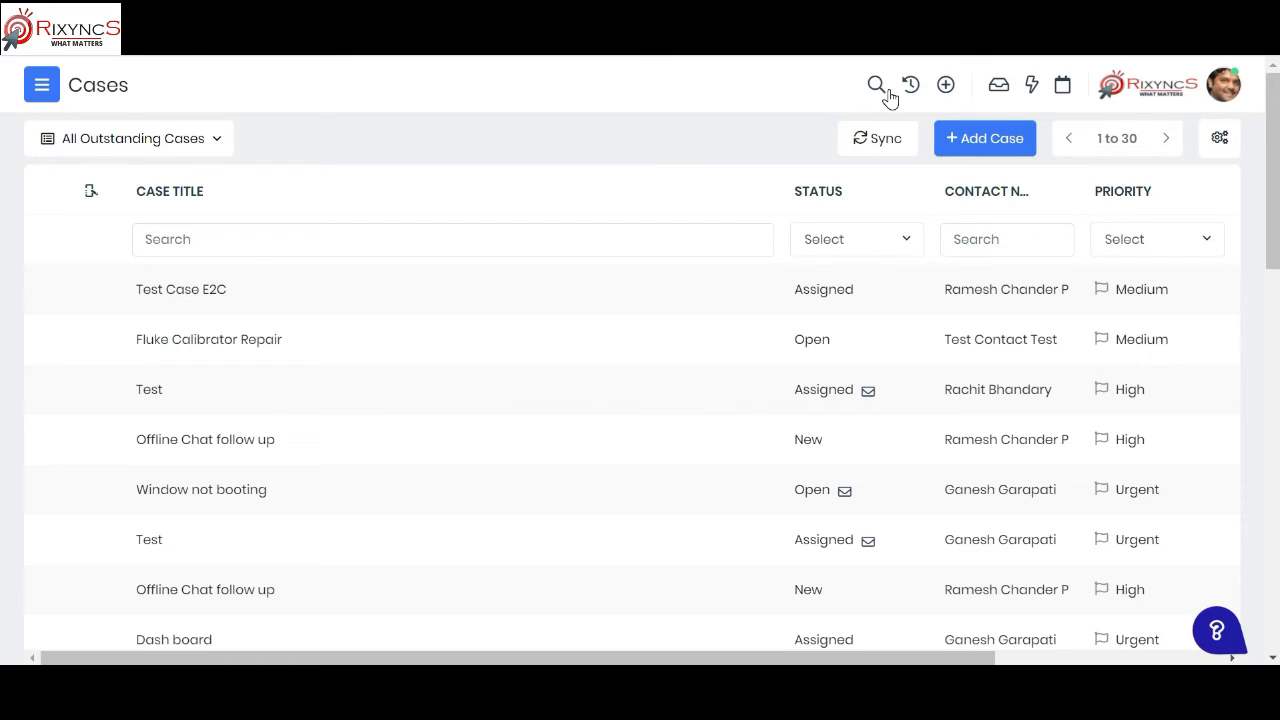
pyautogui.moveTo(236, 340)
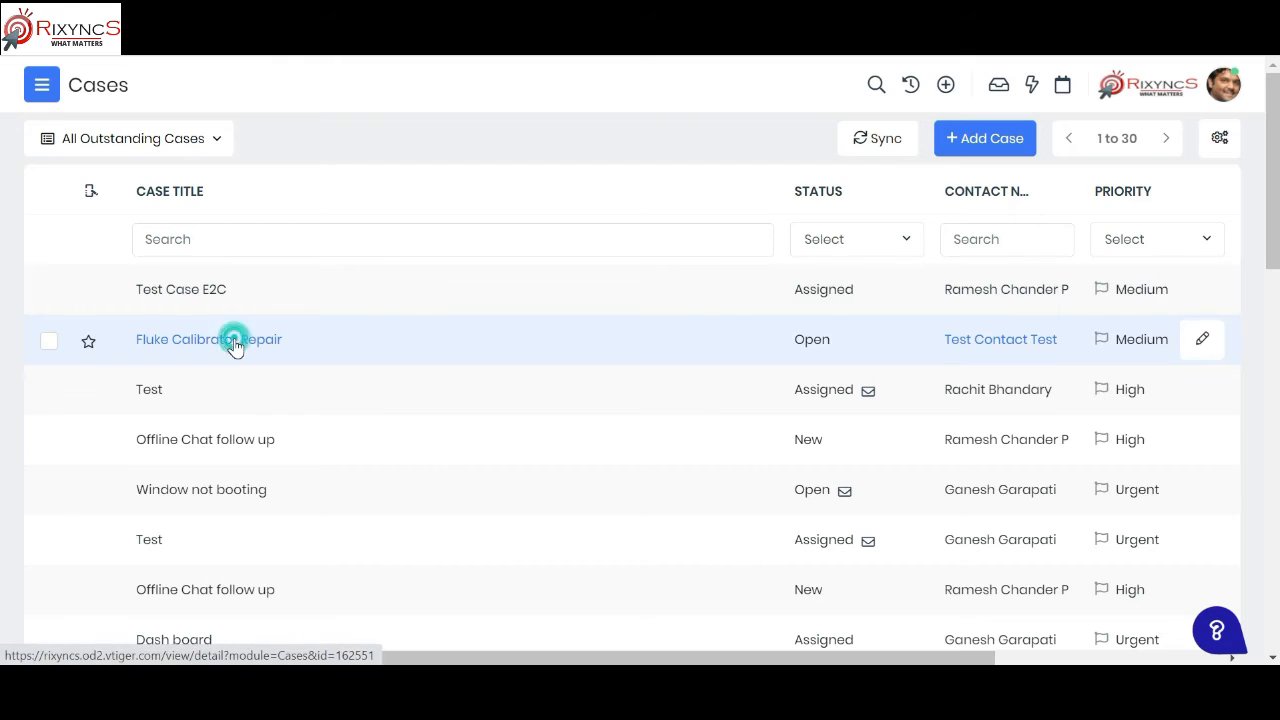
# - From the Cases list, open the Fluke Calibrator Repair case and its linked work order WO-1
pyautogui.click(208, 340)
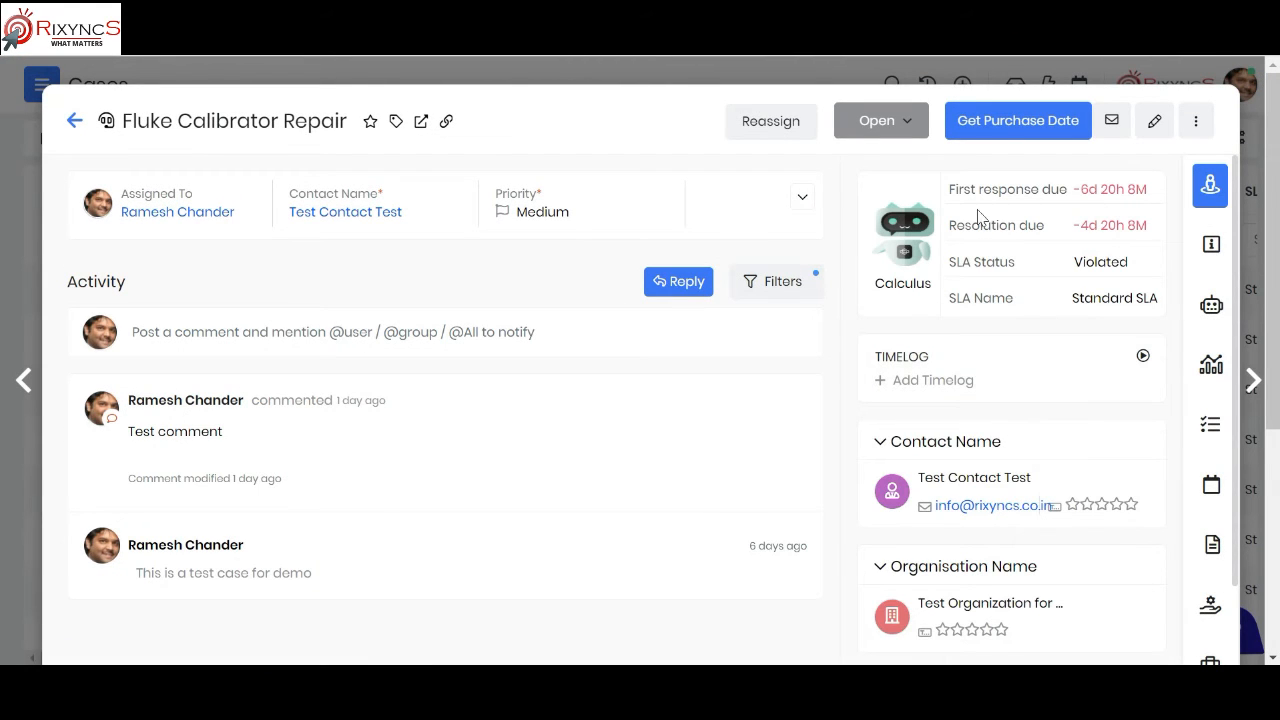
pyautogui.scroll(-3)
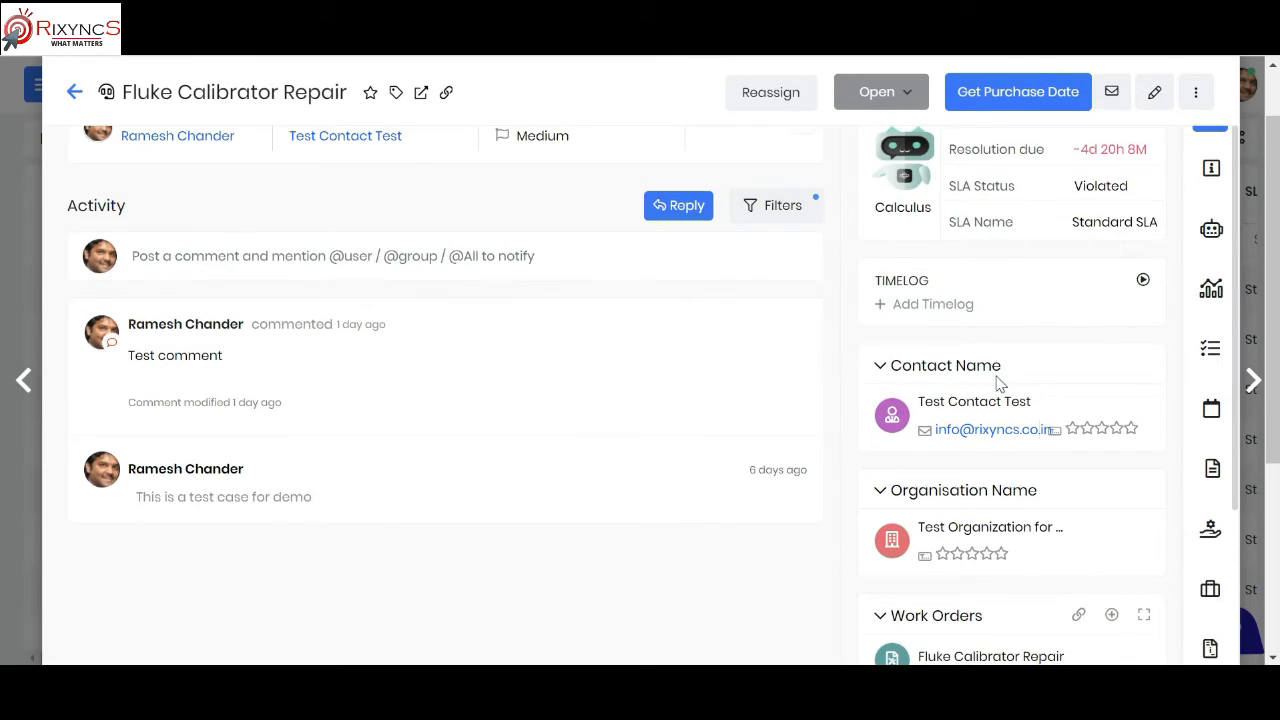
pyautogui.scroll(-3)
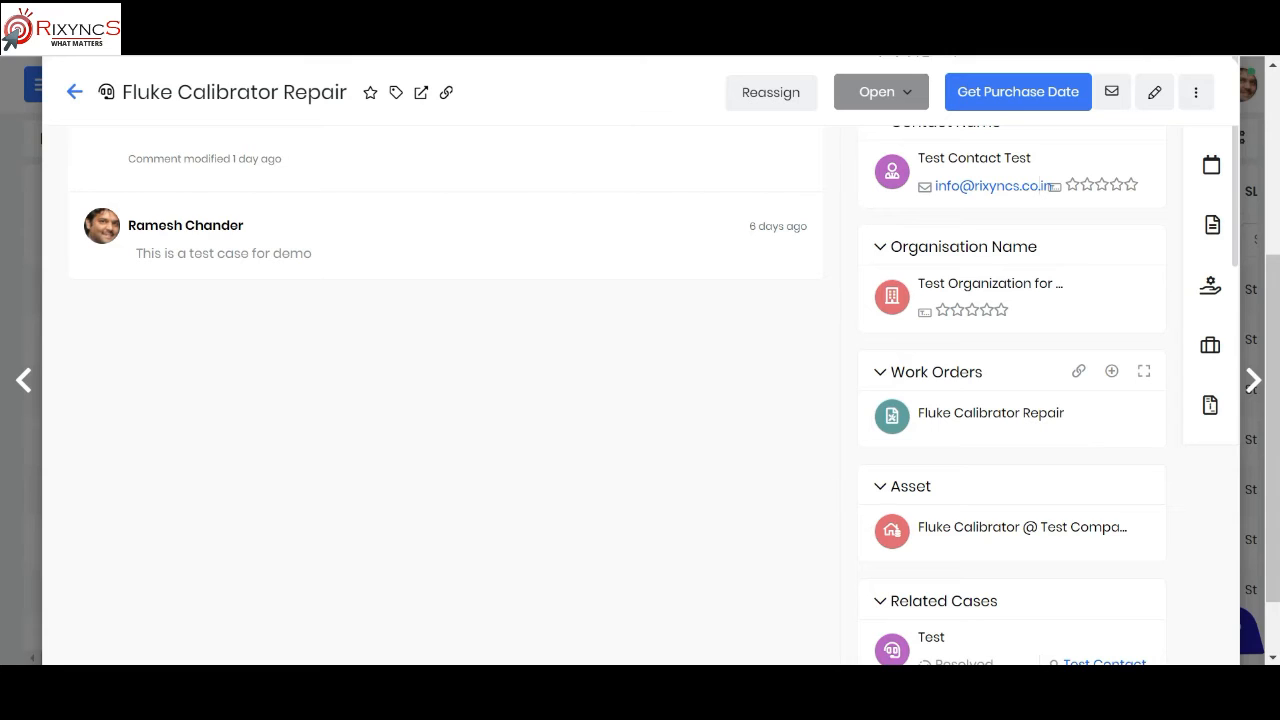
pyautogui.click(990, 412)
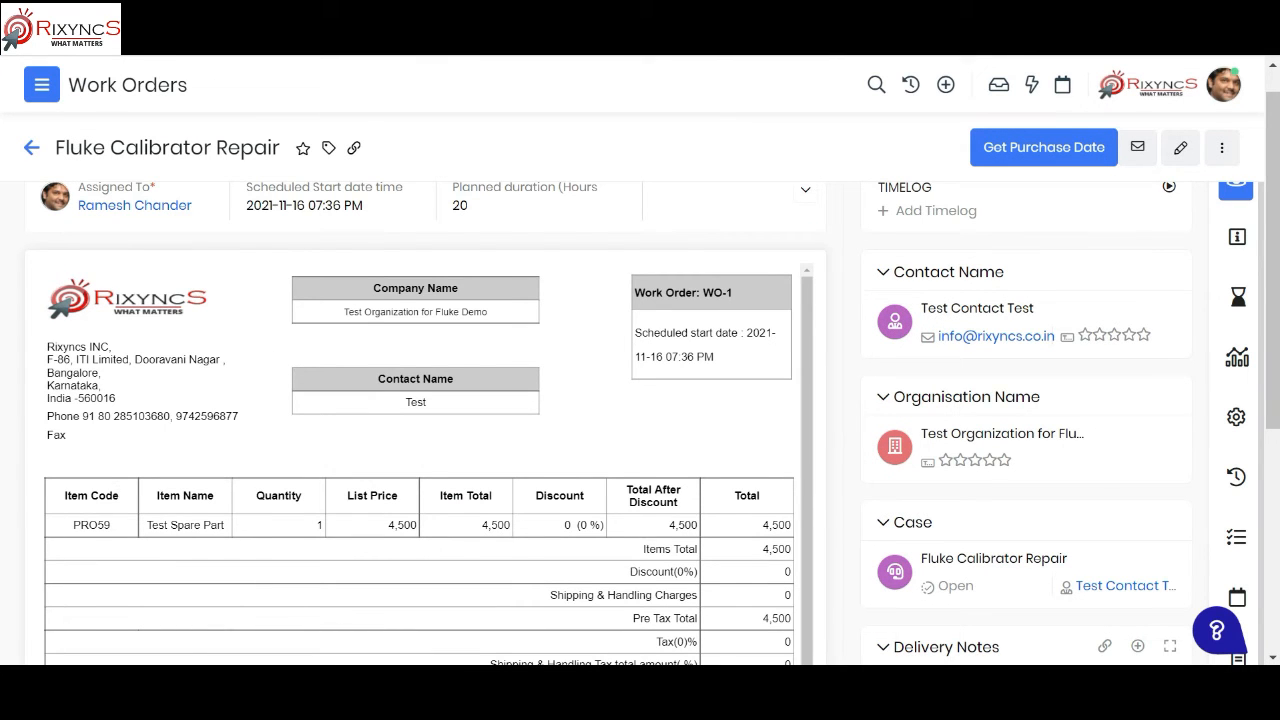
pyautogui.moveTo(424, 540)
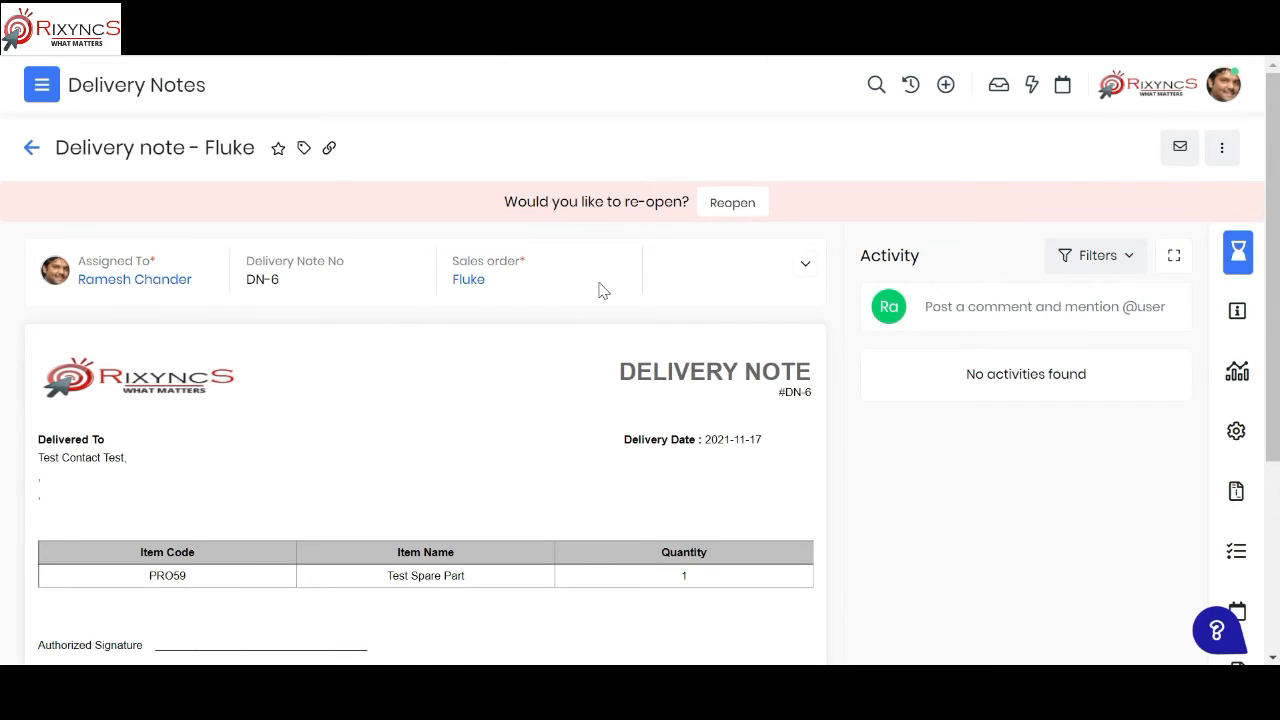
# - Scroll delivery note DN-6 to review its Test Spare Part line
pyautogui.scroll(-3)
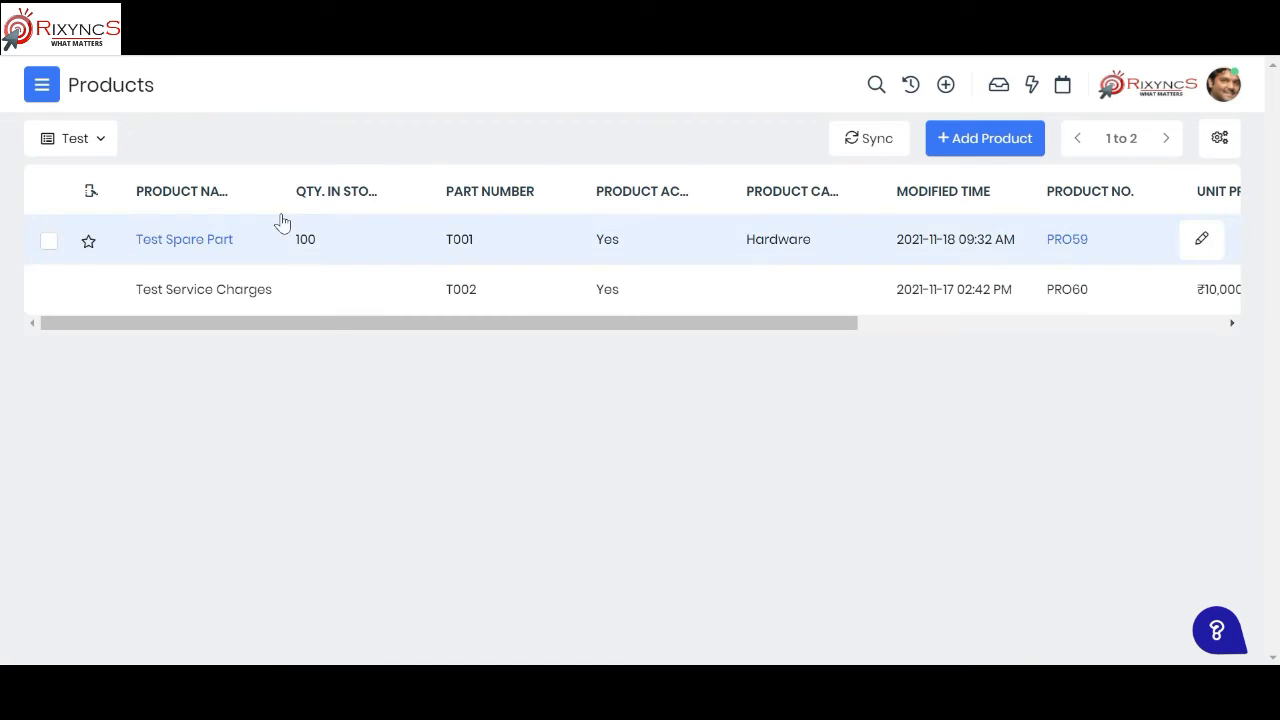
pyautogui.moveTo(312, 256)
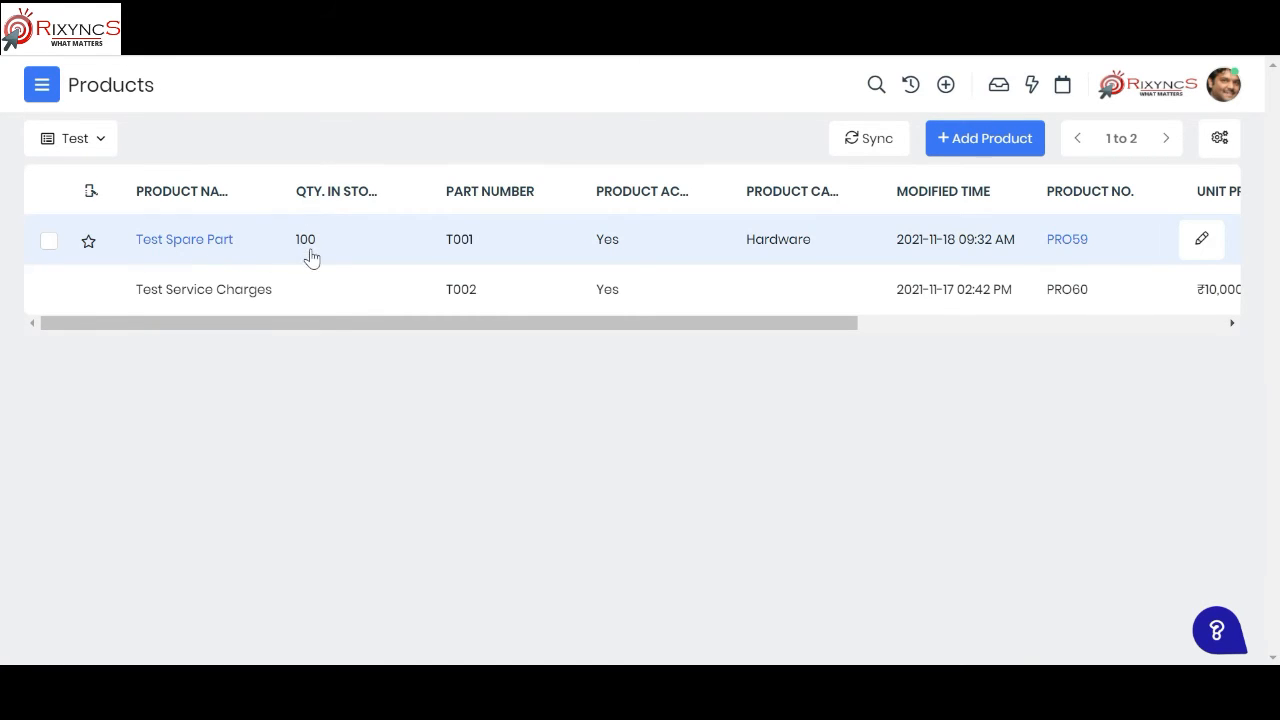
pyautogui.moveTo(340, 300)
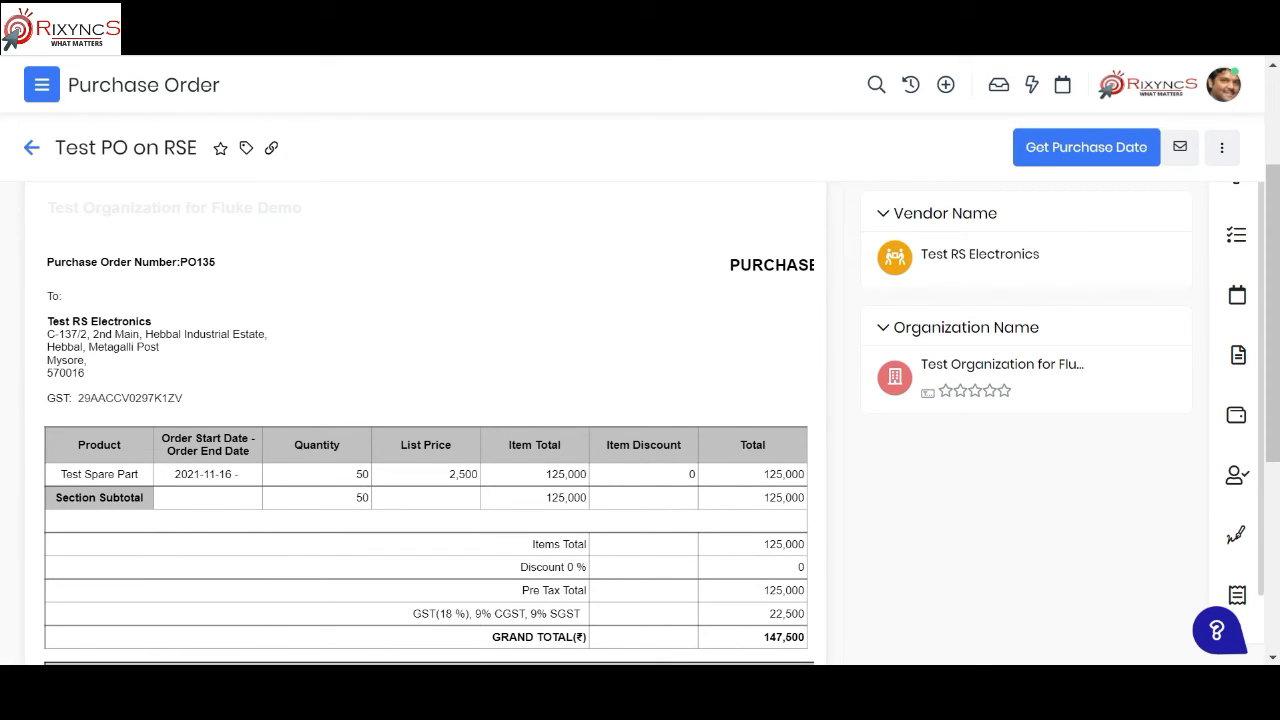
# - Scroll purchase order Test PO on RSE through its 50 Test Spare Parts line and 147,500 total
pyautogui.scroll(-3)
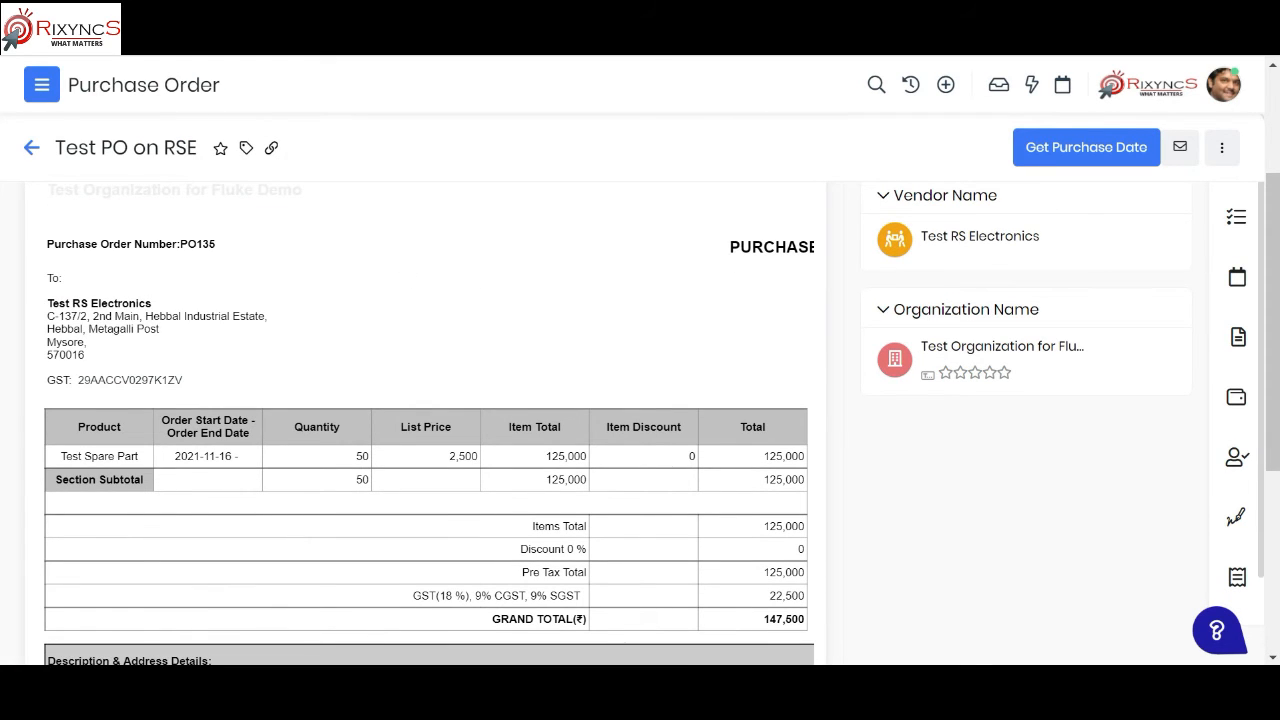
pyautogui.scroll(-3)
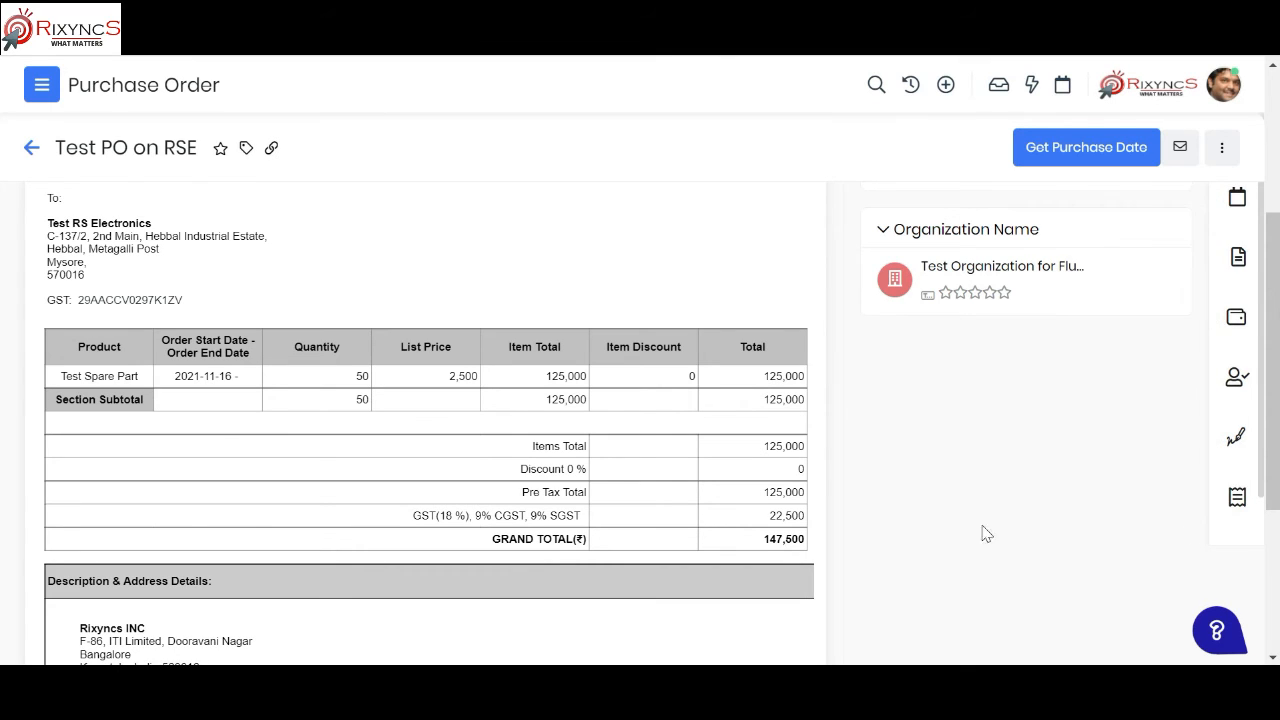
pyautogui.moveTo(850, 504)
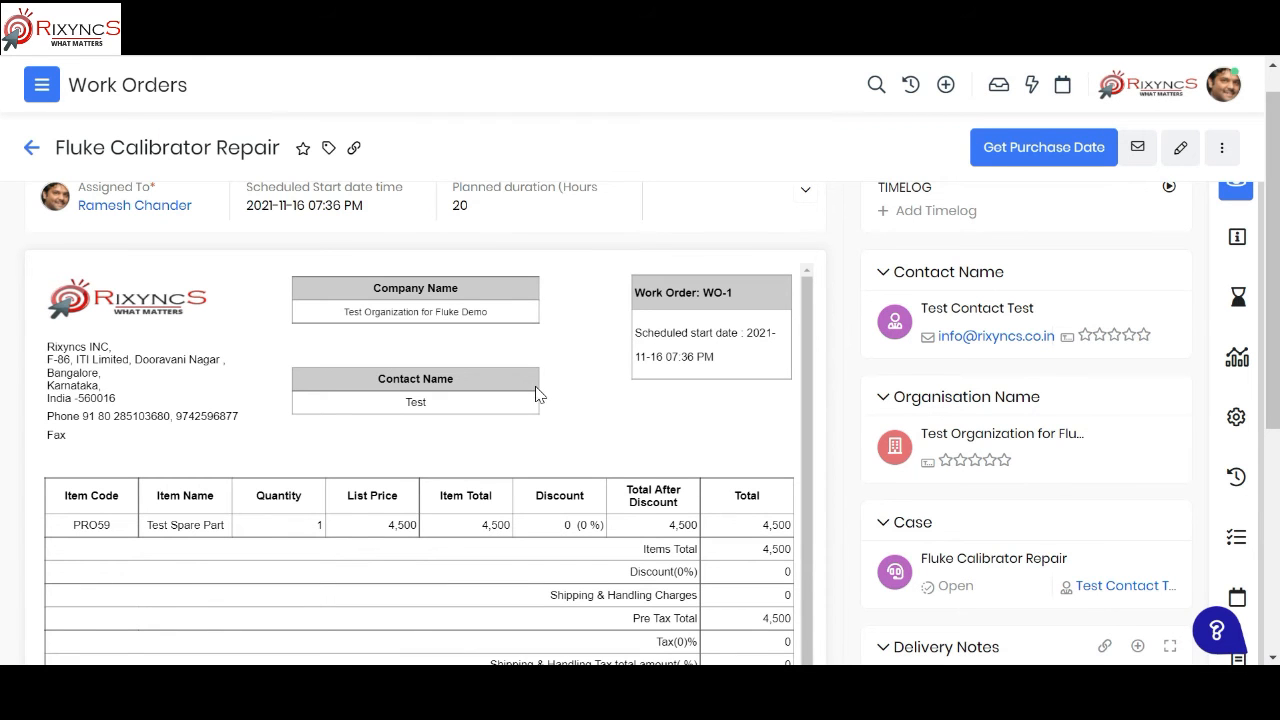
pyautogui.moveTo(988, 336)
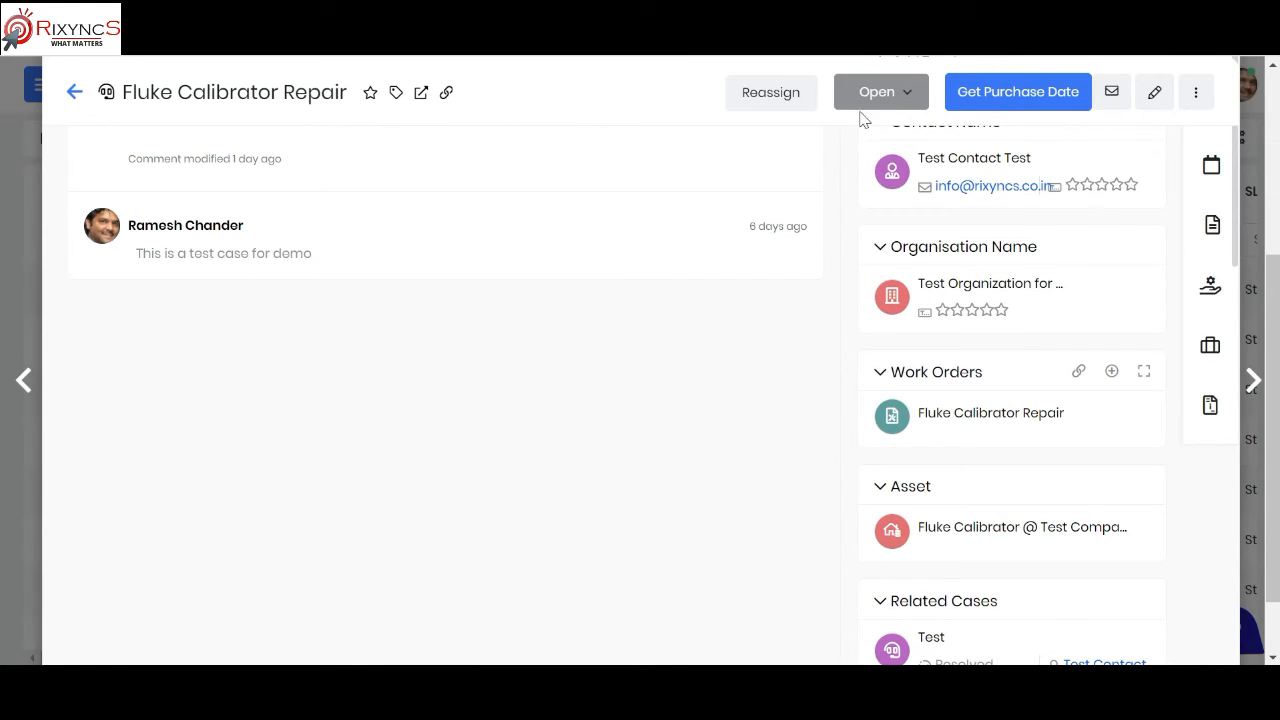
# - View the case's status choices, including Resolved, without changing the Open status
pyautogui.click(880, 92)
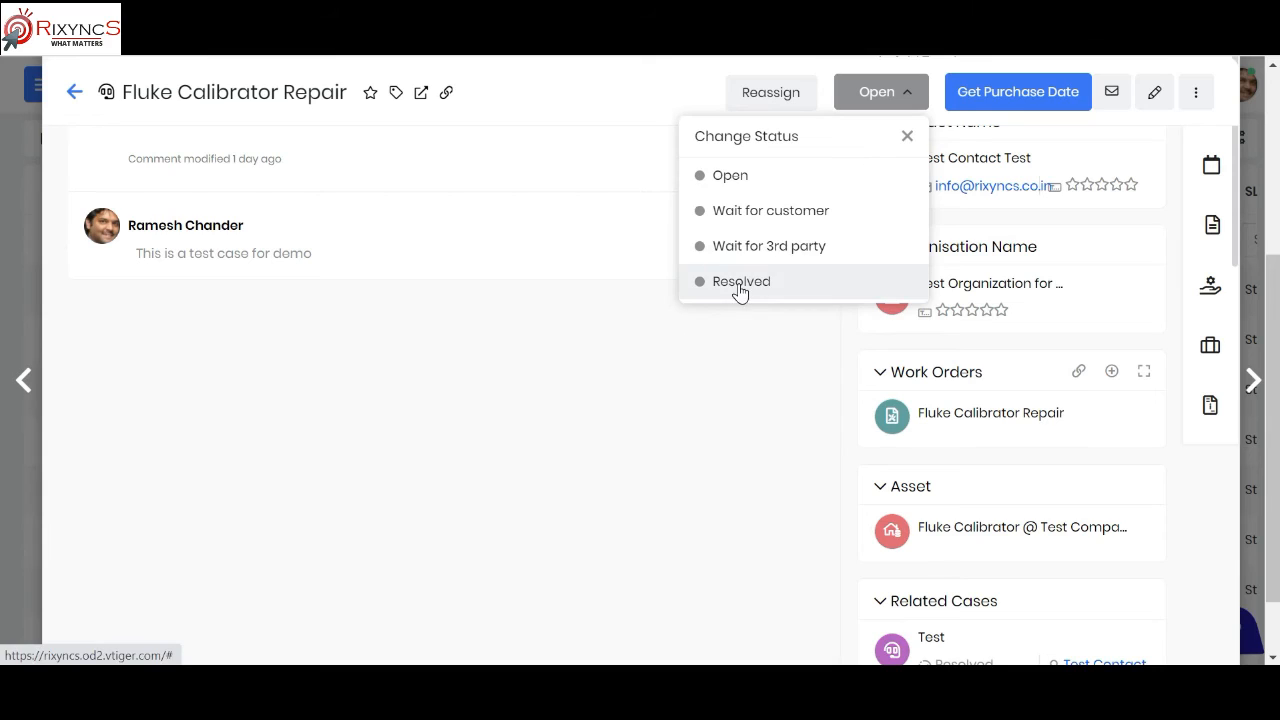
pyautogui.moveTo(562, 198)
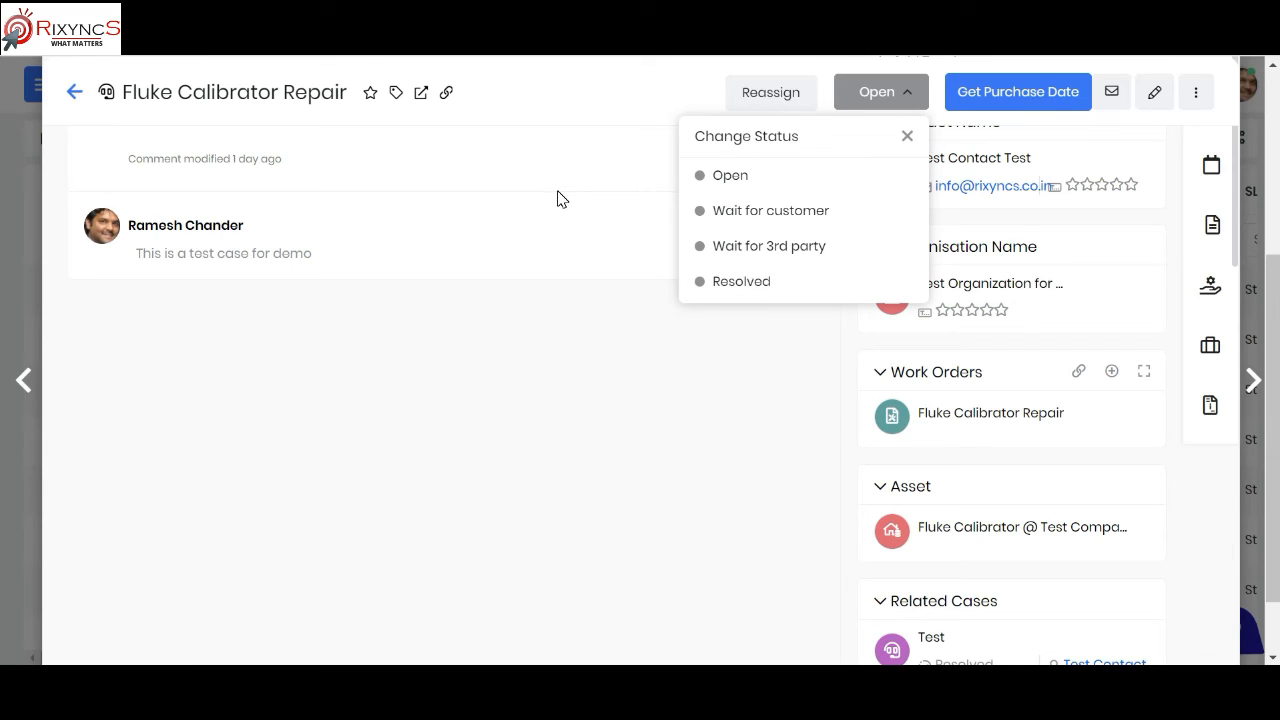
pyautogui.moveTo(538, 94)
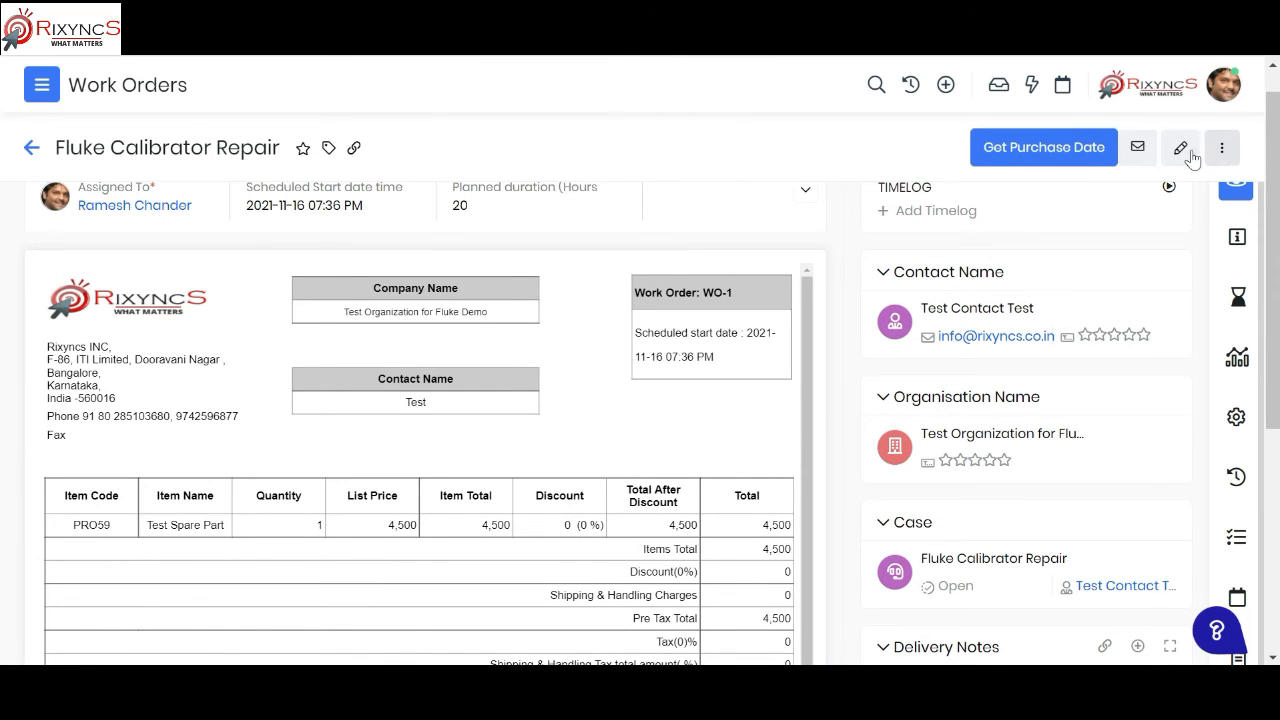
# - Edit the work order's Item Details to add Test Service Charges as a second row and save
pyautogui.click(1180, 148)
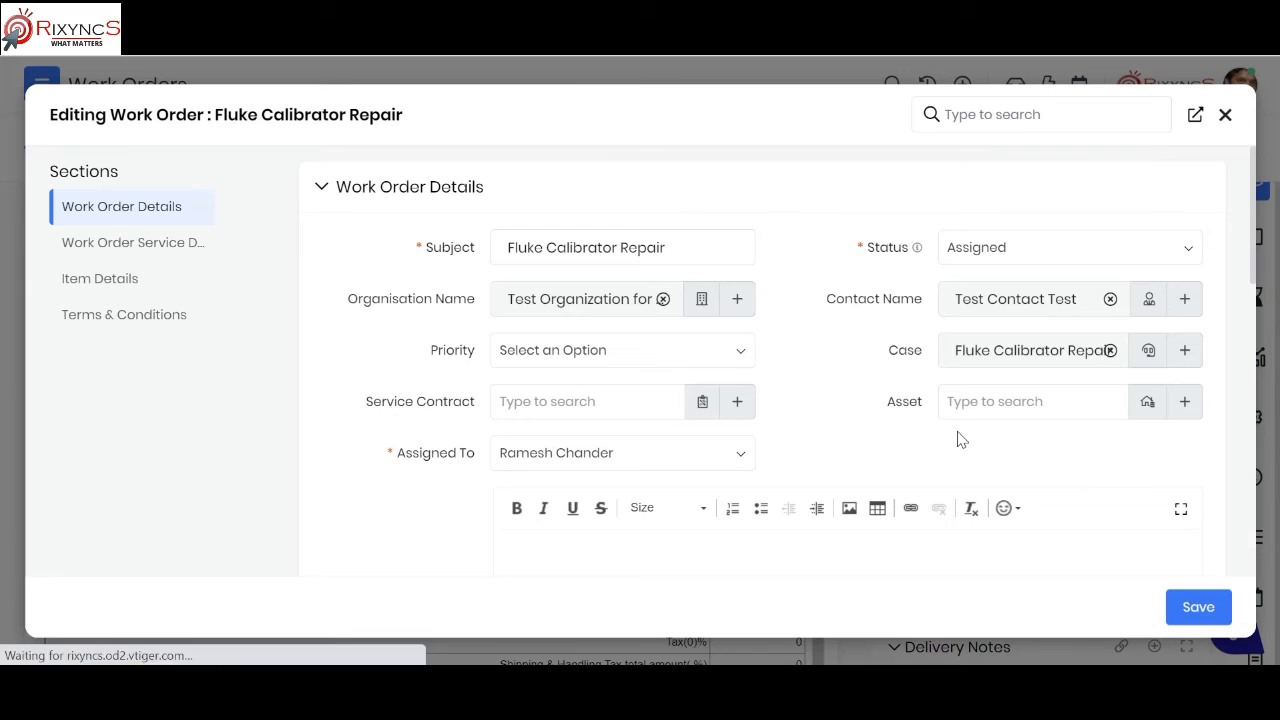
pyautogui.click(132, 242)
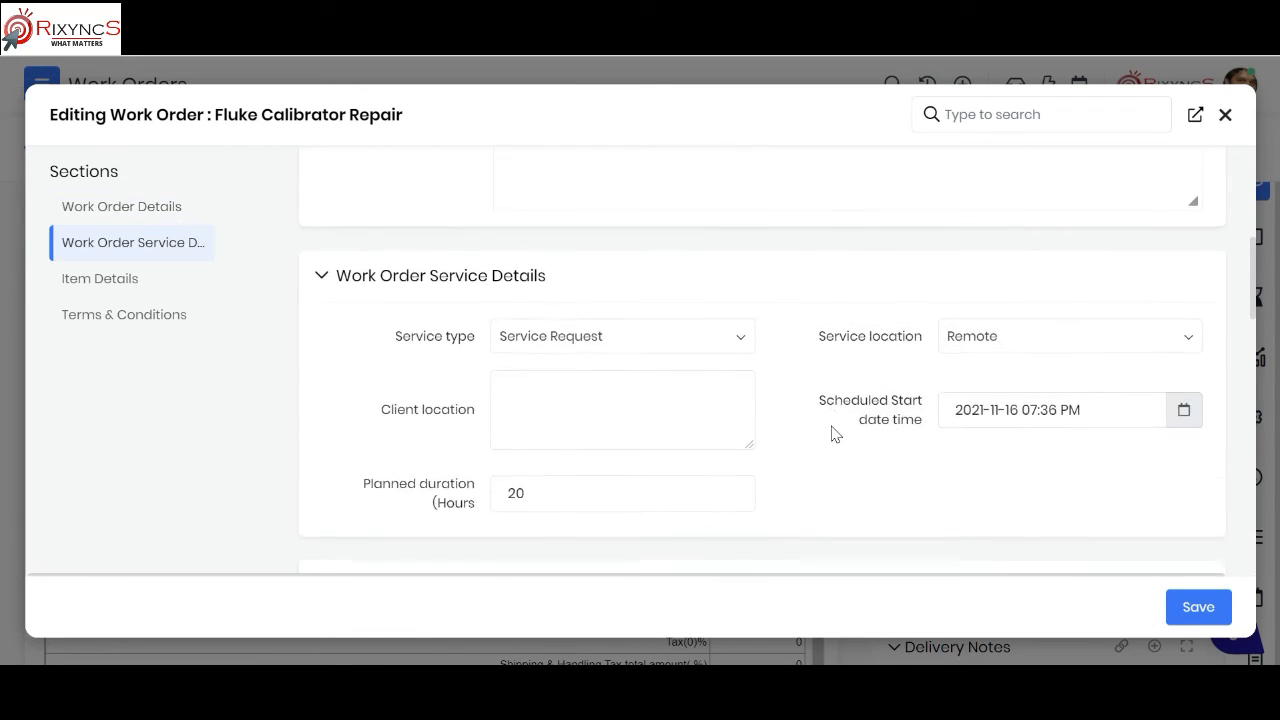
pyautogui.click(100, 278)
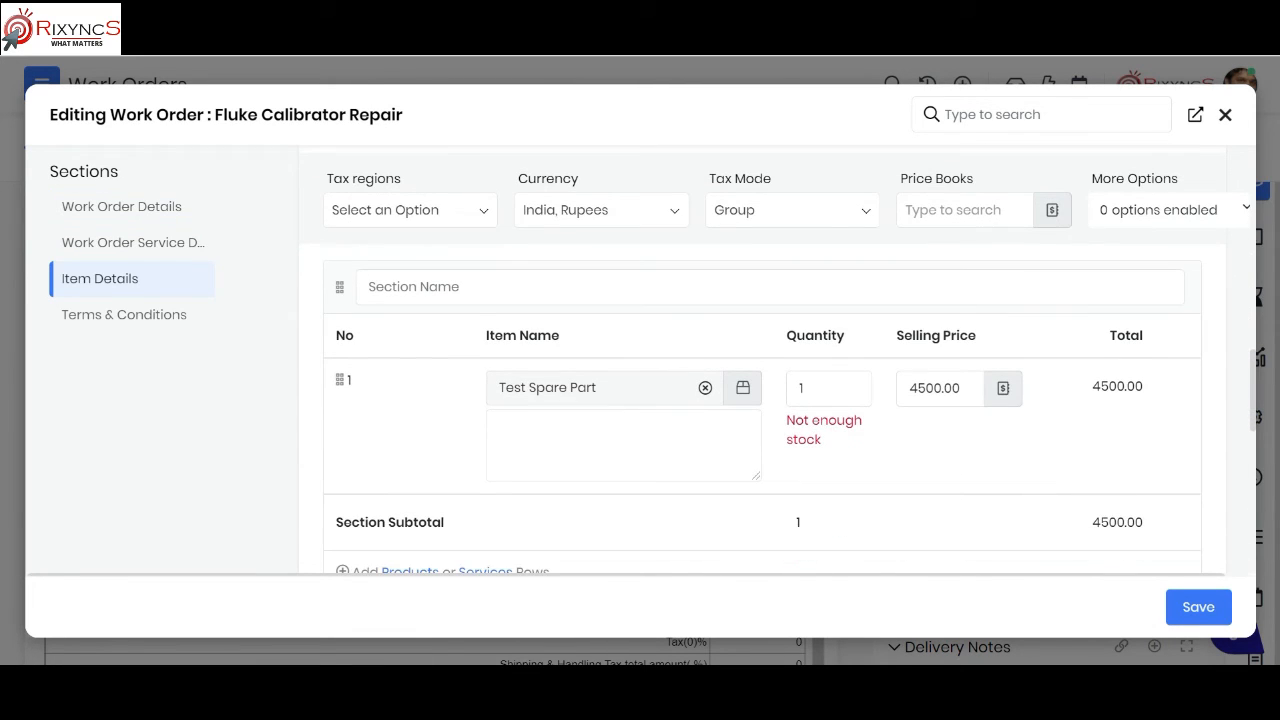
pyautogui.scroll(-3)
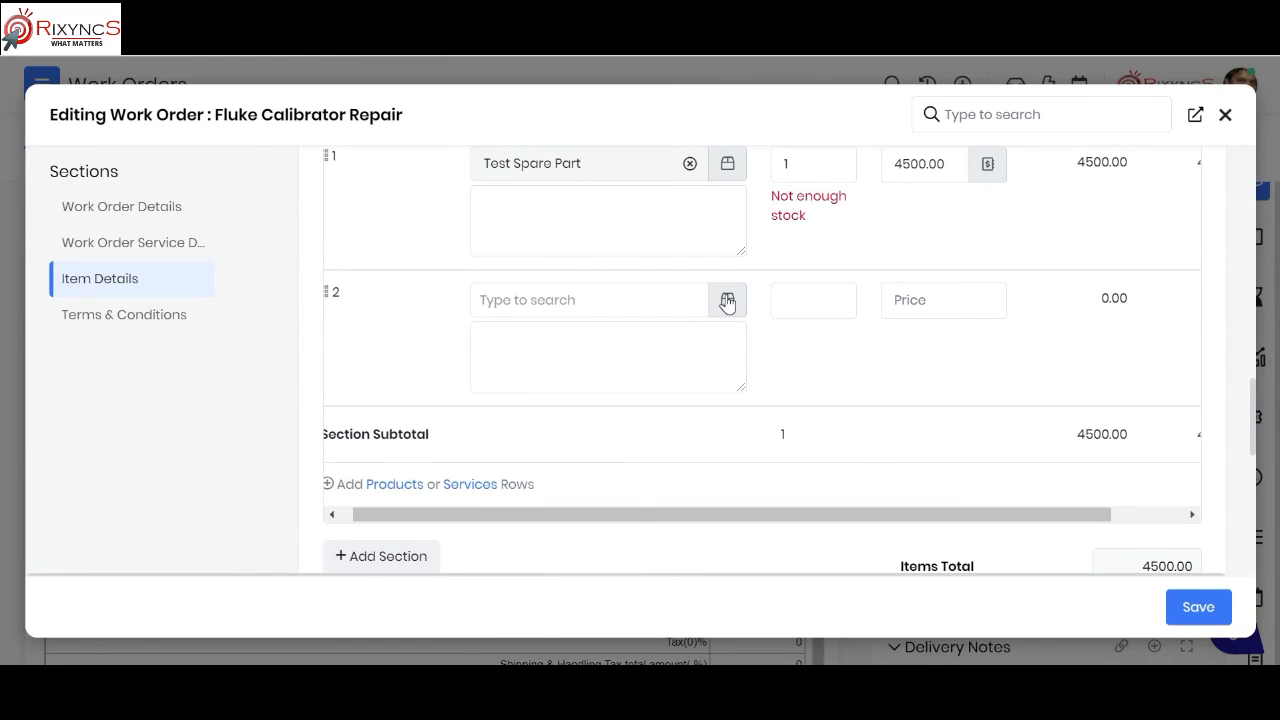
pyautogui.click(728, 300)
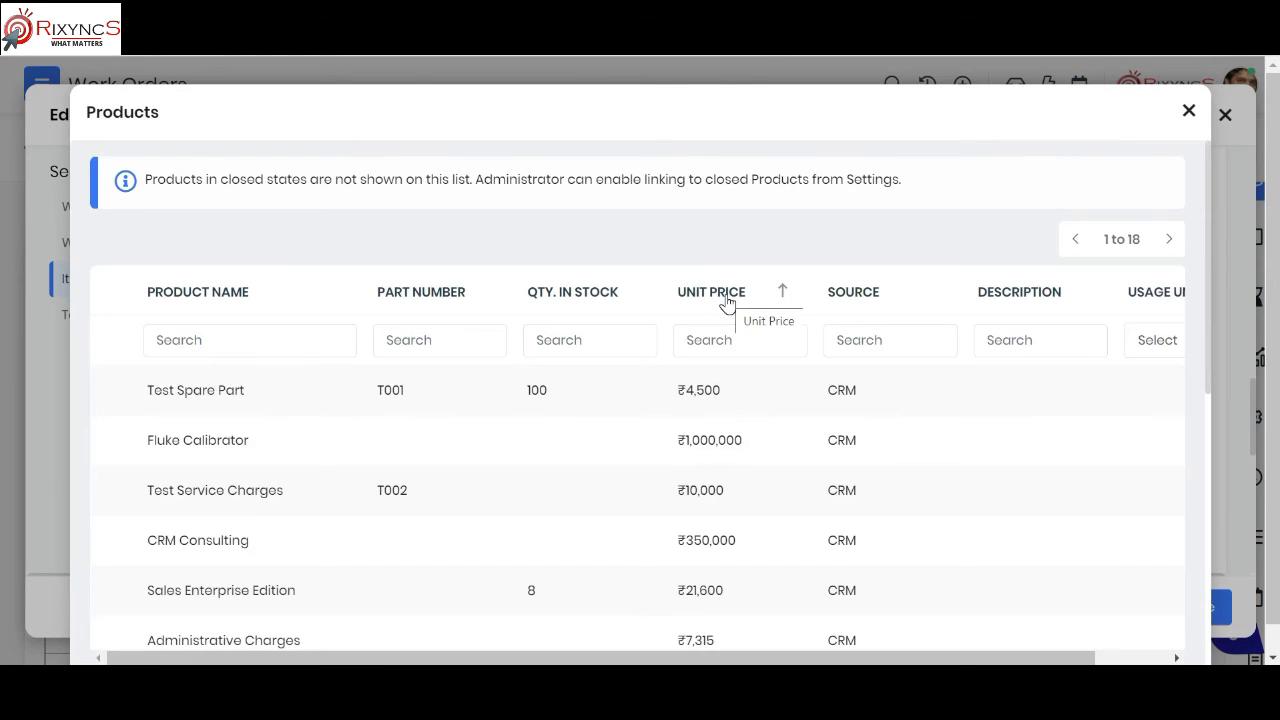
pyautogui.moveTo(220, 490)
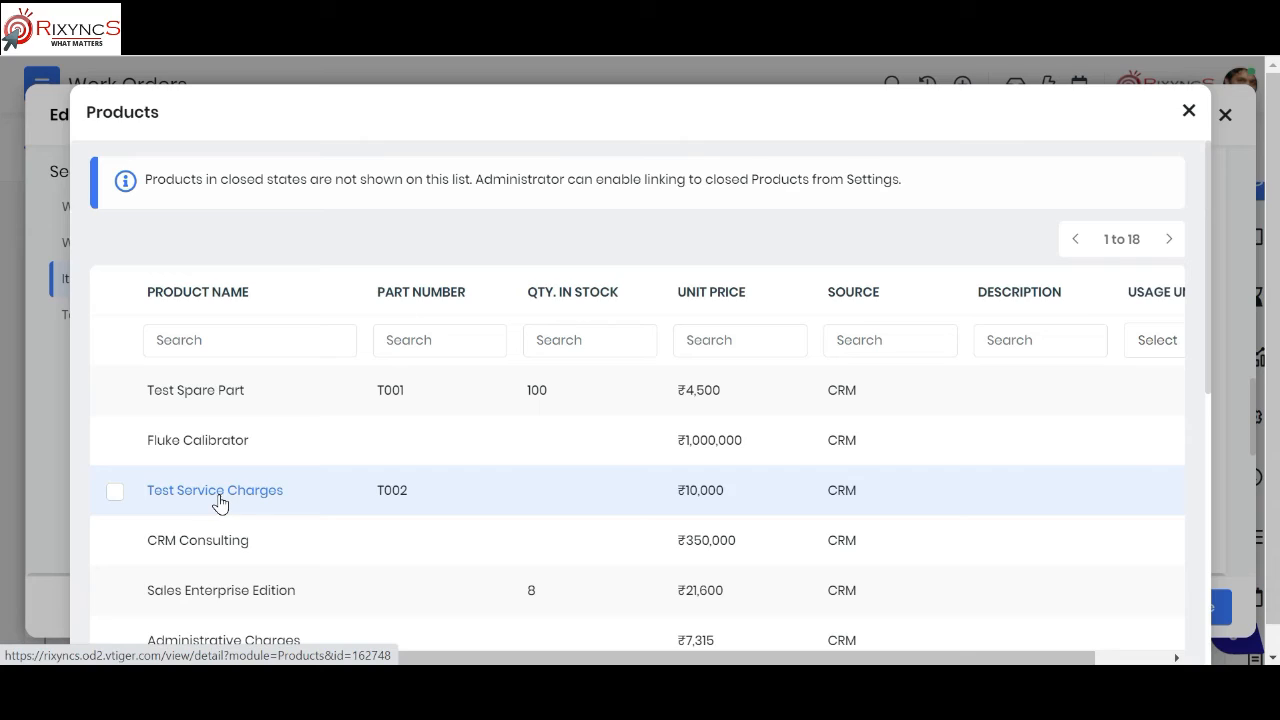
pyautogui.click(216, 490)
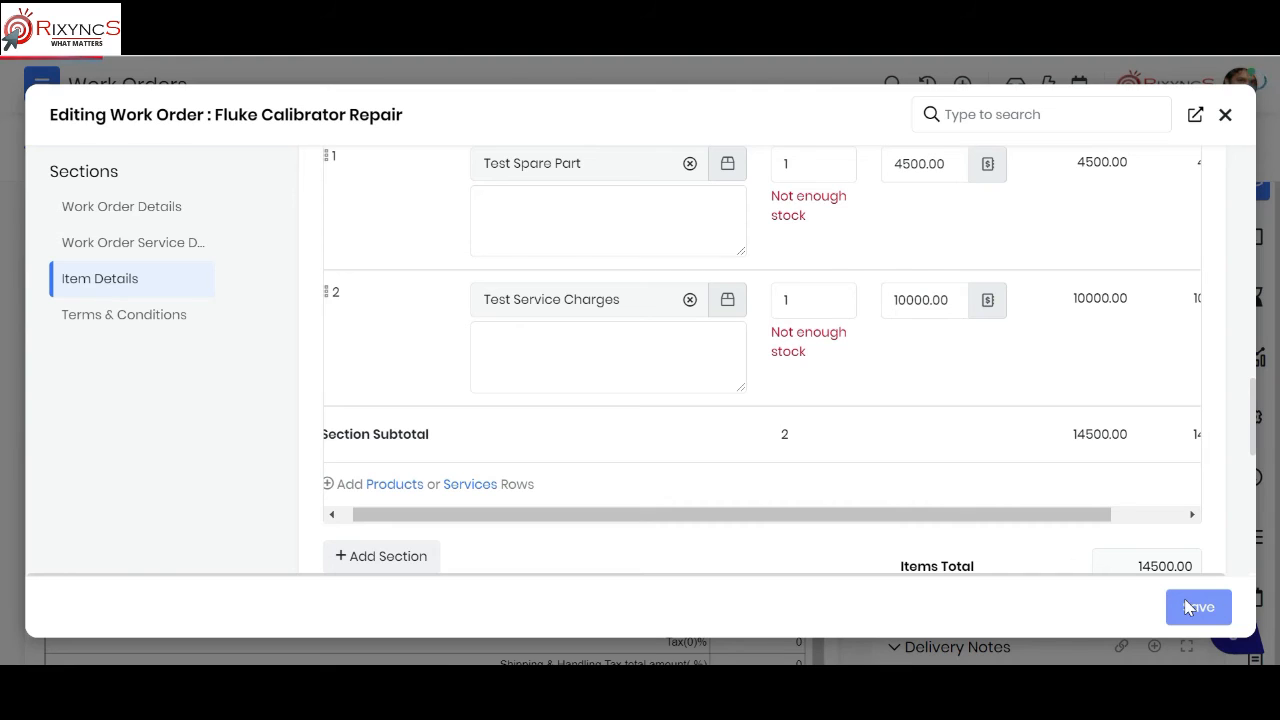
pyautogui.click(1198, 608)
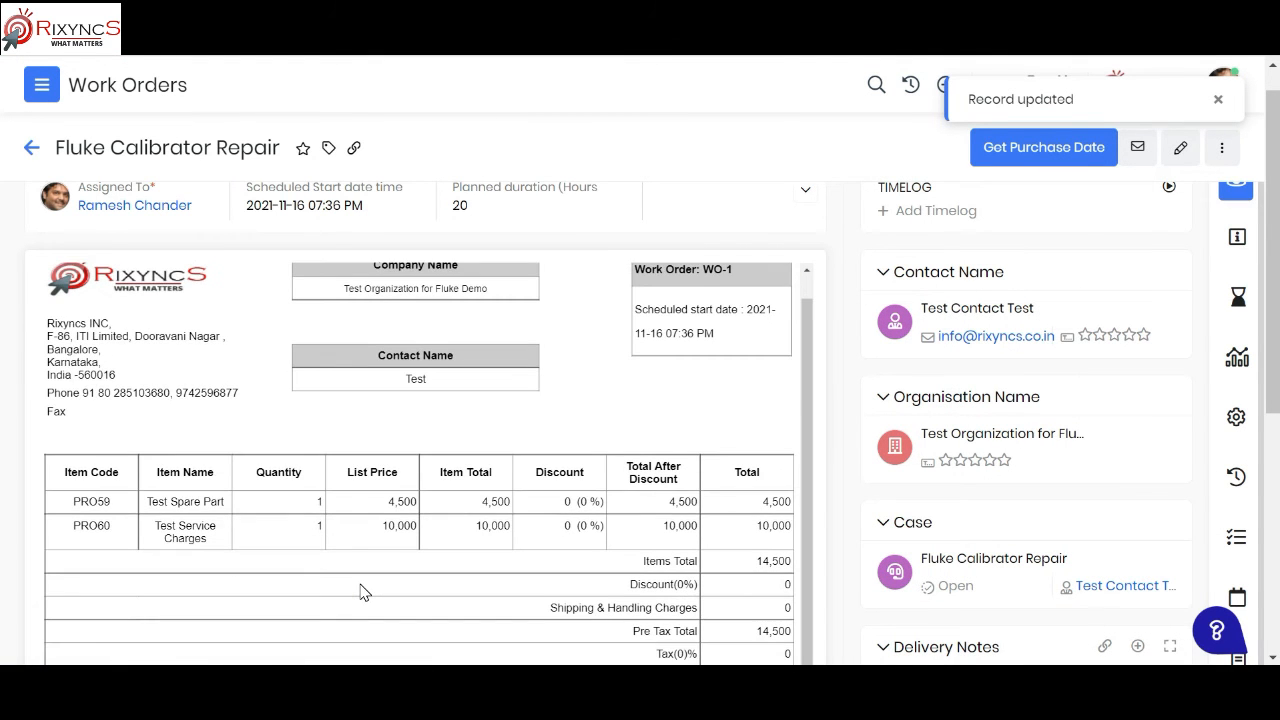
pyautogui.moveTo(742, 636)
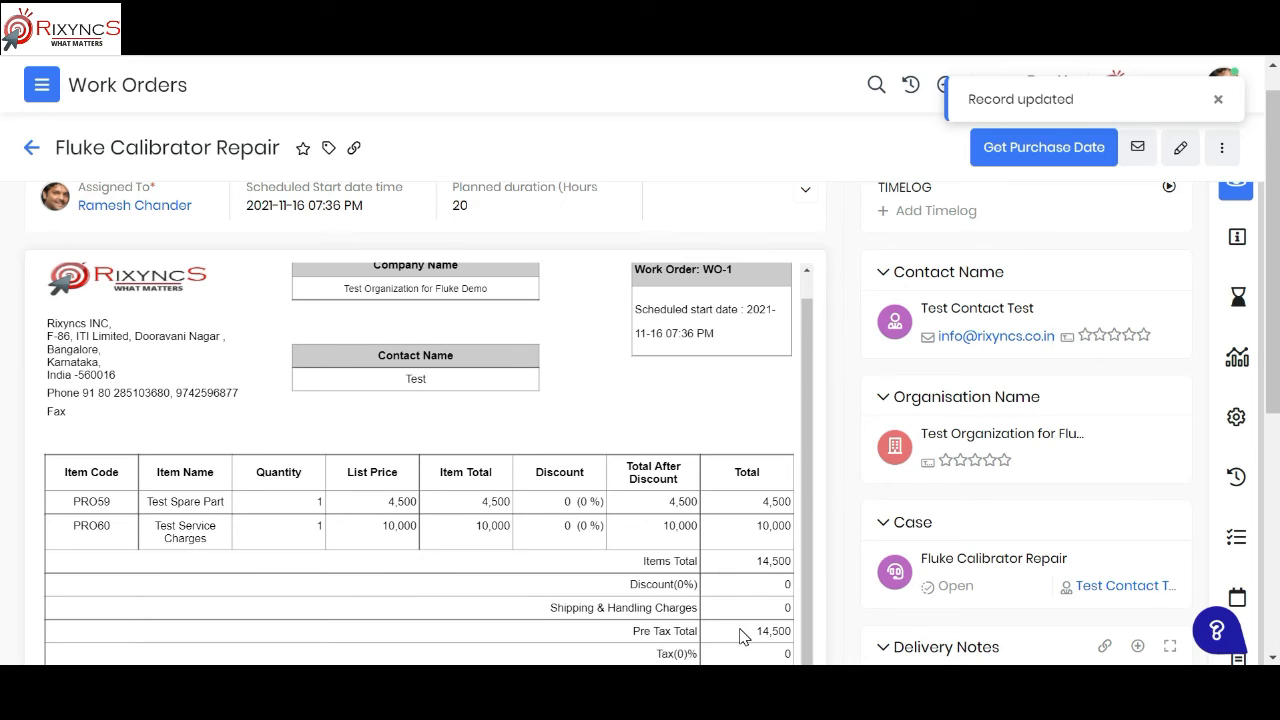
# - Generate an Invoice from the work order with Invoice Address 'Test' and Delivery Address 'TEst Add', and save it
pyautogui.click(1220, 148)
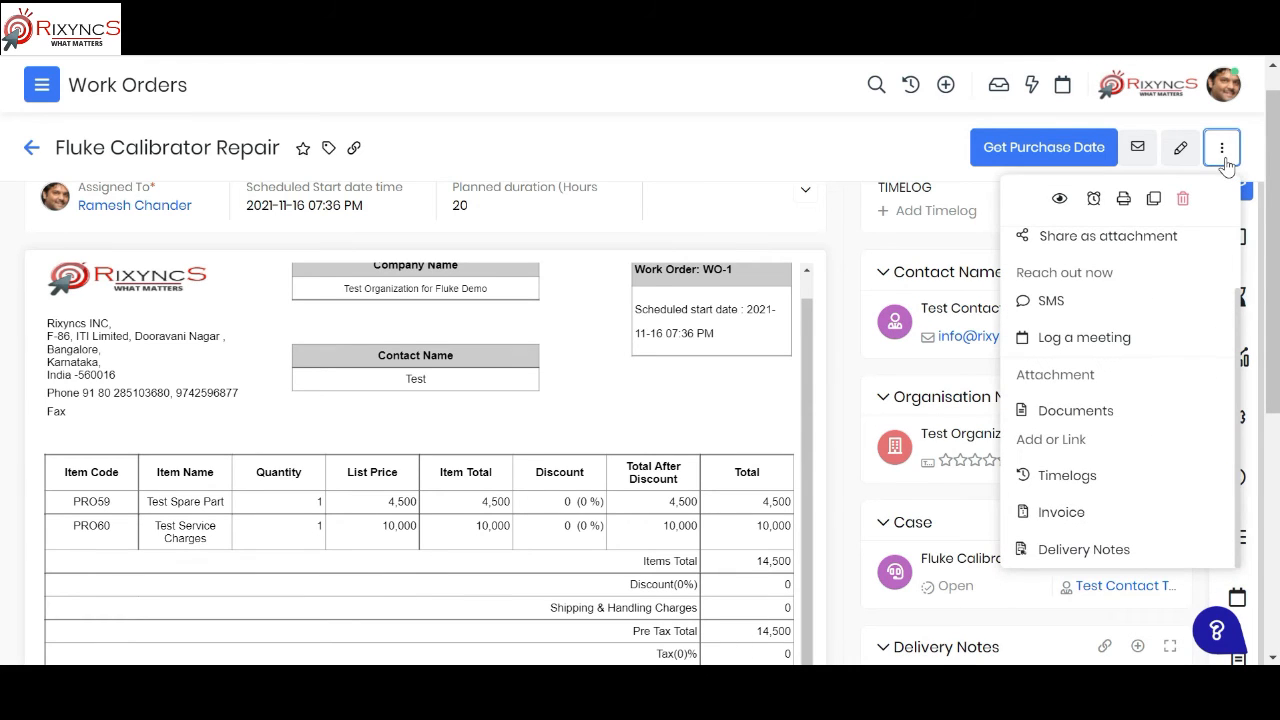
pyautogui.moveTo(1060, 512)
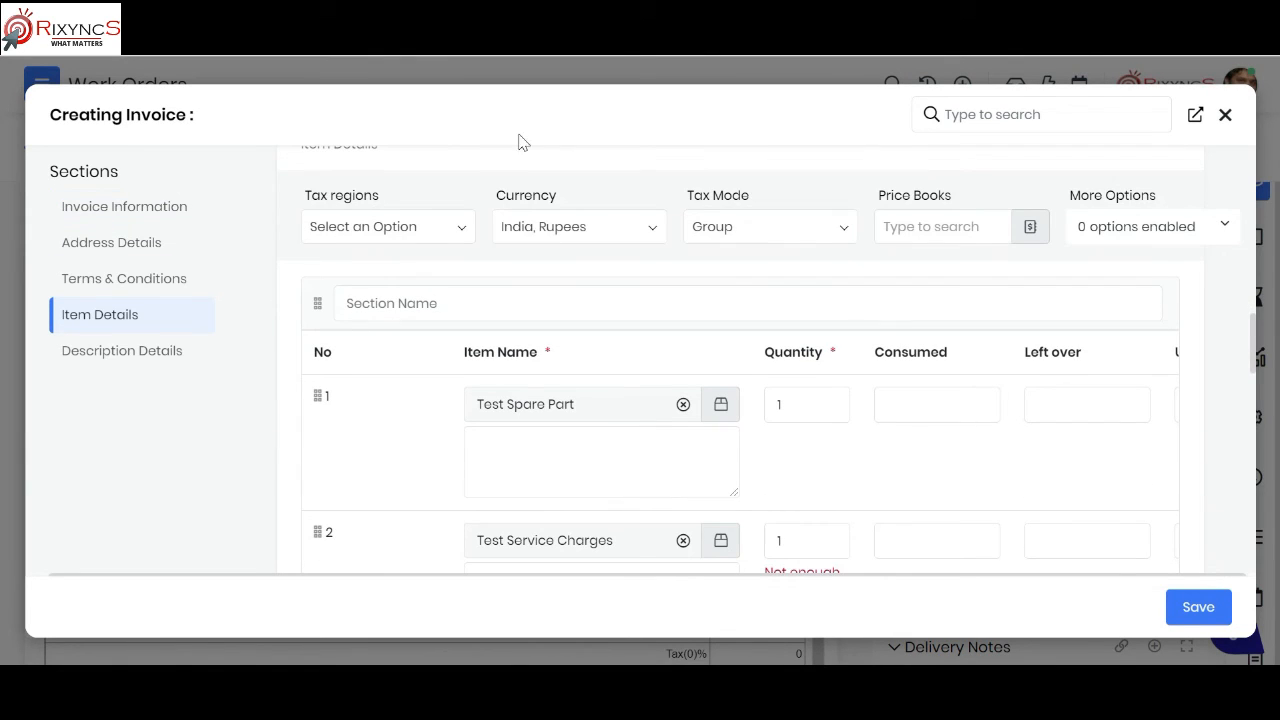
pyautogui.moveTo(890, 568)
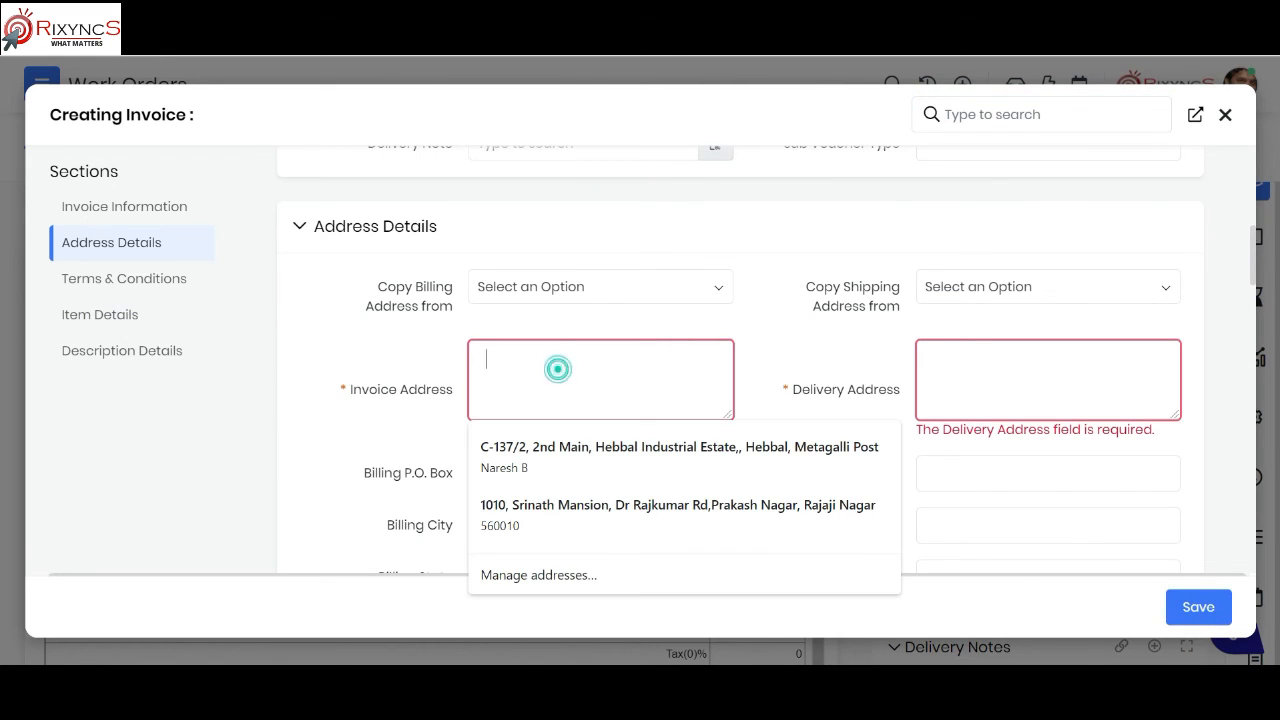
pyautogui.write('Test Add')
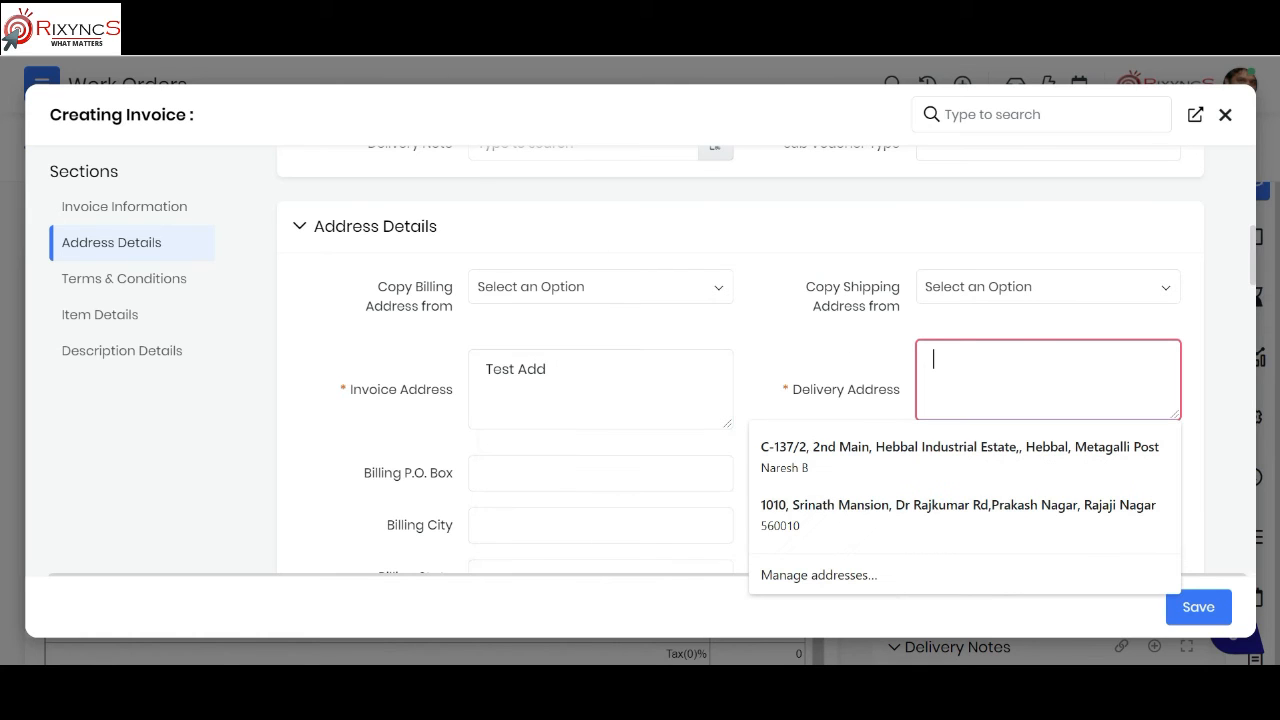
pyautogui.write('TEst Add')
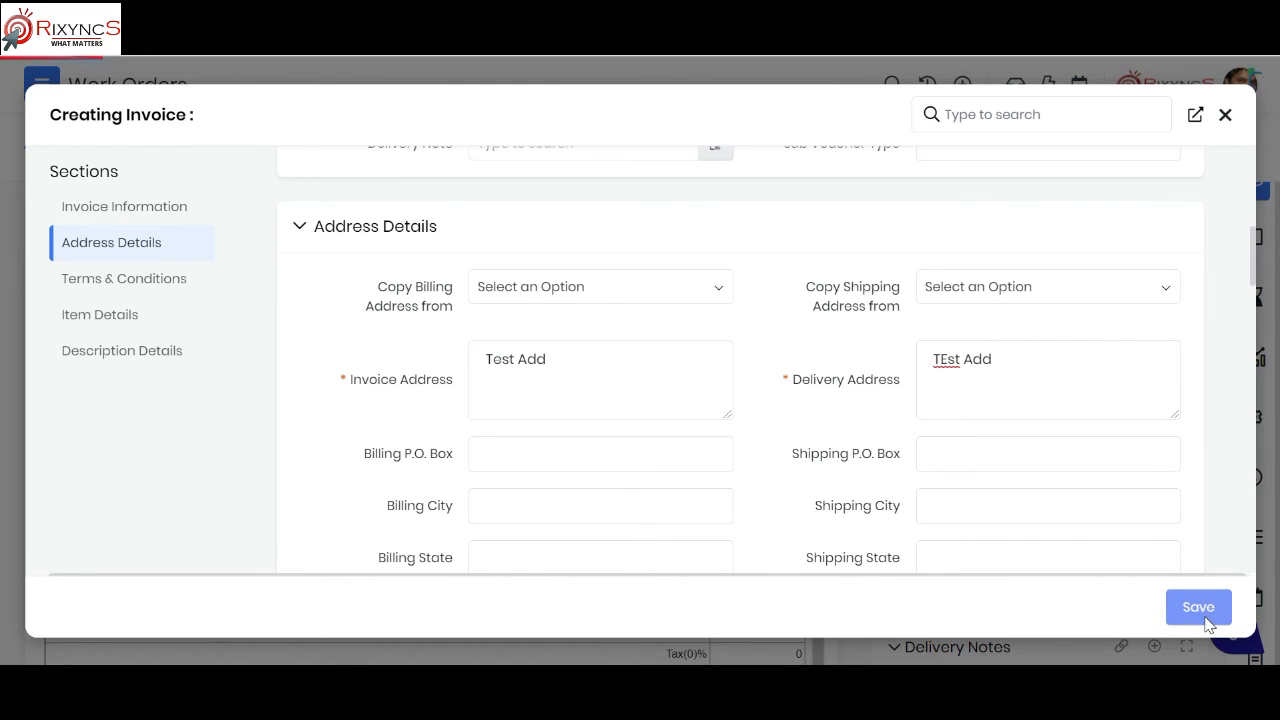
pyautogui.click(1198, 608)
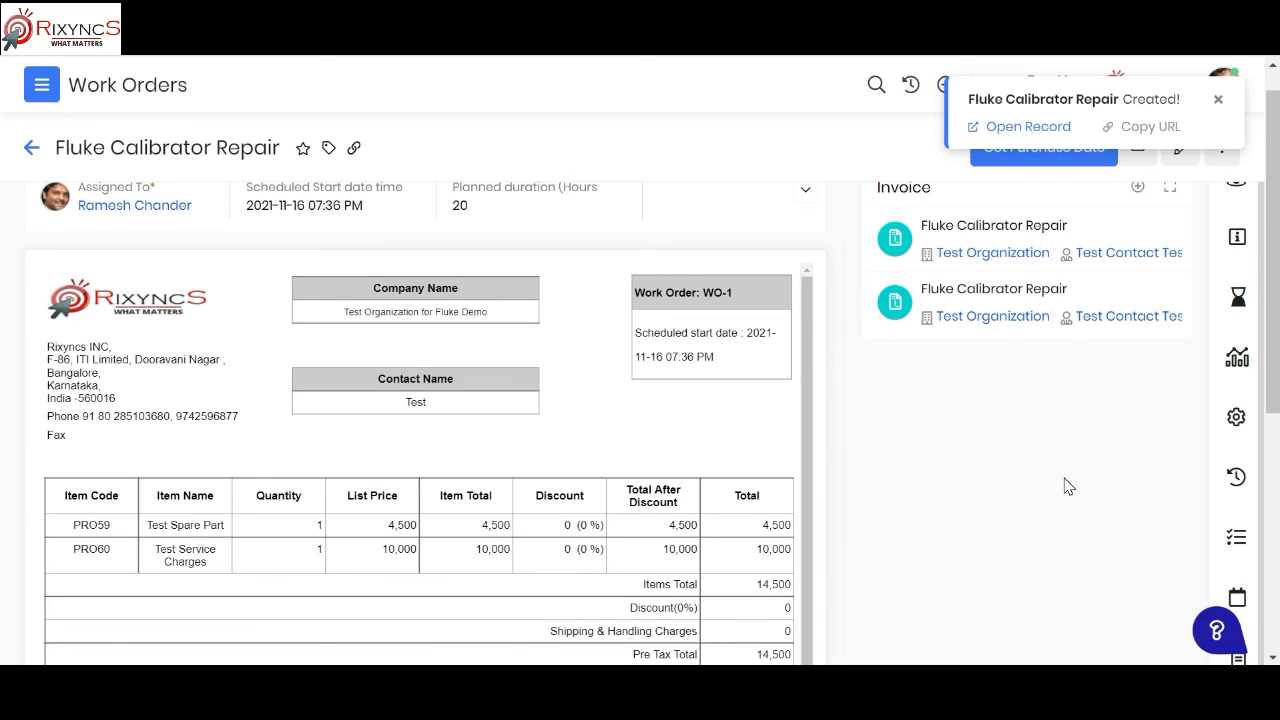
pyautogui.moveTo(992, 252)
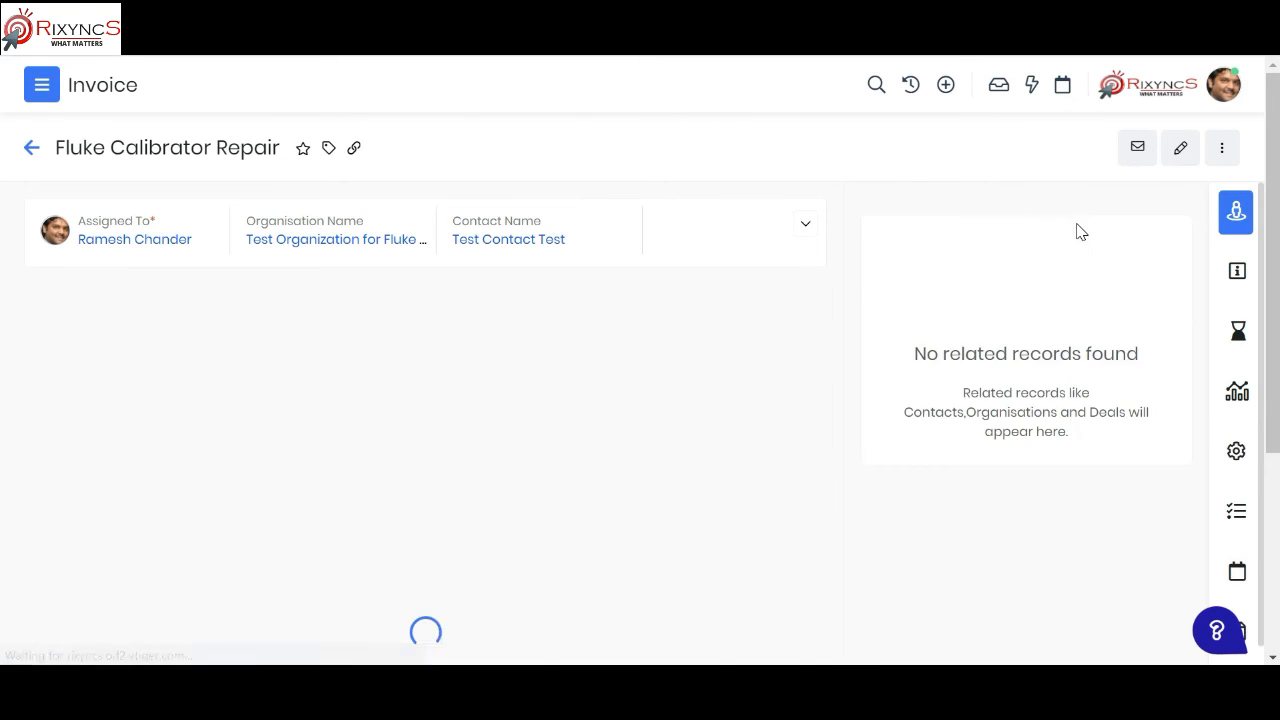
# - Preview invoice INV229 as a printable proforma PDF with bank details, then close the preview
pyautogui.click(1220, 148)
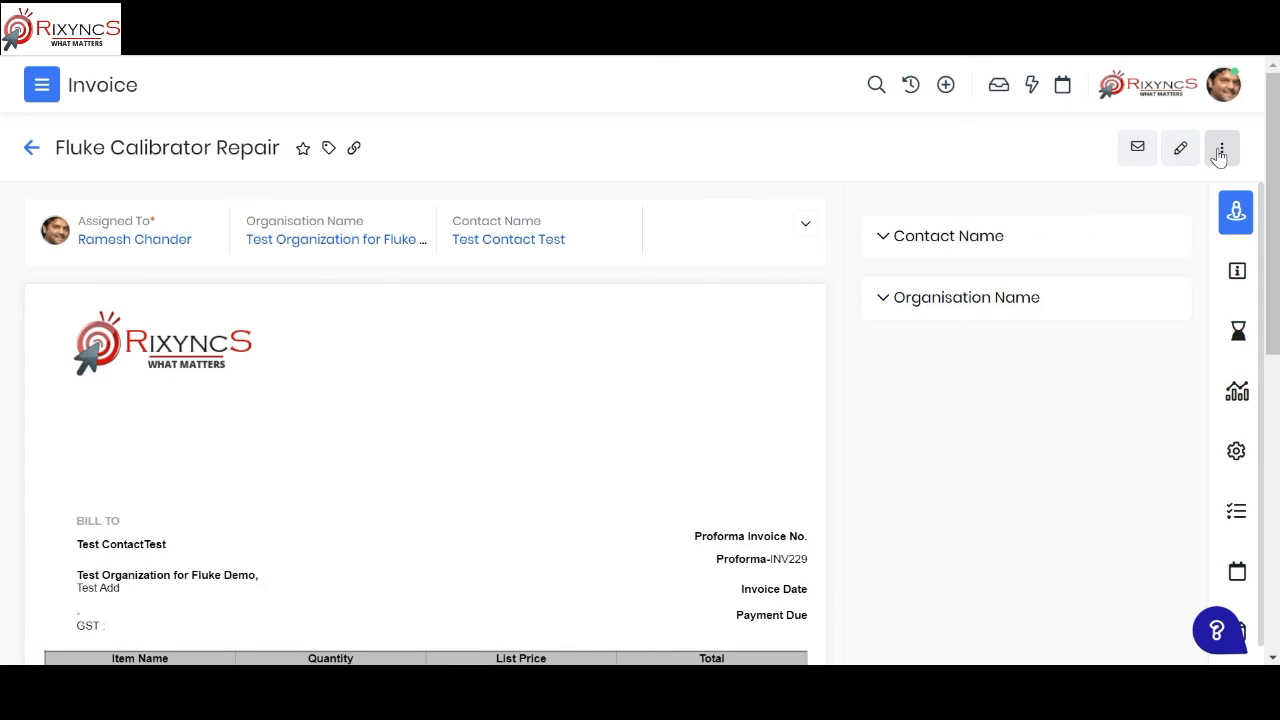
pyautogui.click(1220, 148)
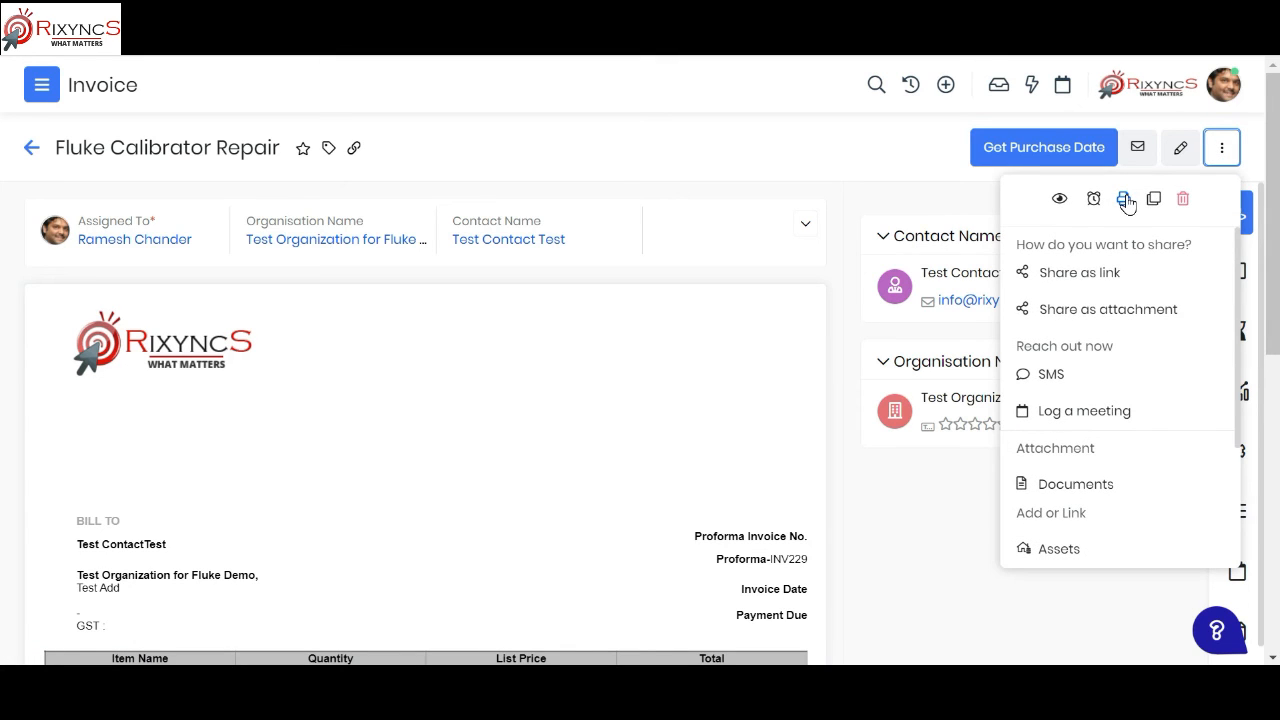
pyautogui.click(1124, 198)
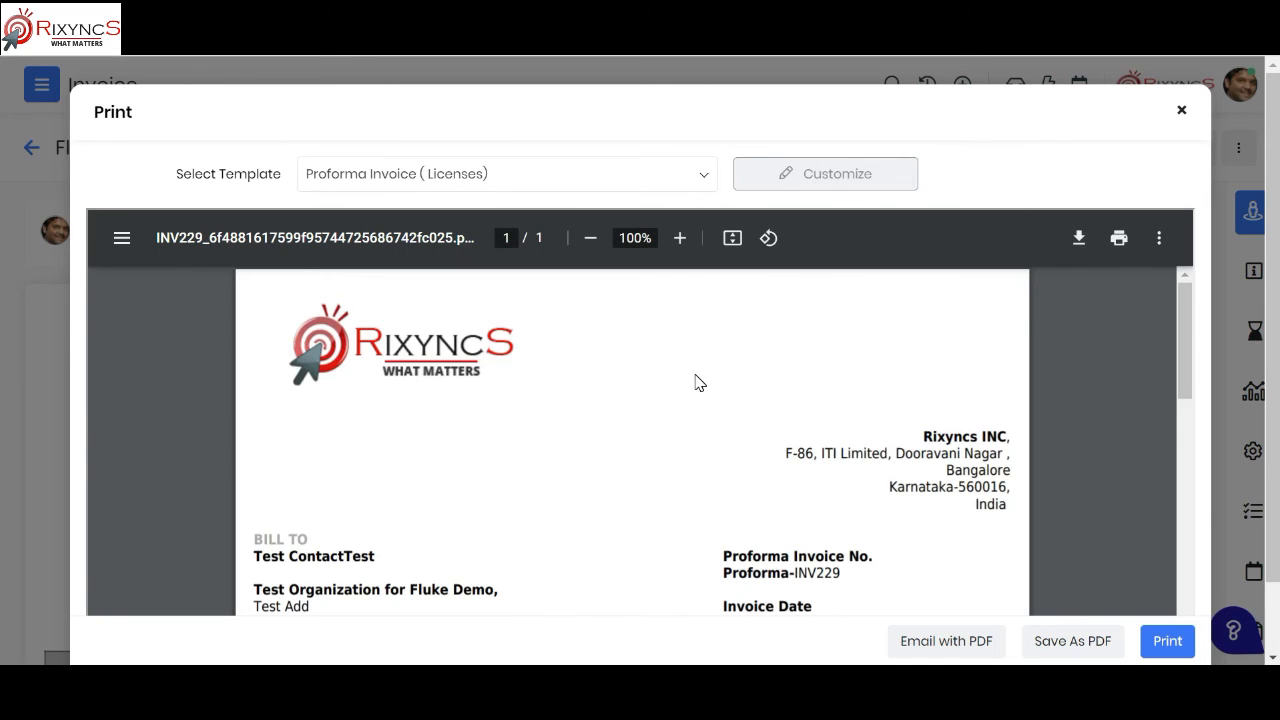
pyautogui.scroll(-3)
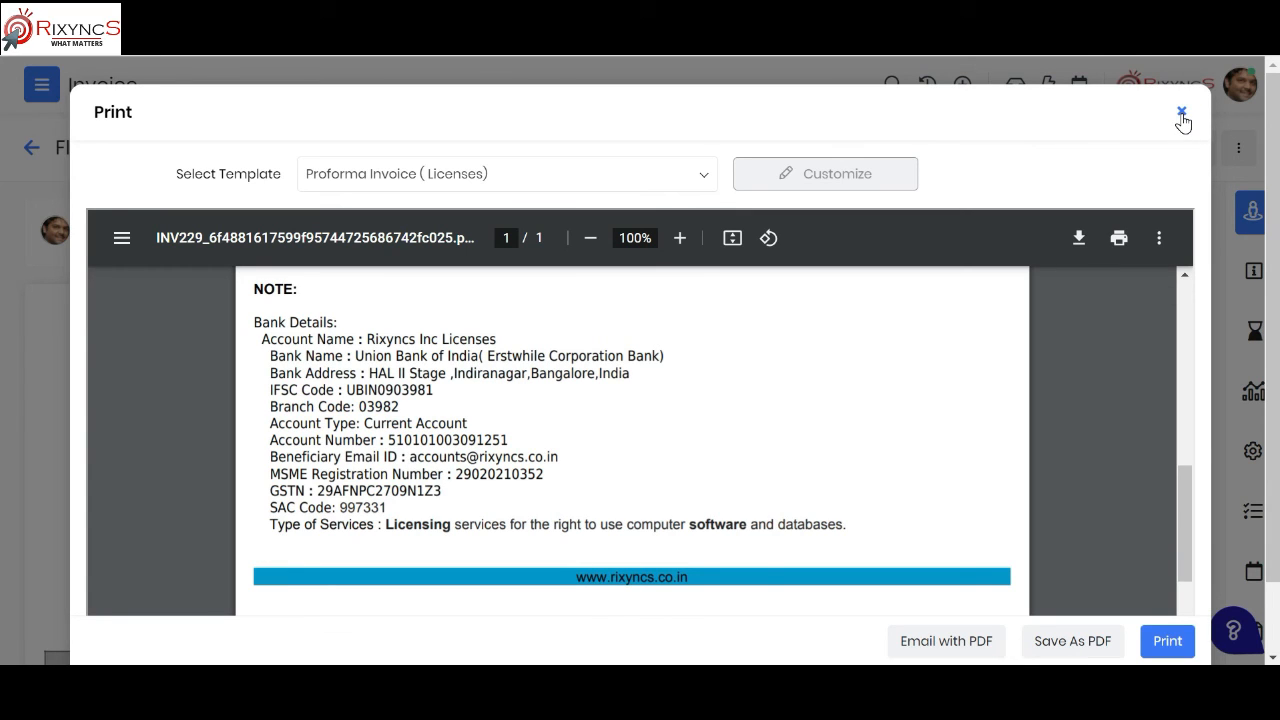
pyautogui.click(1180, 112)
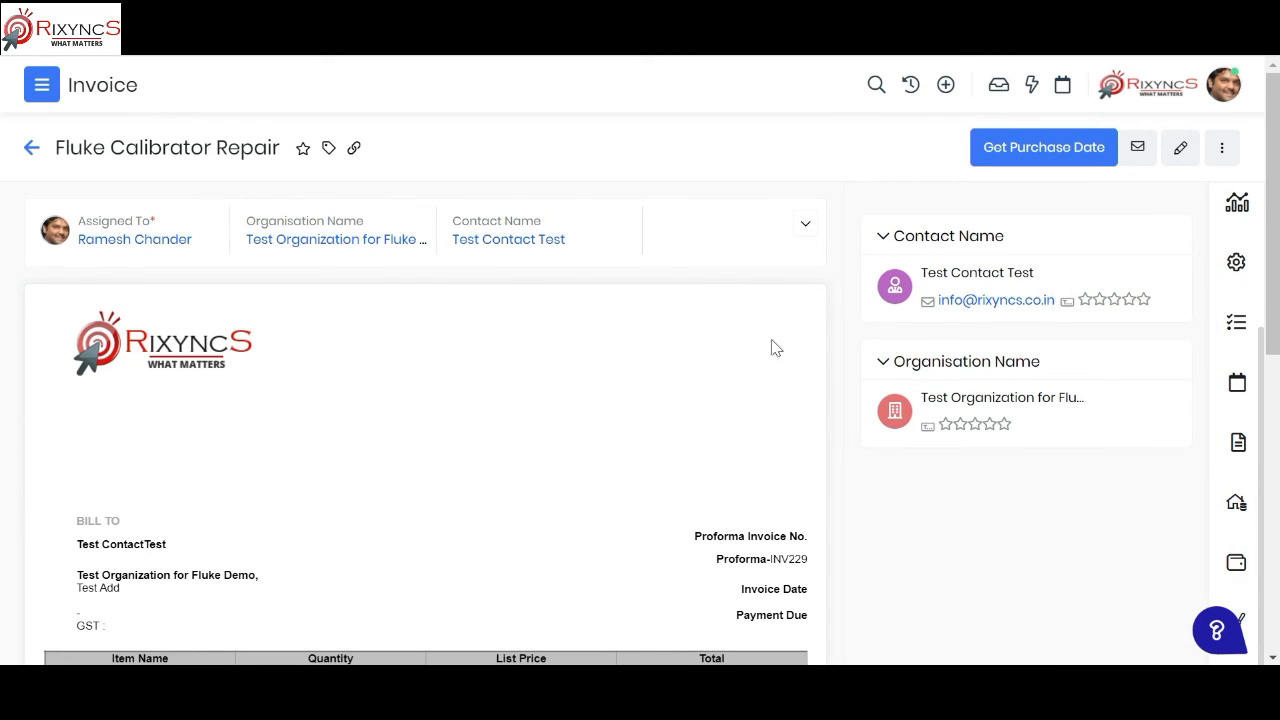
pyautogui.moveTo(356, 84)
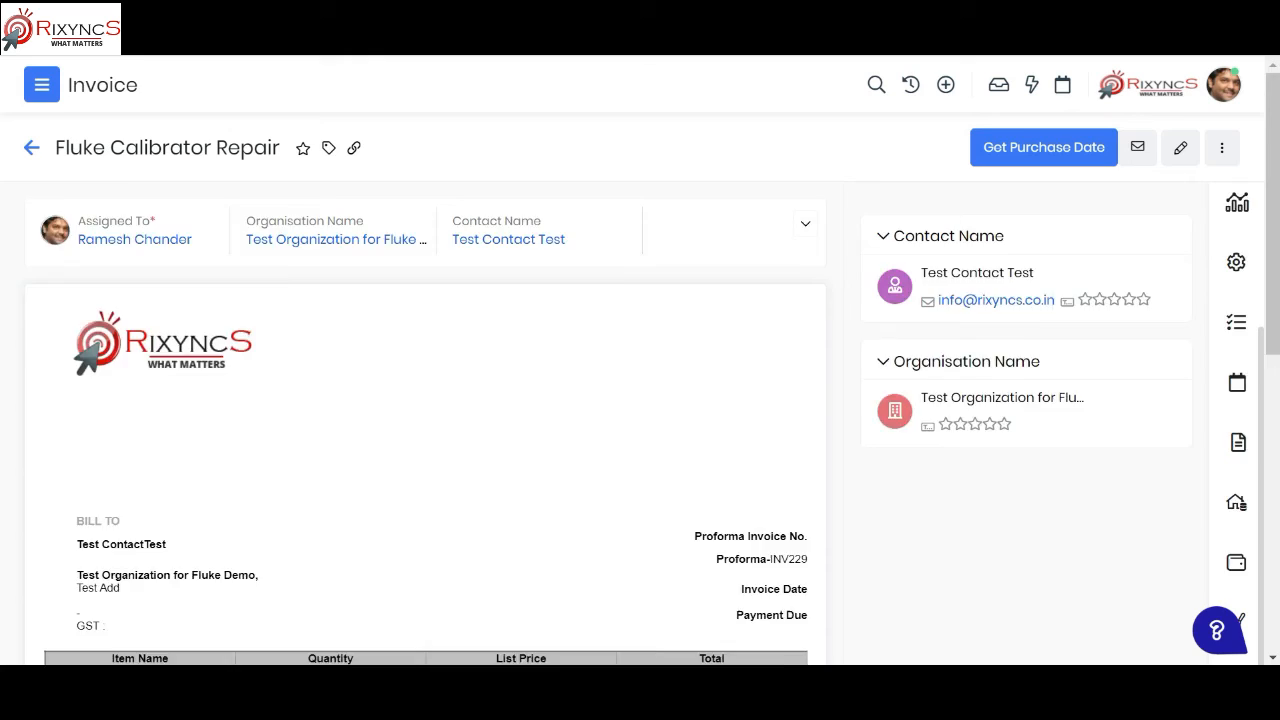
pyautogui.click(880, 92)
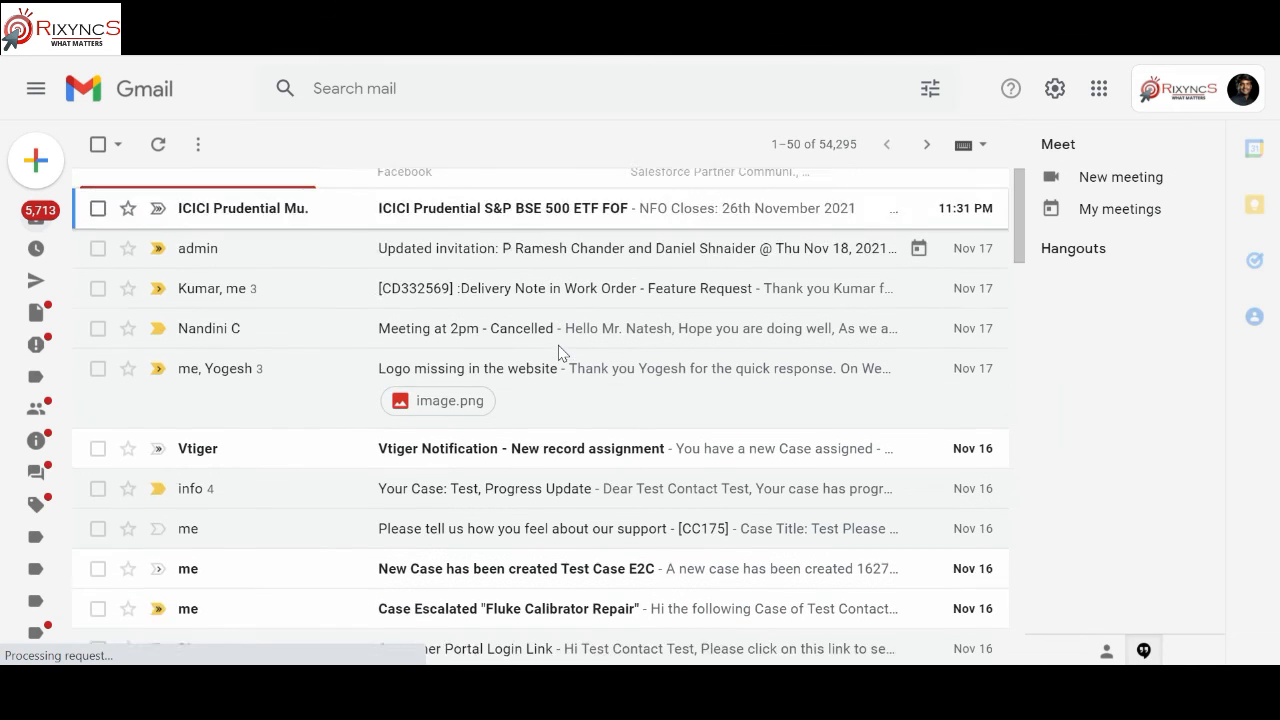
# - Open the 'Please tell us how you feel about our support - [CC175]' feedback email
pyautogui.scroll(-3)
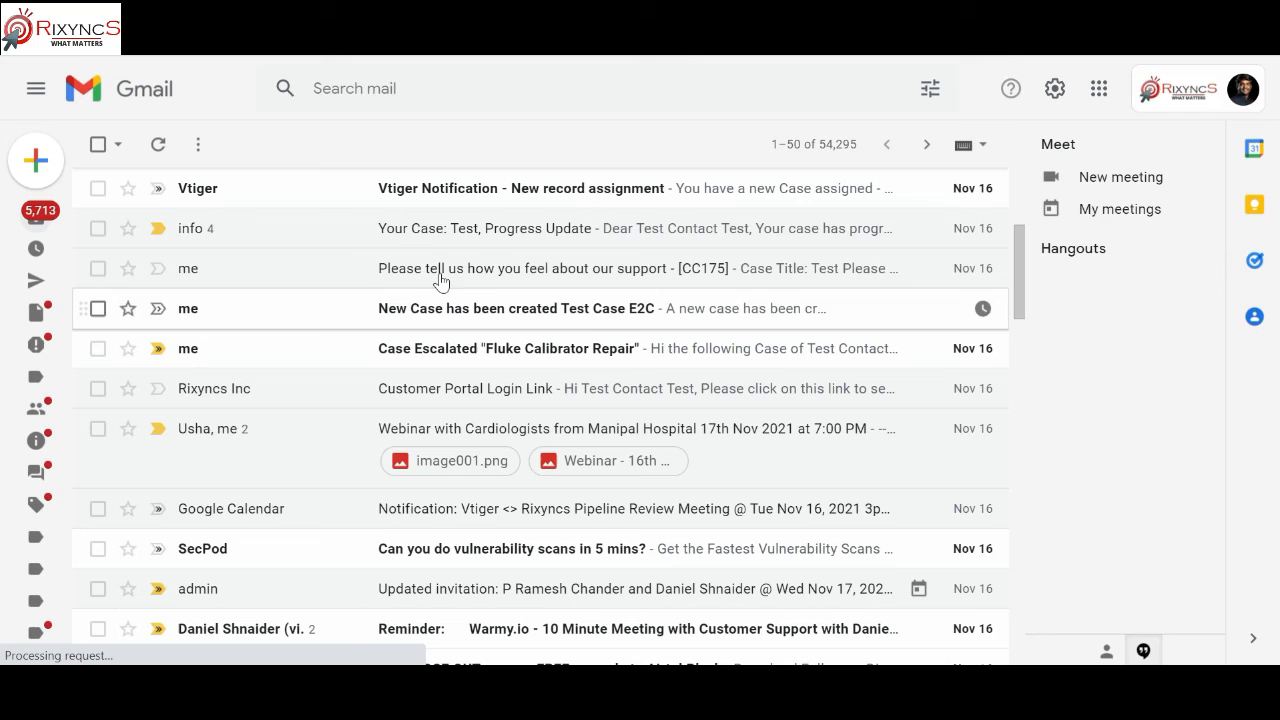
pyautogui.moveTo(476, 280)
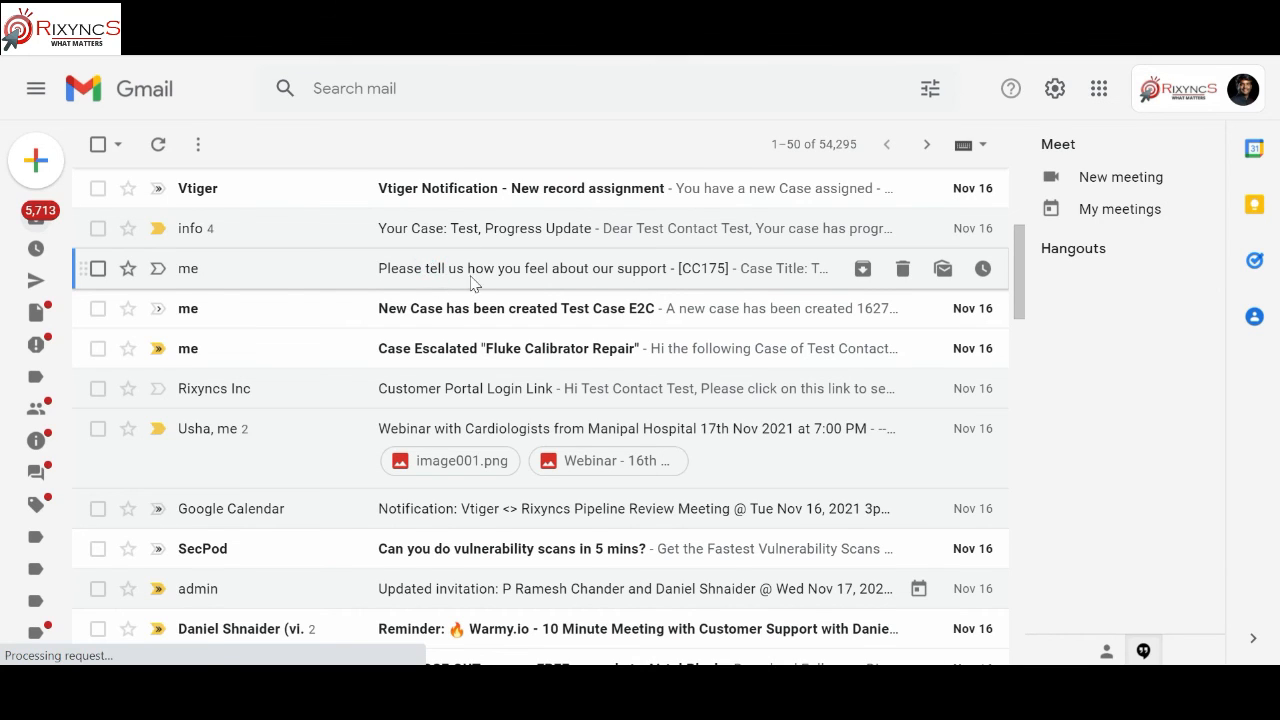
pyautogui.click(530, 268)
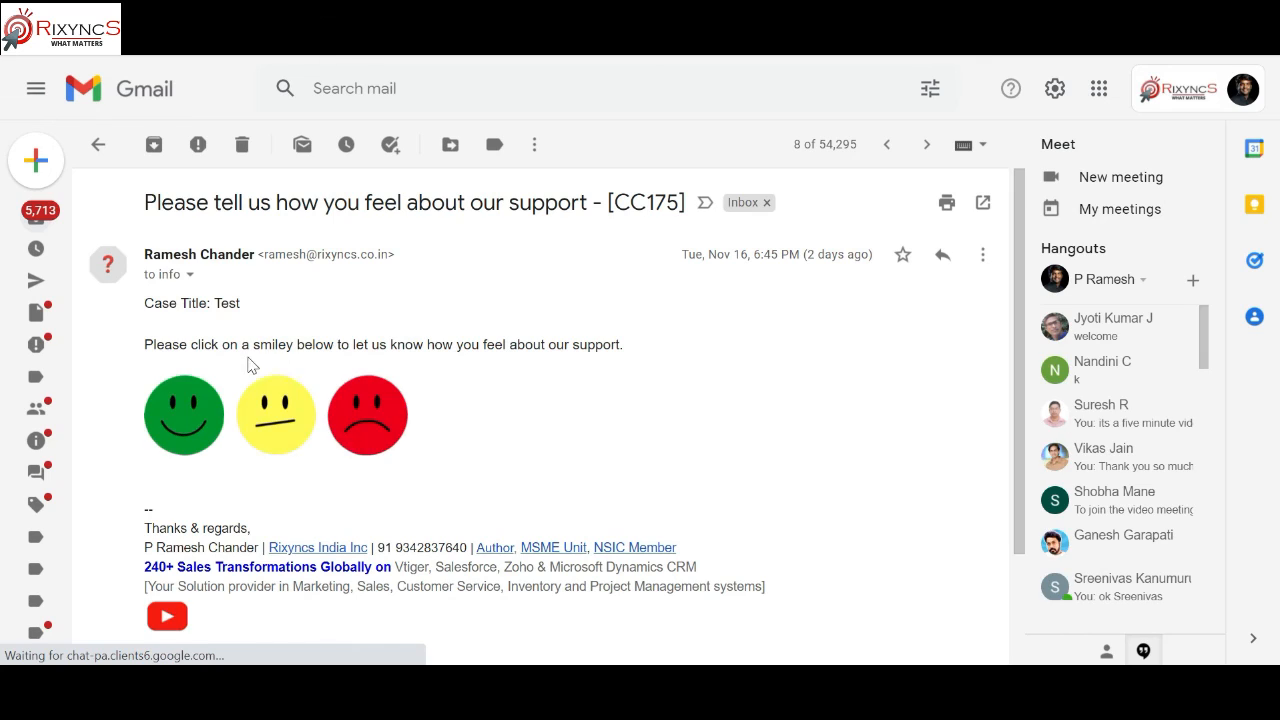
pyautogui.moveTo(596, 360)
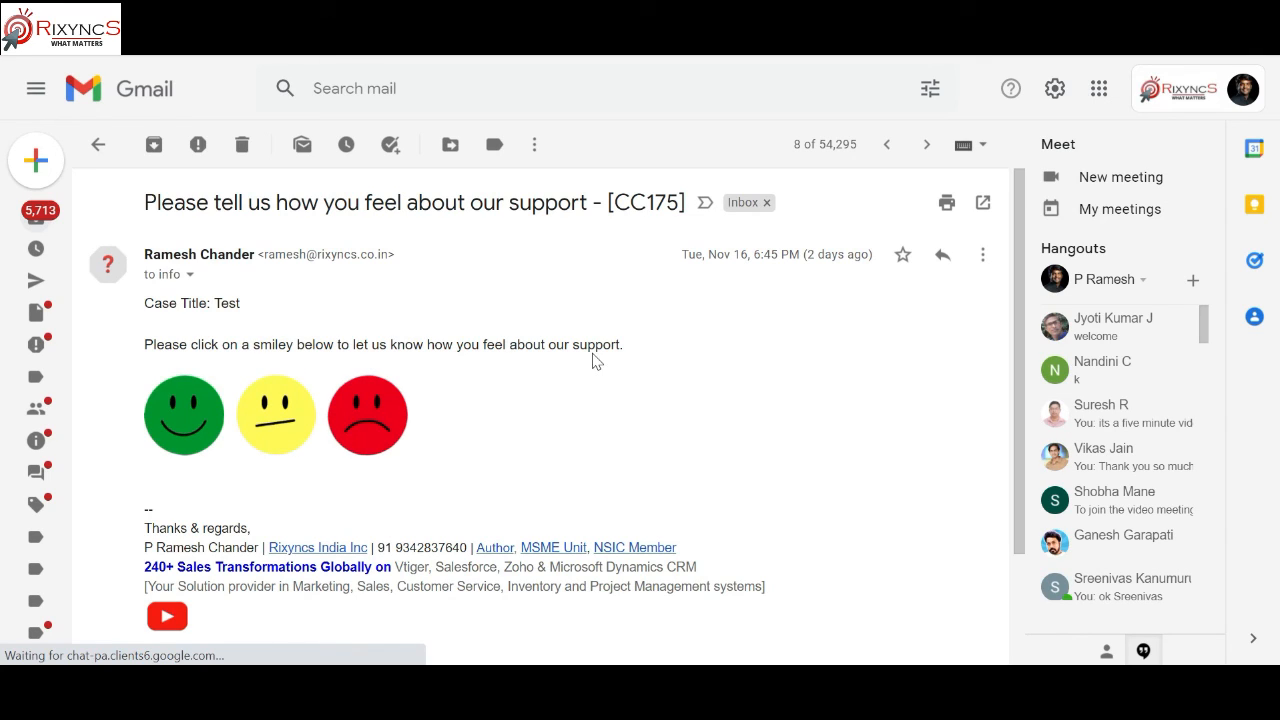
pyautogui.moveTo(184, 414)
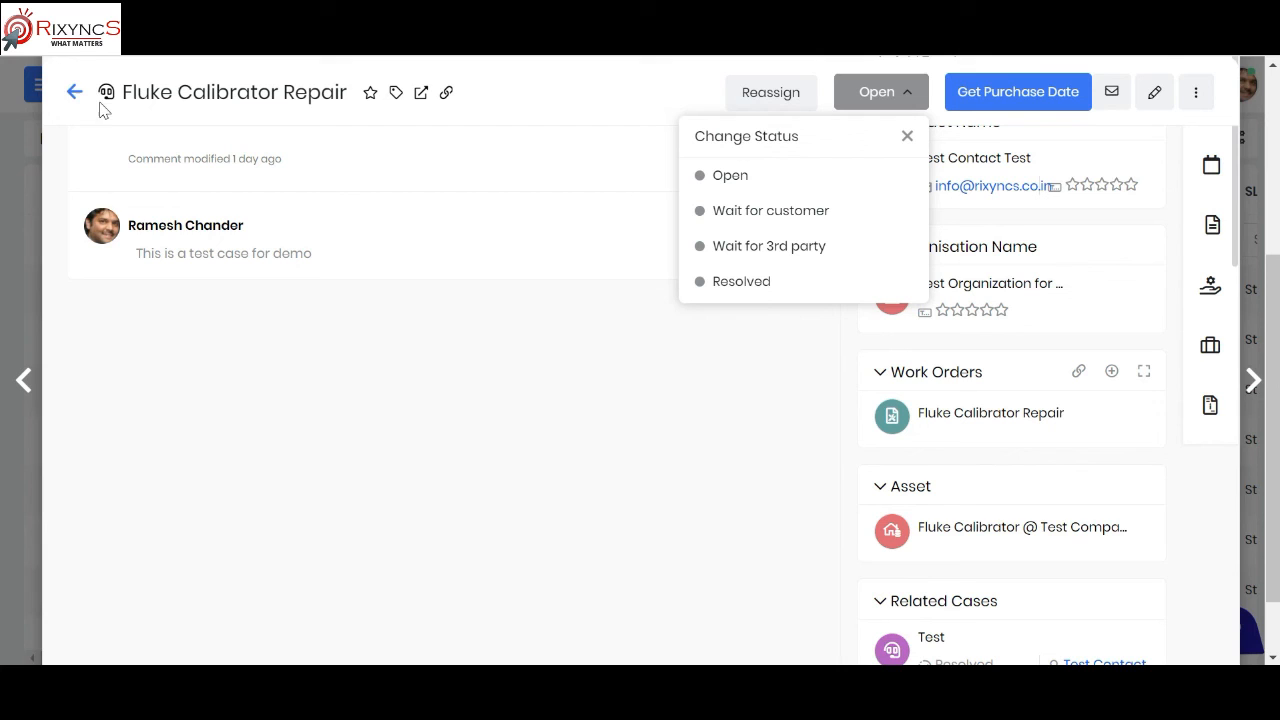
# - Switch the Cases list to All Cases, revealing the resolved Test case's green rating and 'Happy about the service' comment
pyautogui.click(74, 92)
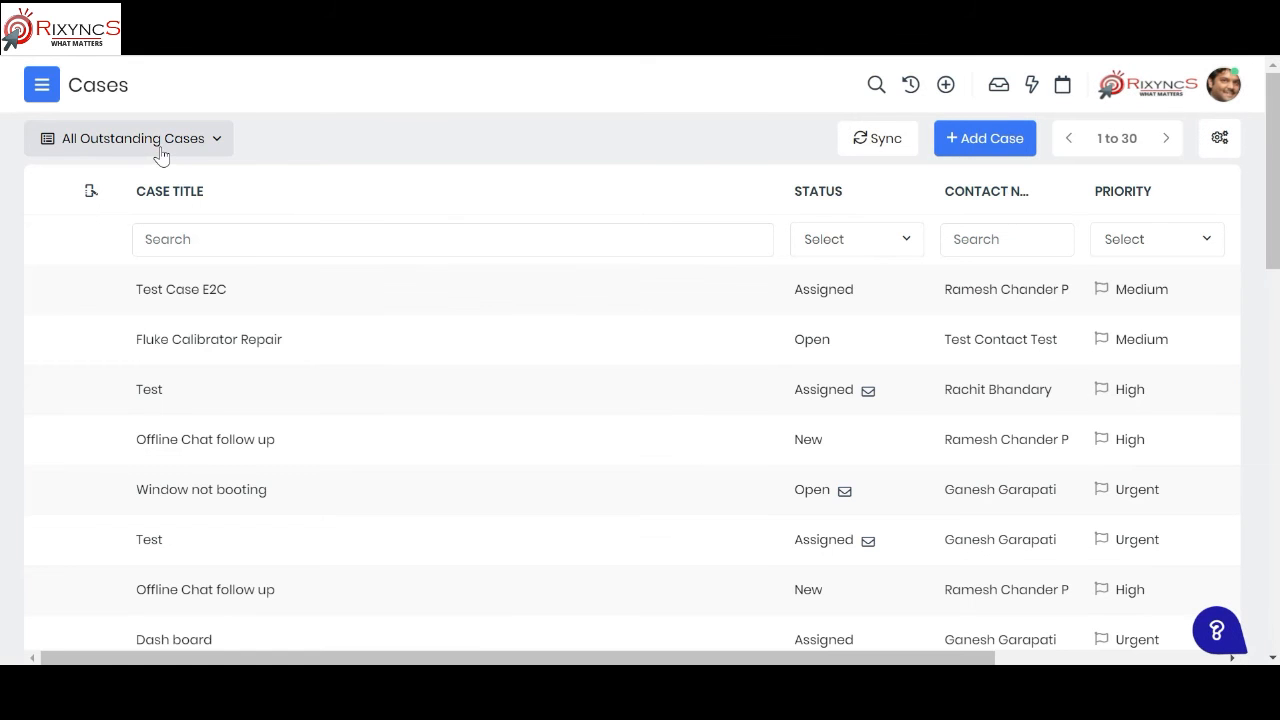
pyautogui.click(128, 138)
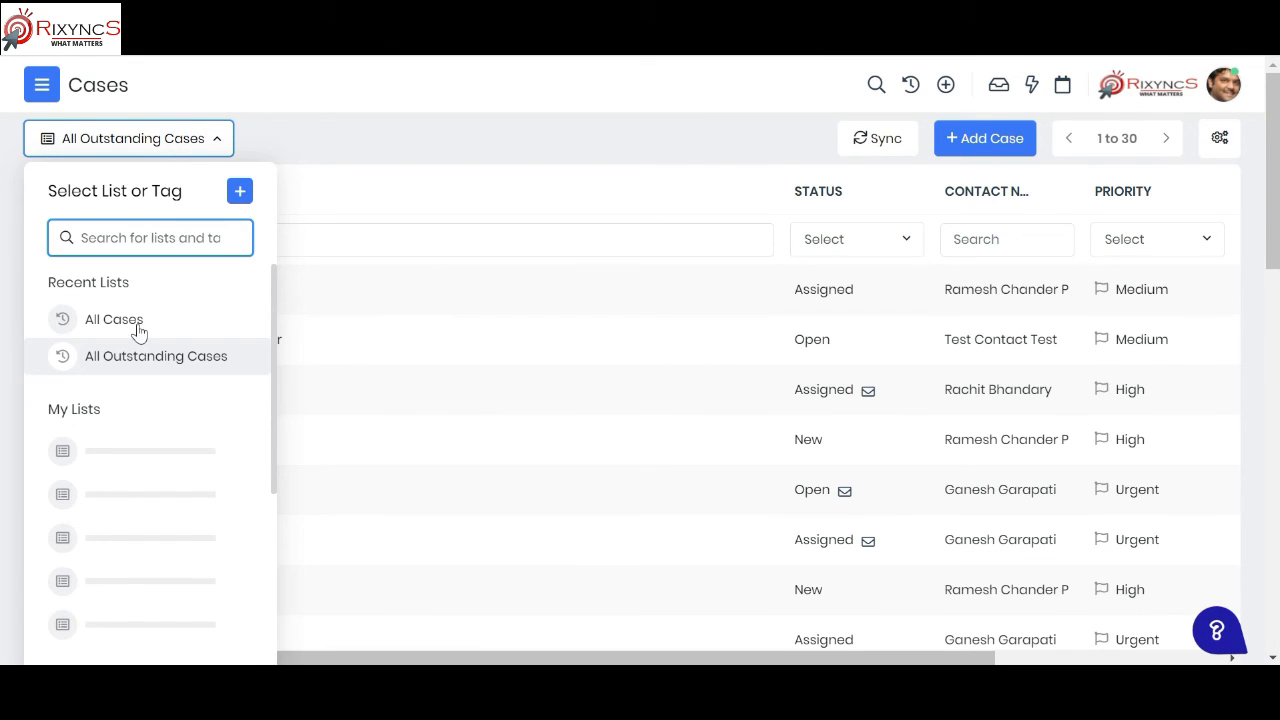
pyautogui.click(114, 320)
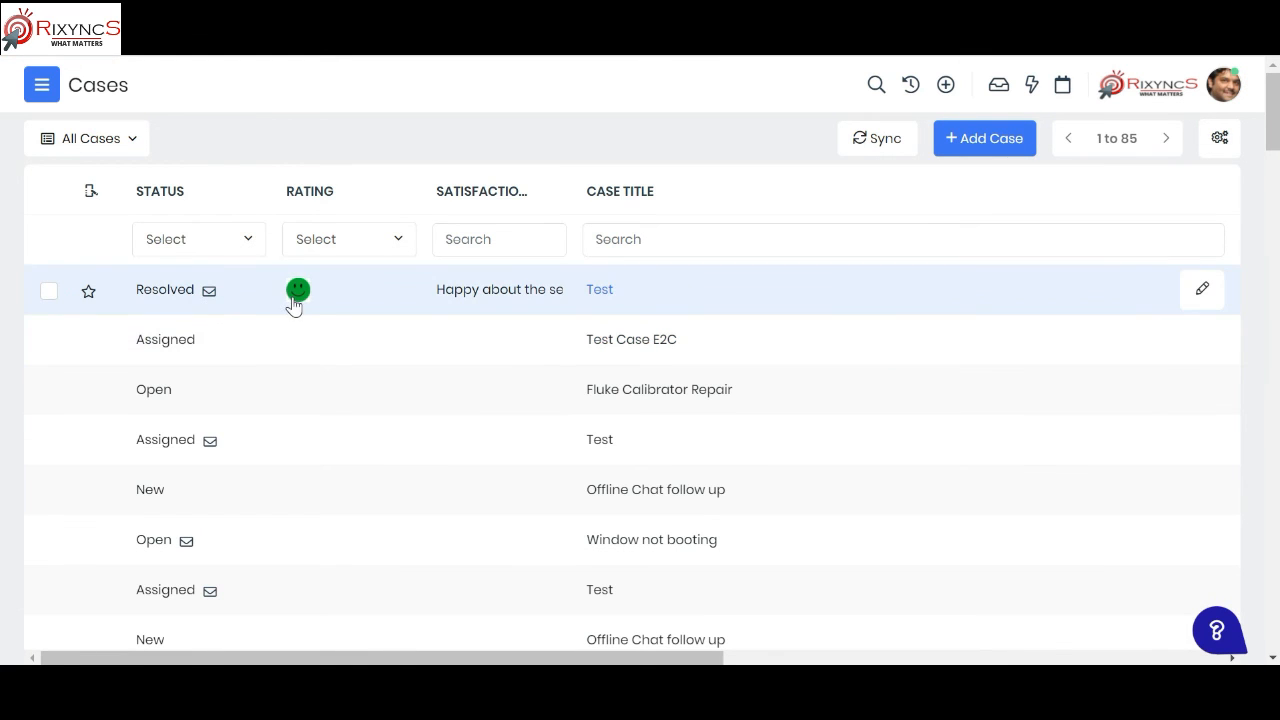
pyautogui.moveTo(476, 296)
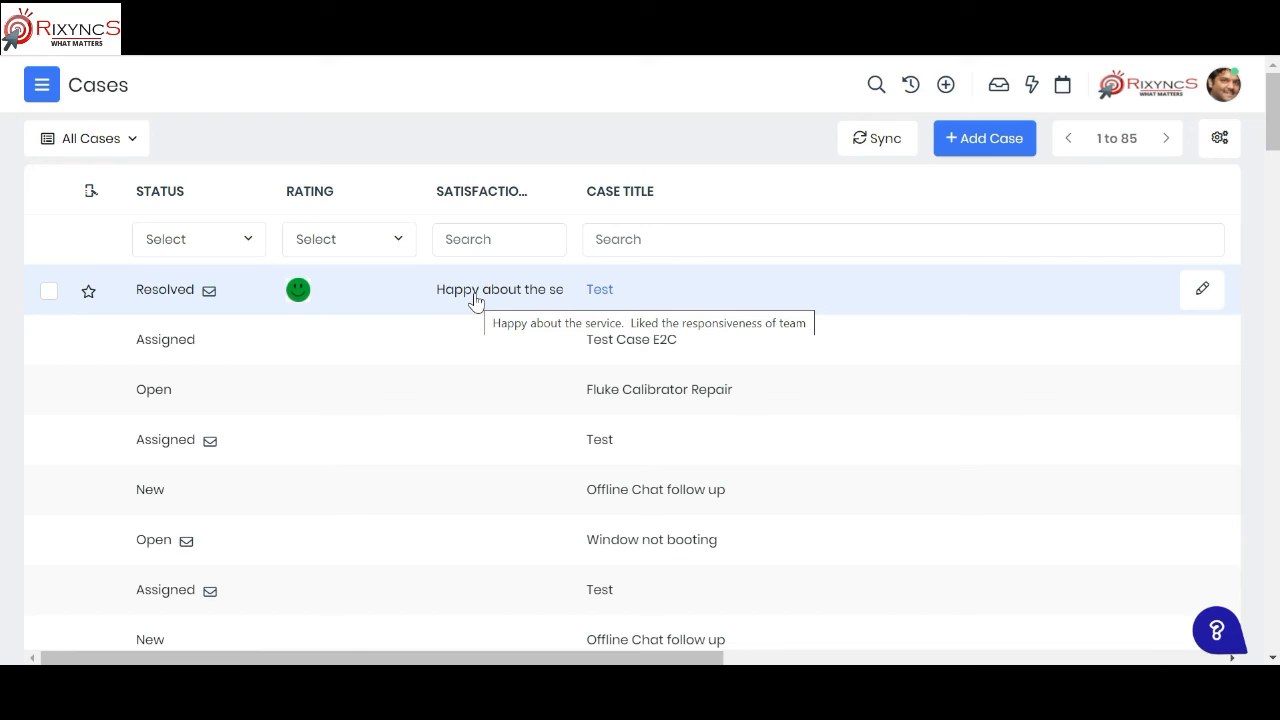
pyautogui.moveTo(500, 488)
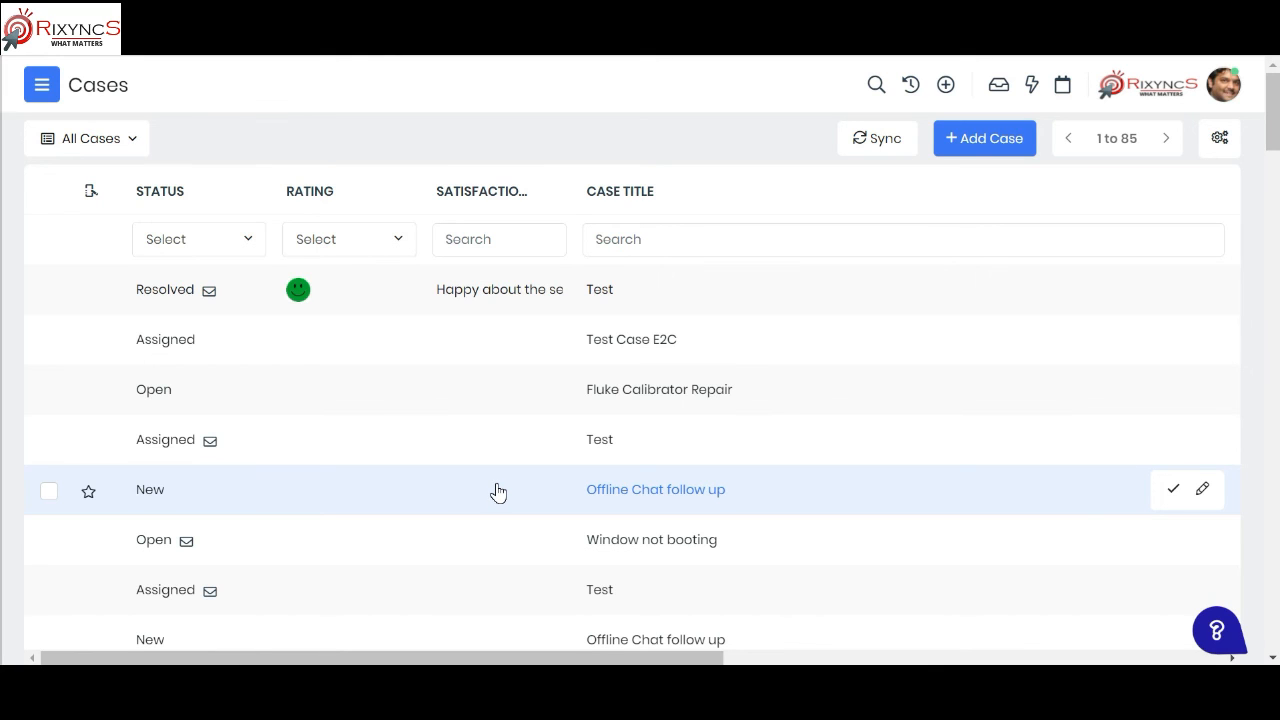
pyautogui.click(40, 84)
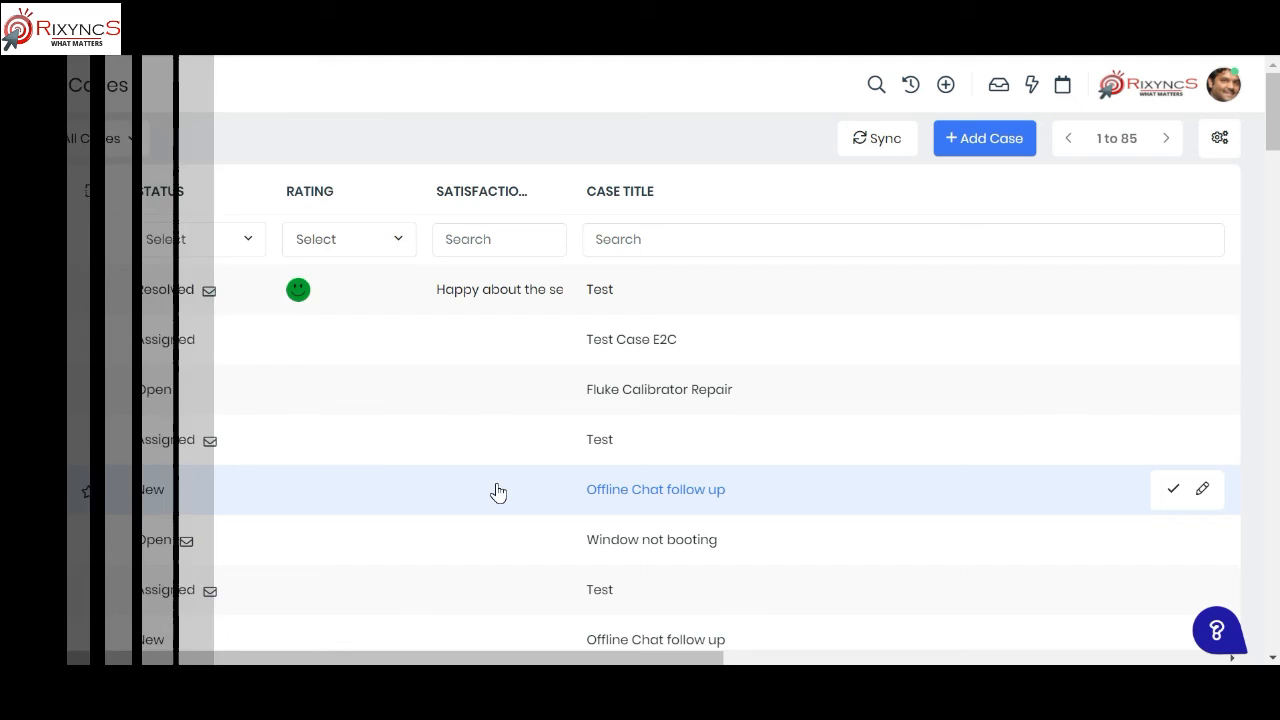